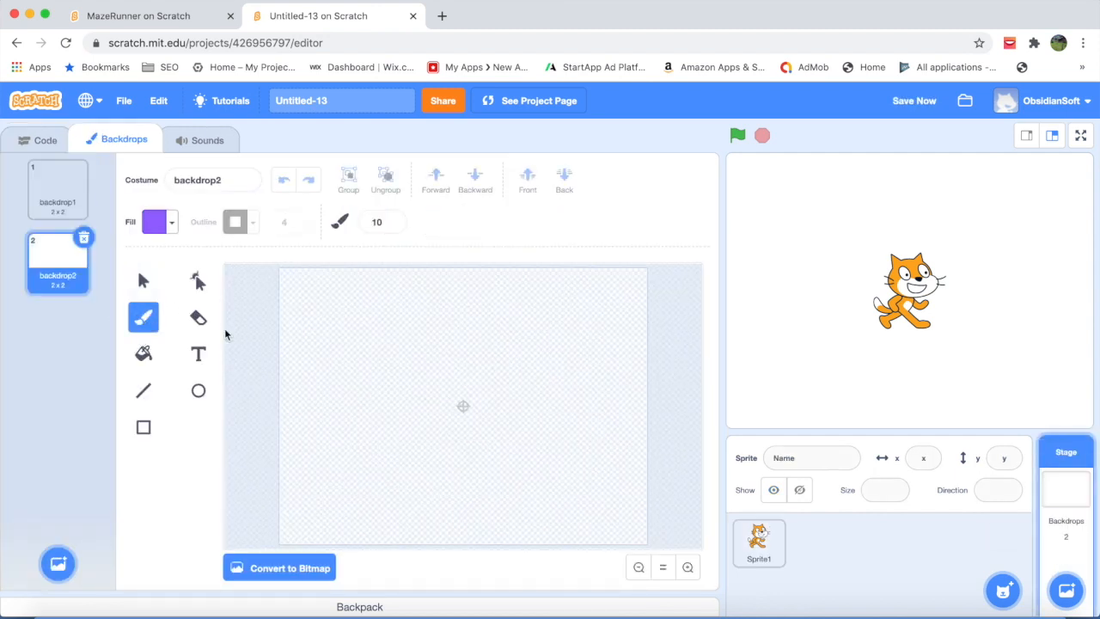
# Step: Paint a purple wall outline with the Brush, then switch to a thicker Line tool
pyautogui.click(321, 343)
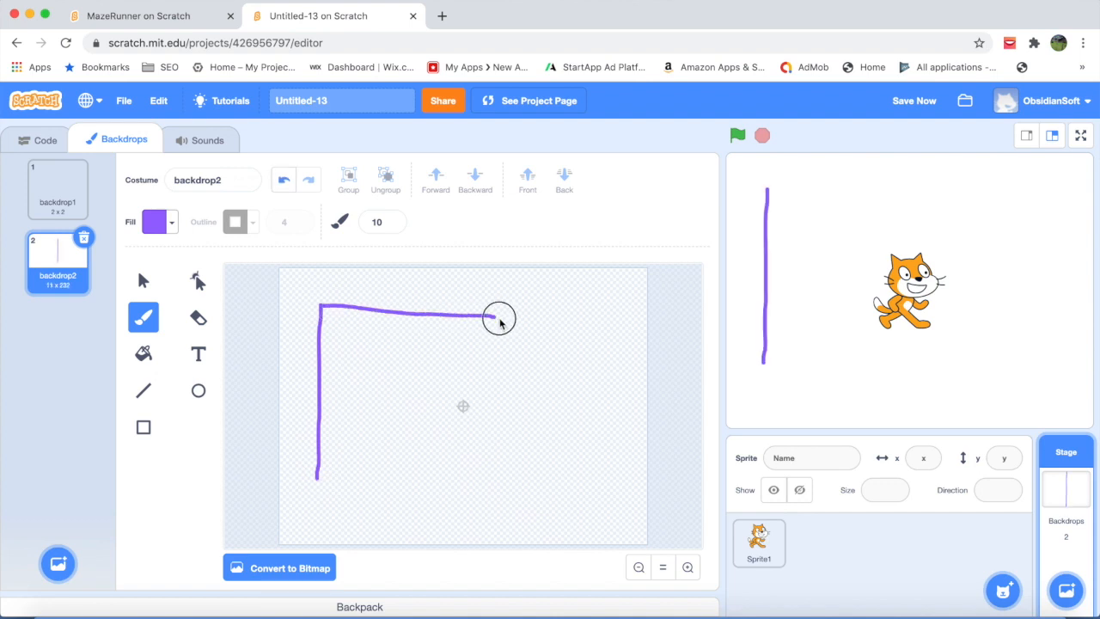
pyautogui.moveTo(498, 317); pyautogui.dragTo(550, 490)
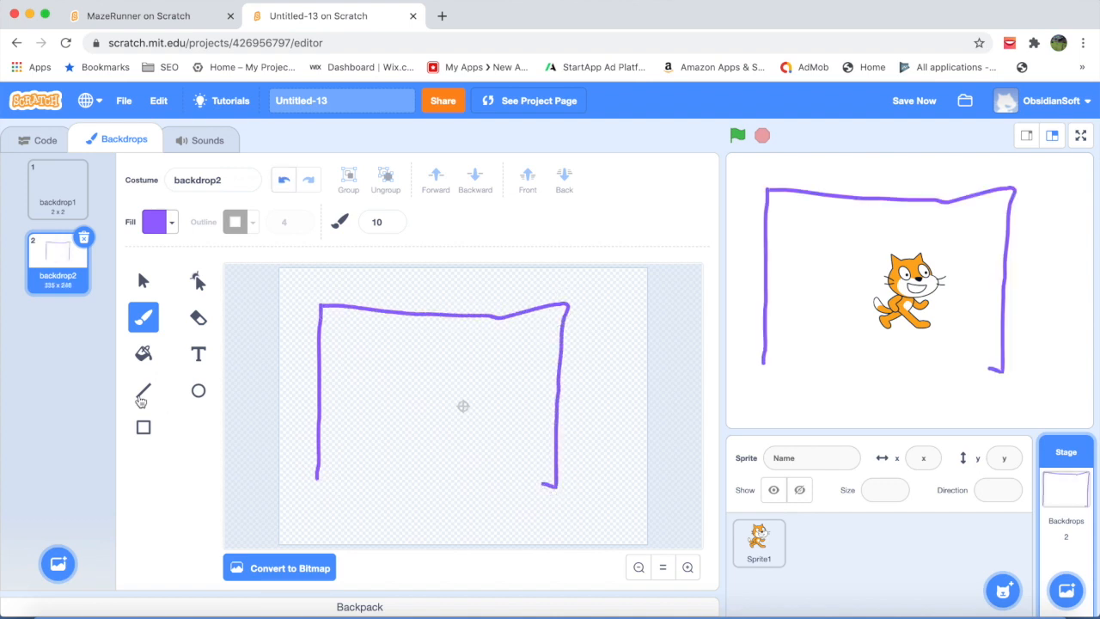
pyautogui.click(143, 390)
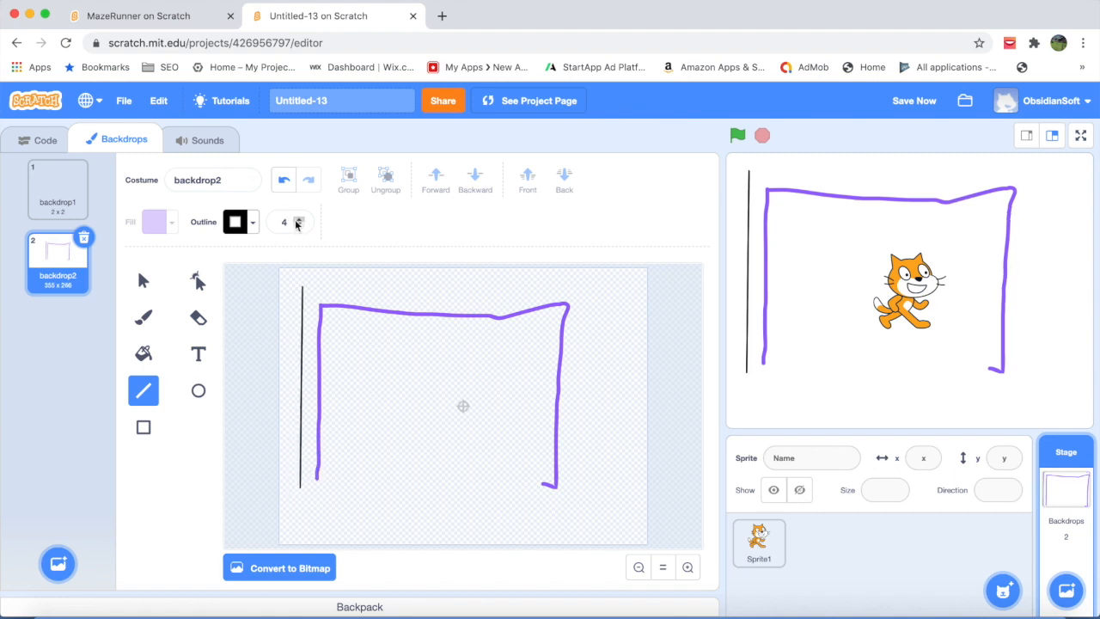
pyautogui.click(298, 219)
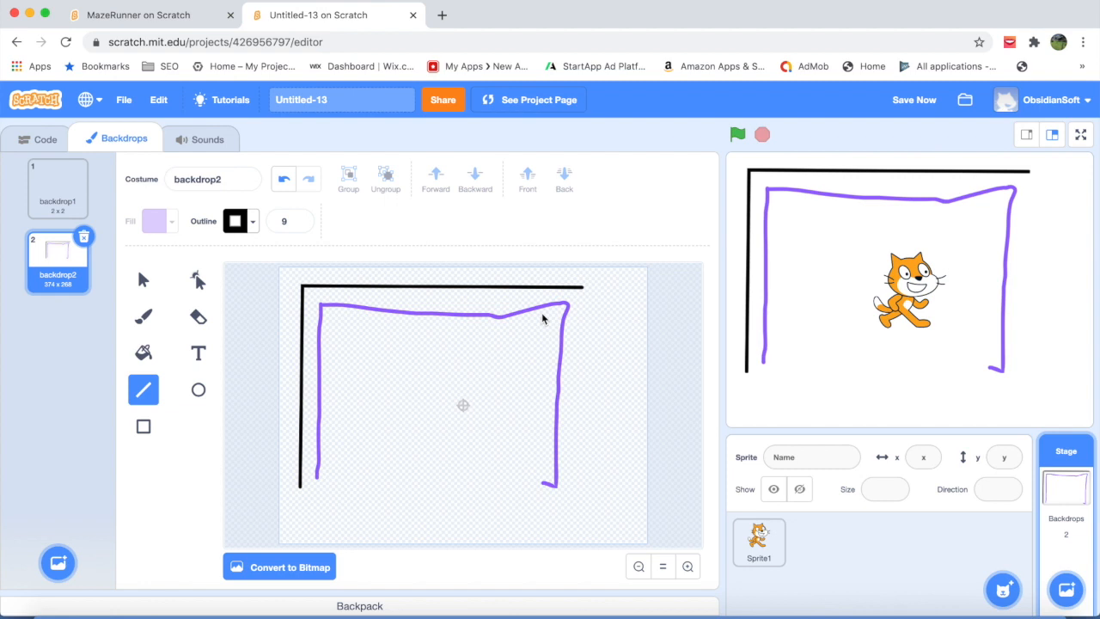
pyautogui.moveTo(143, 470)
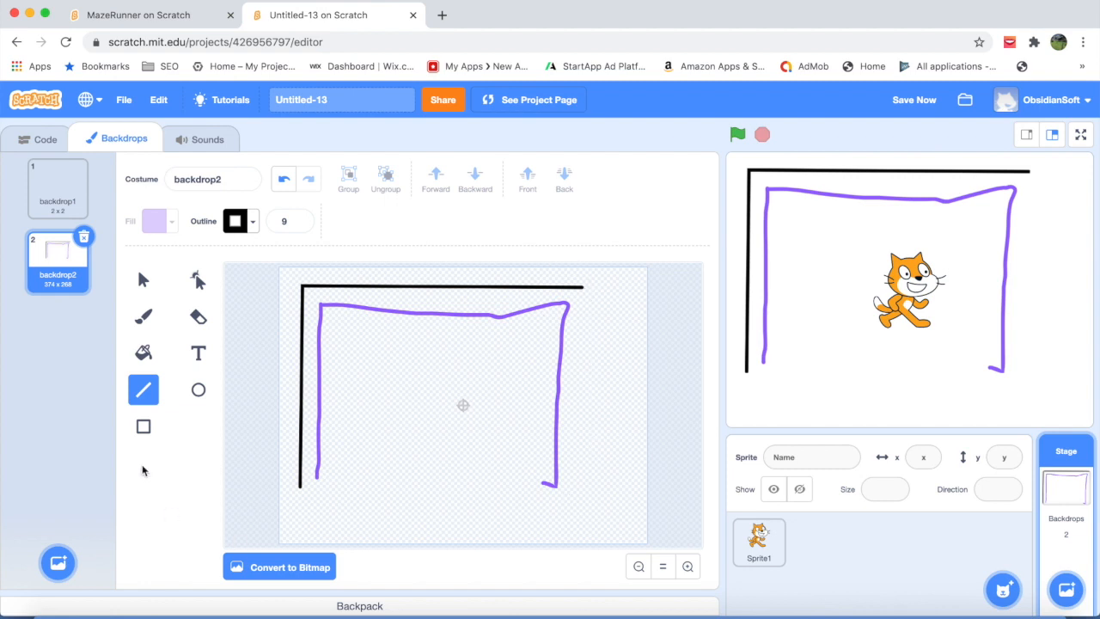
pyautogui.moveTo(461, 374)
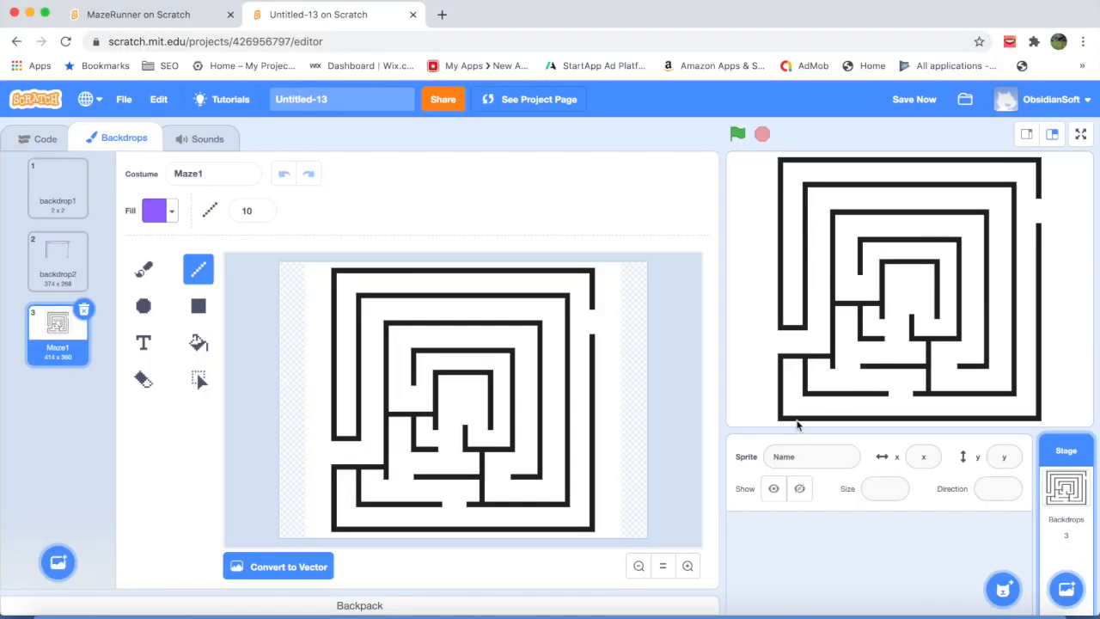
pyautogui.moveTo(770, 348)
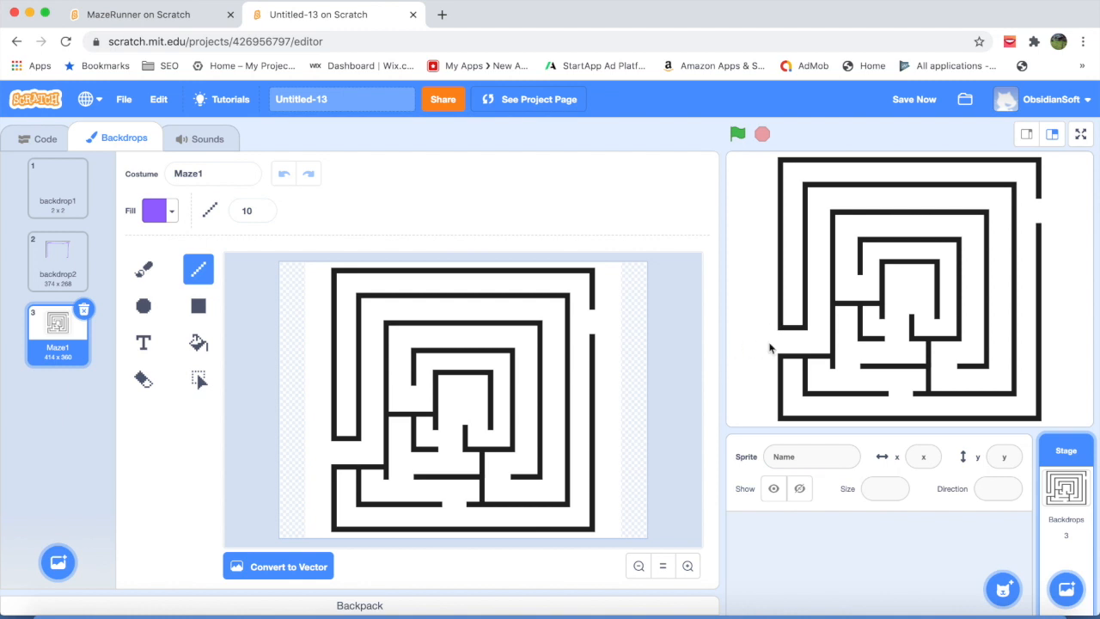
pyautogui.moveTo(810, 386)
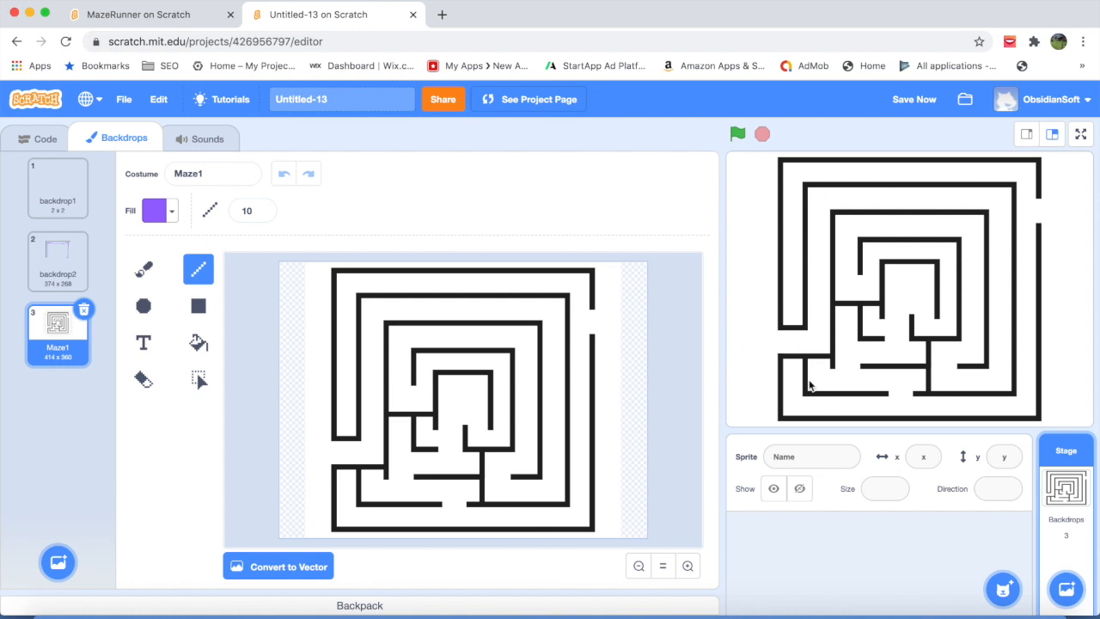
pyautogui.moveTo(1052, 206)
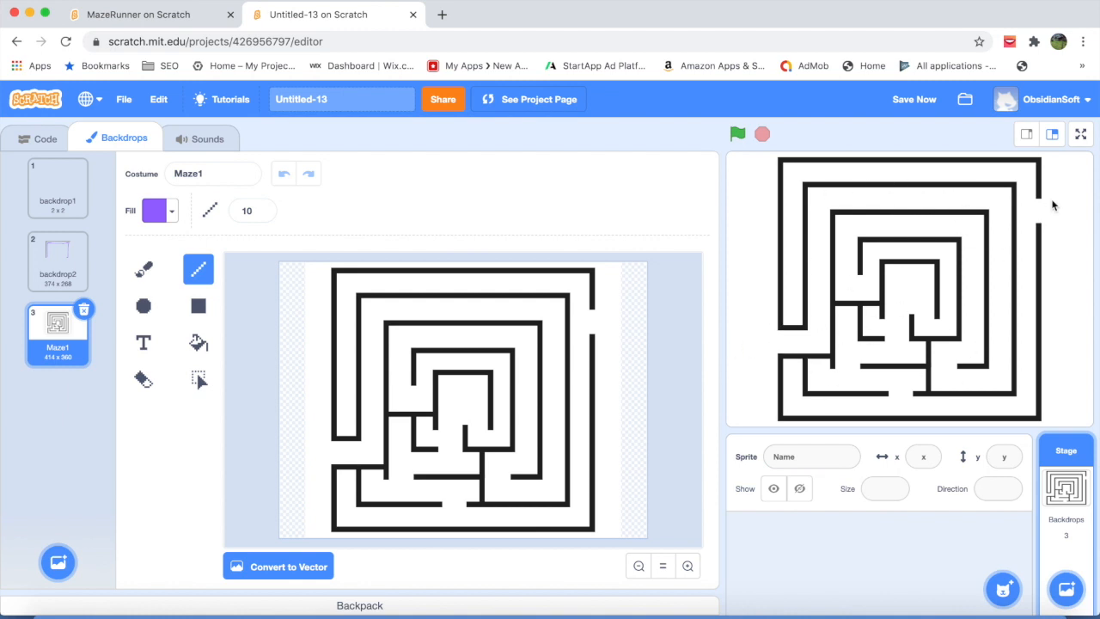
pyautogui.moveTo(1061, 213)
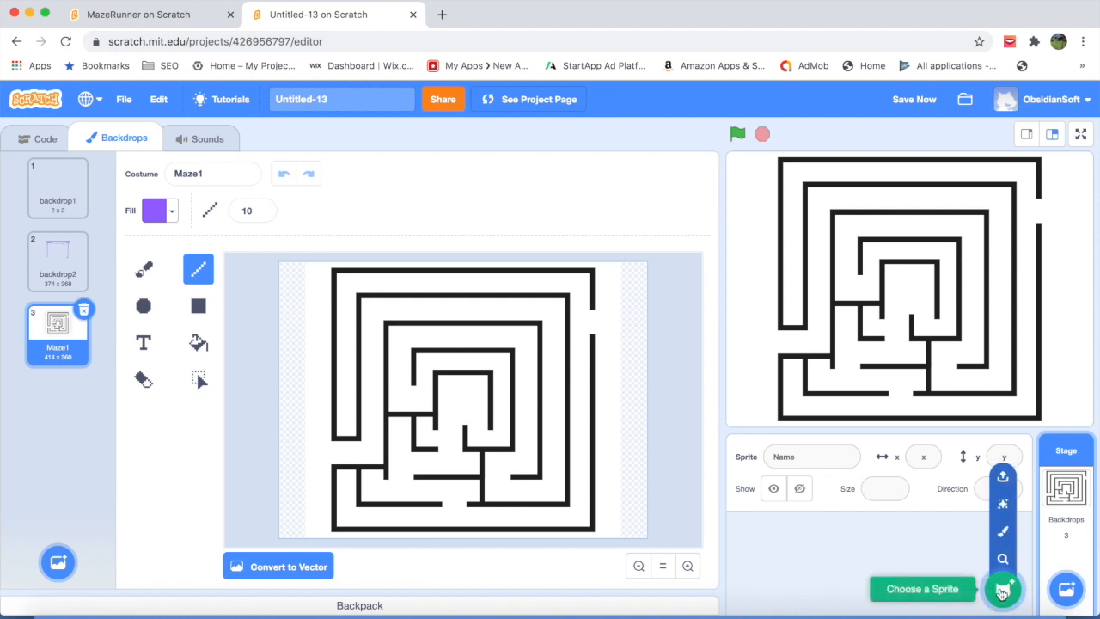
pyautogui.moveTo(1003, 476)
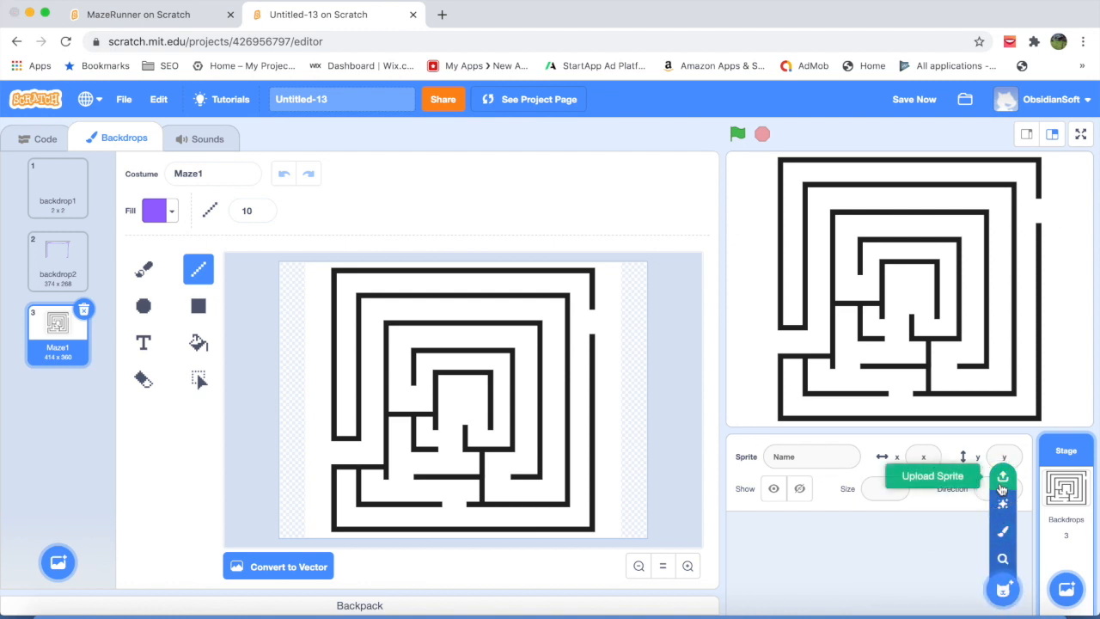
# Step: Upload the golden ball image as a sprite and move it to the maze's left entrance
pyautogui.click(1003, 476)
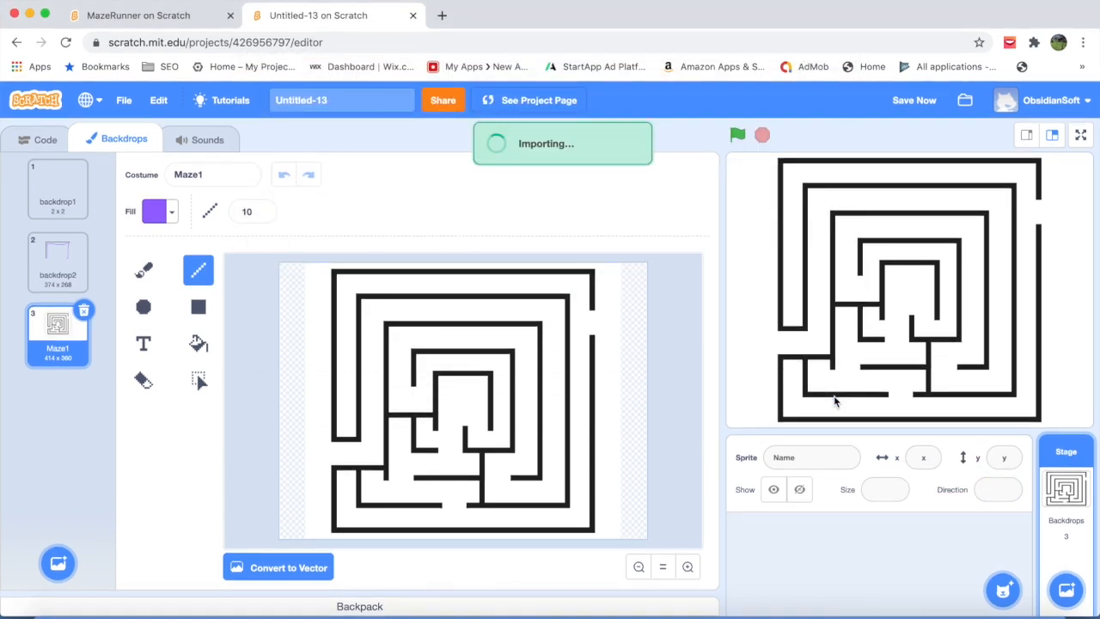
pyautogui.click(36, 139)
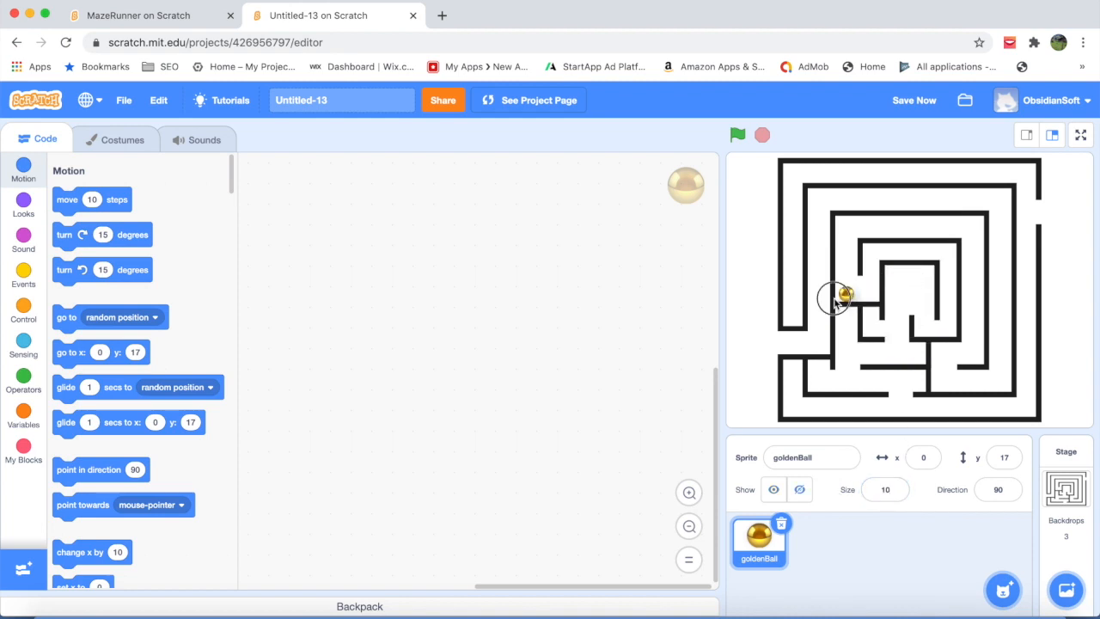
pyautogui.moveTo(833, 297); pyautogui.dragTo(762, 344)
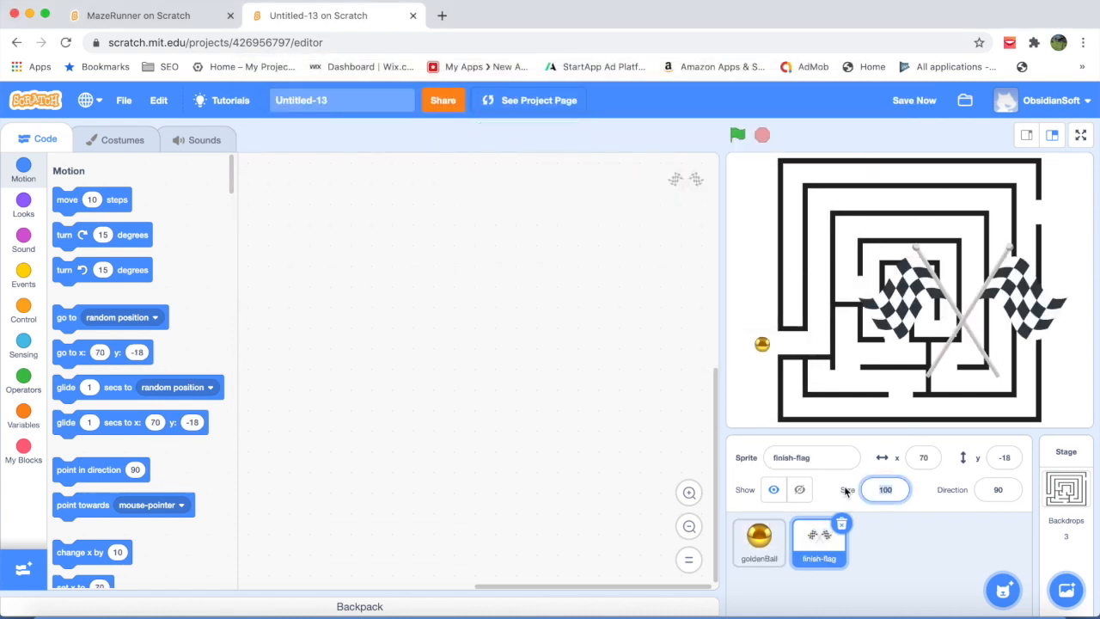
# Step: Set the finish flag's size to 20 and place it just outside the top-right exit
pyautogui.tripleClick(885, 489)
pyautogui.write('20')
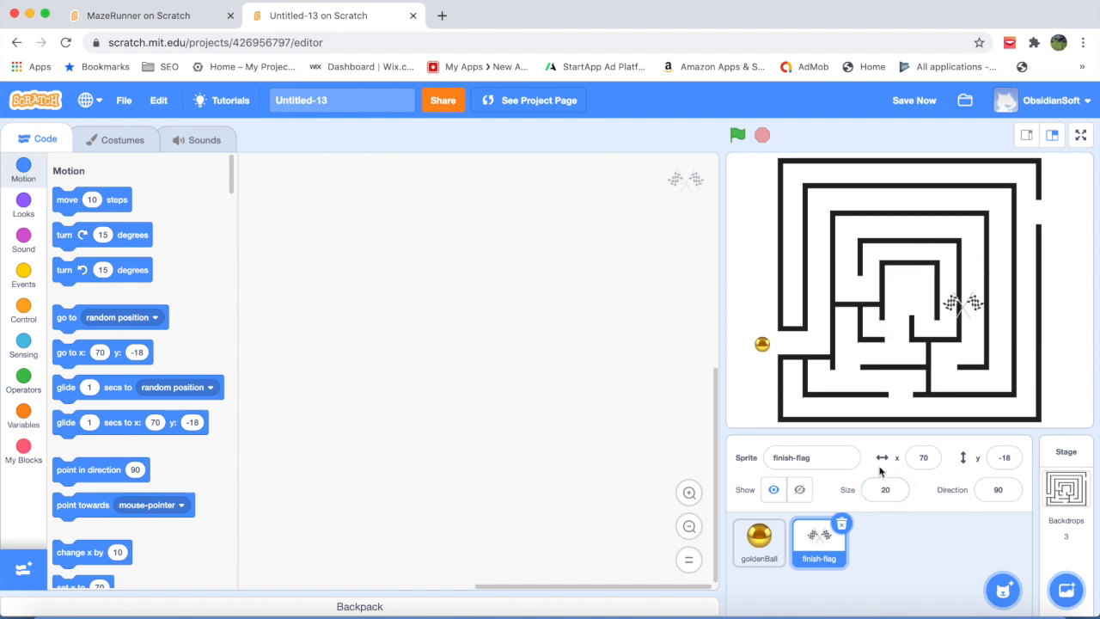
pyautogui.moveTo(963, 304); pyautogui.dragTo(1065, 212)
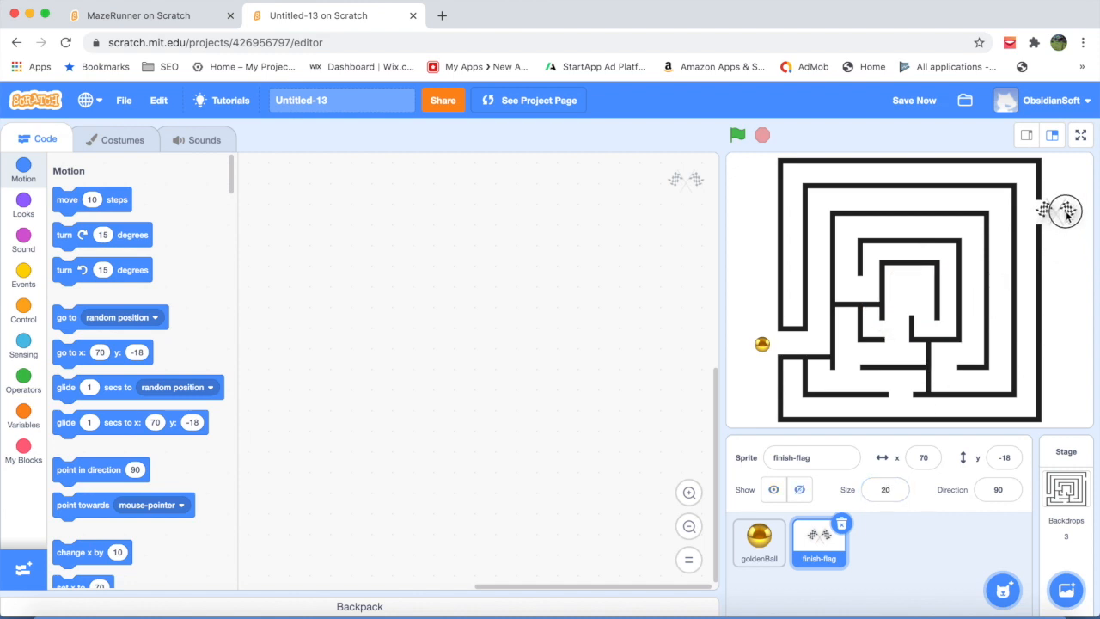
pyautogui.moveTo(1065, 210); pyautogui.dragTo(1057, 213)
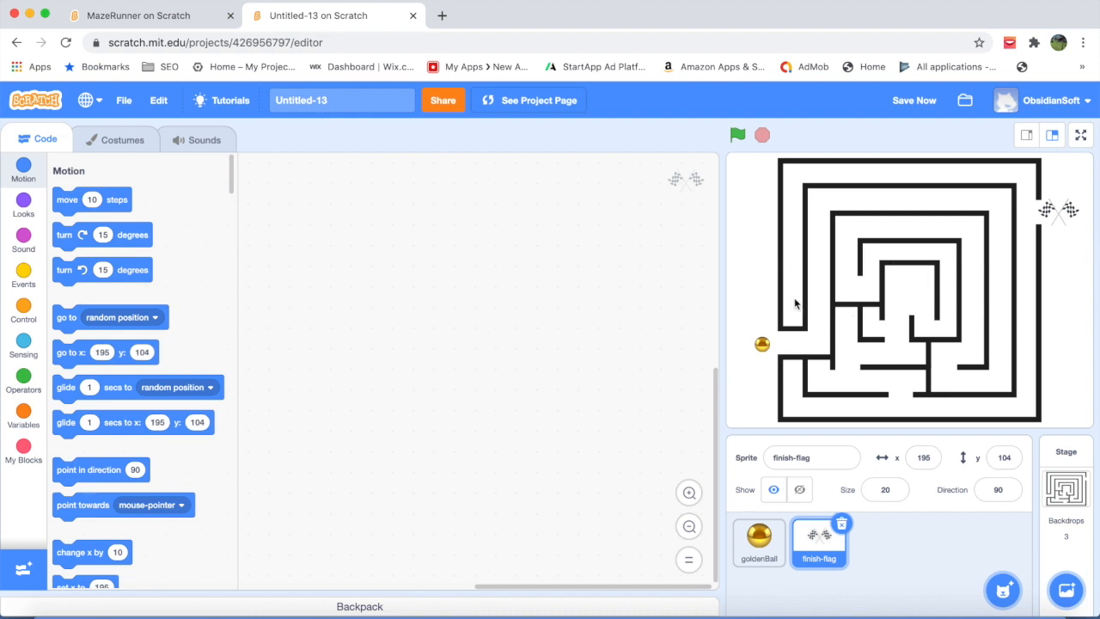
pyautogui.moveTo(924, 267)
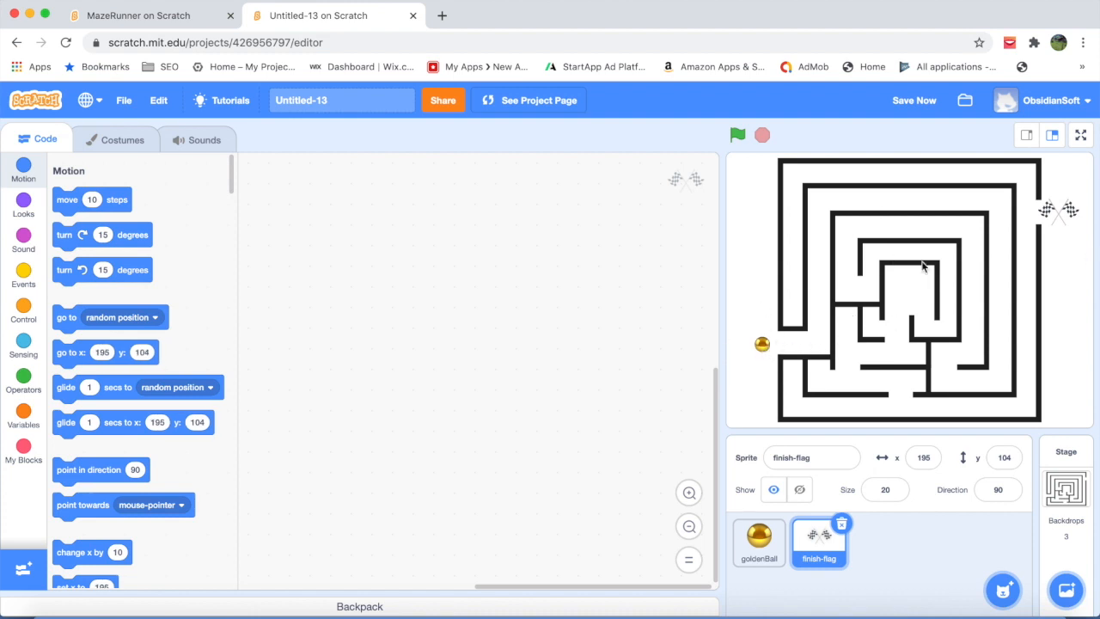
pyautogui.moveTo(1064, 219)
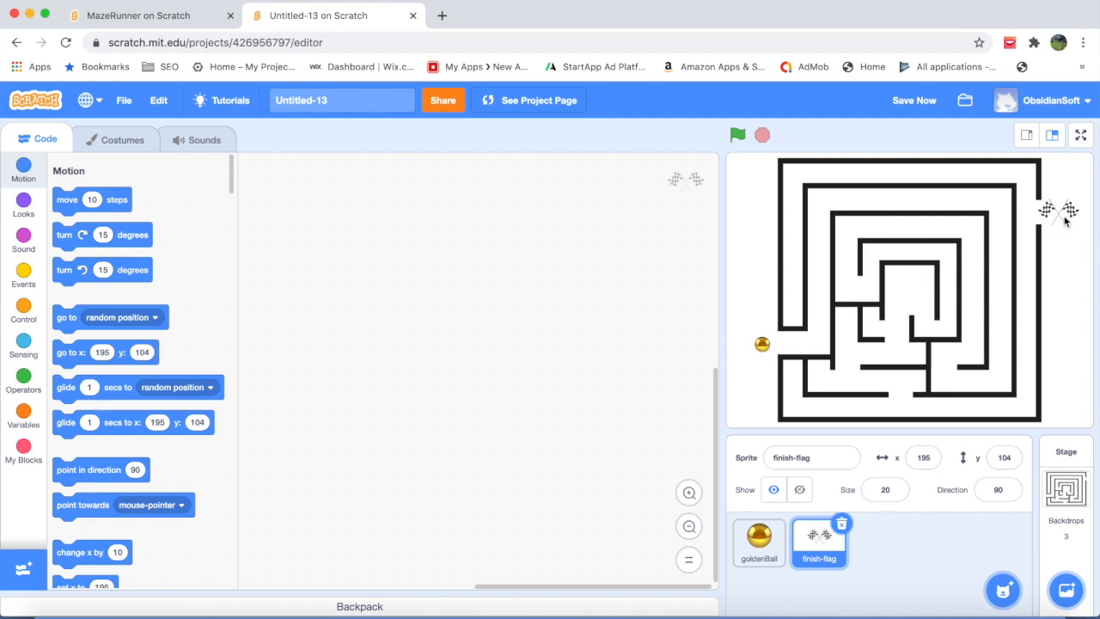
pyautogui.moveTo(881, 305)
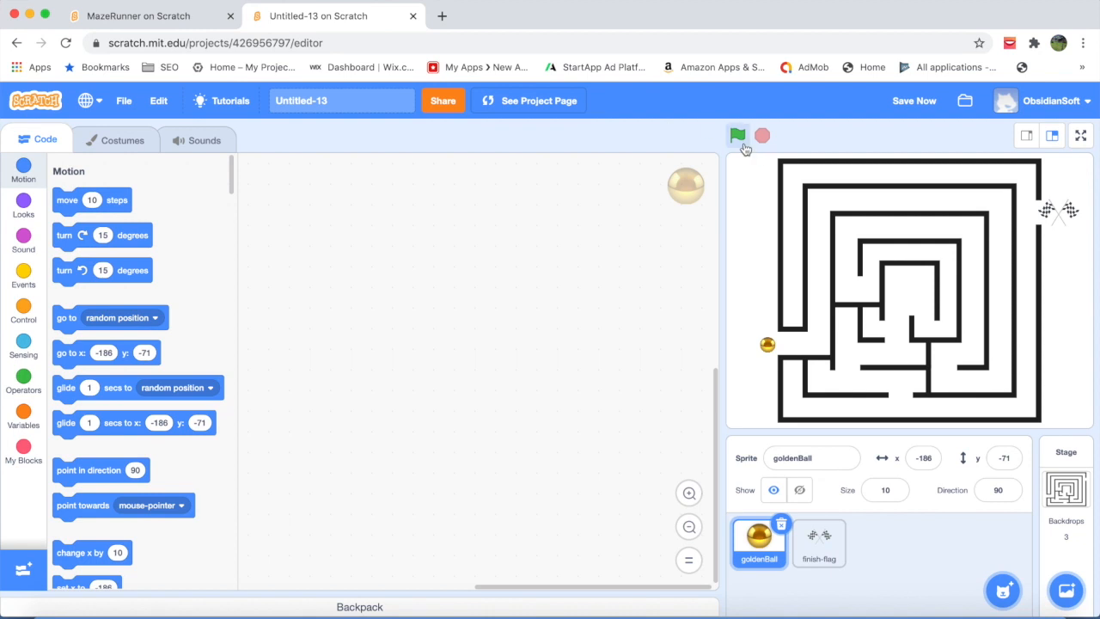
# Step: Start the ball's script with a green-flag block attached to a forever loop
pyautogui.click(23, 274)
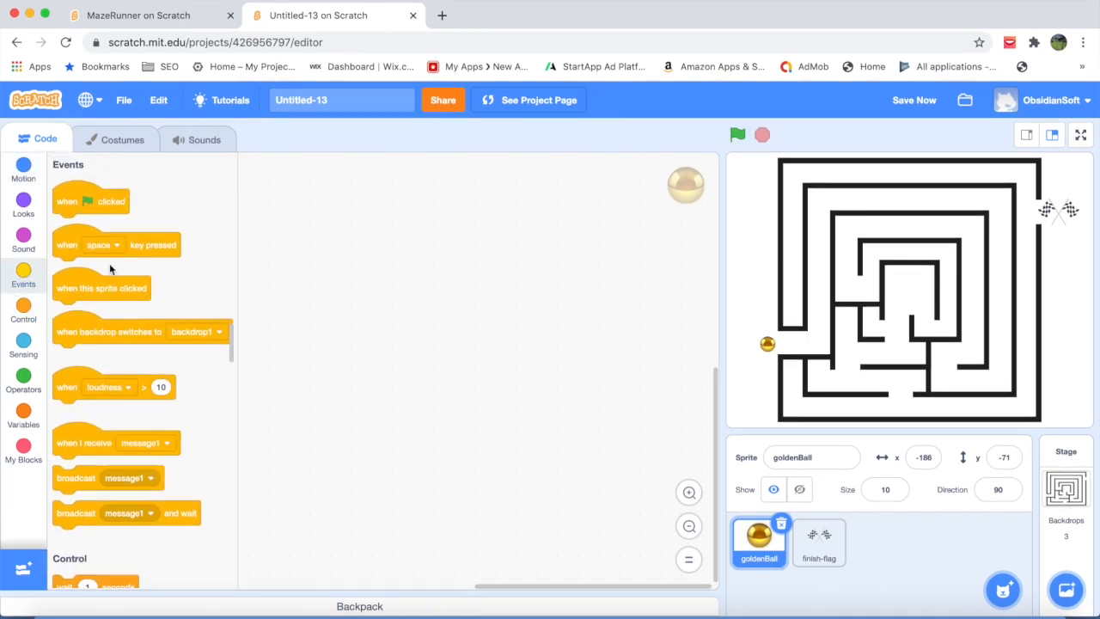
pyautogui.moveTo(90, 201); pyautogui.dragTo(374, 201)
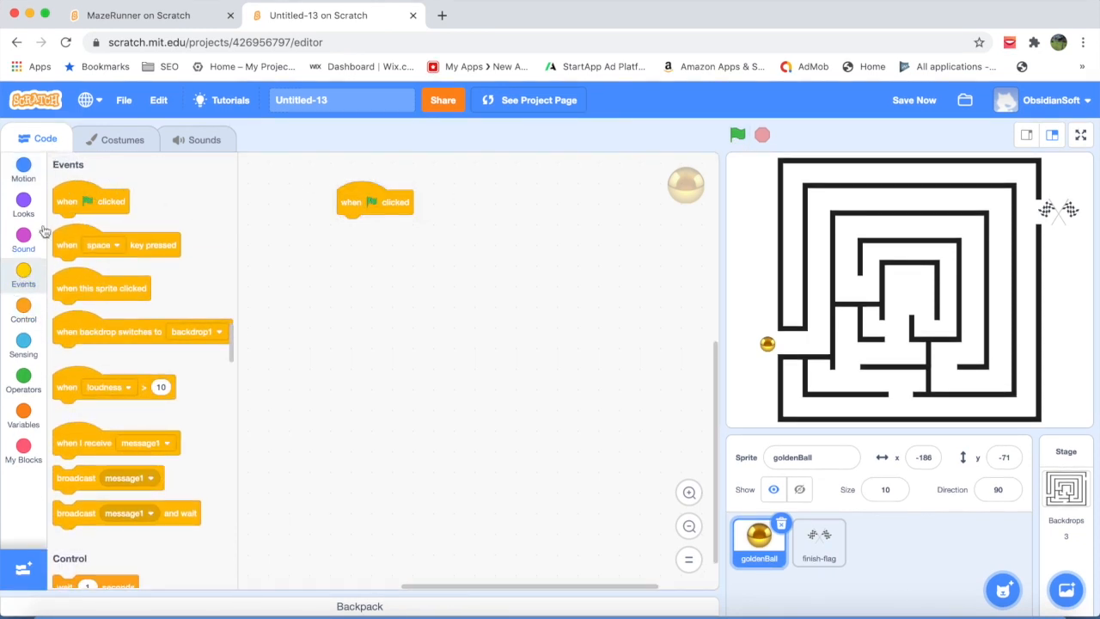
pyautogui.click(23, 312)
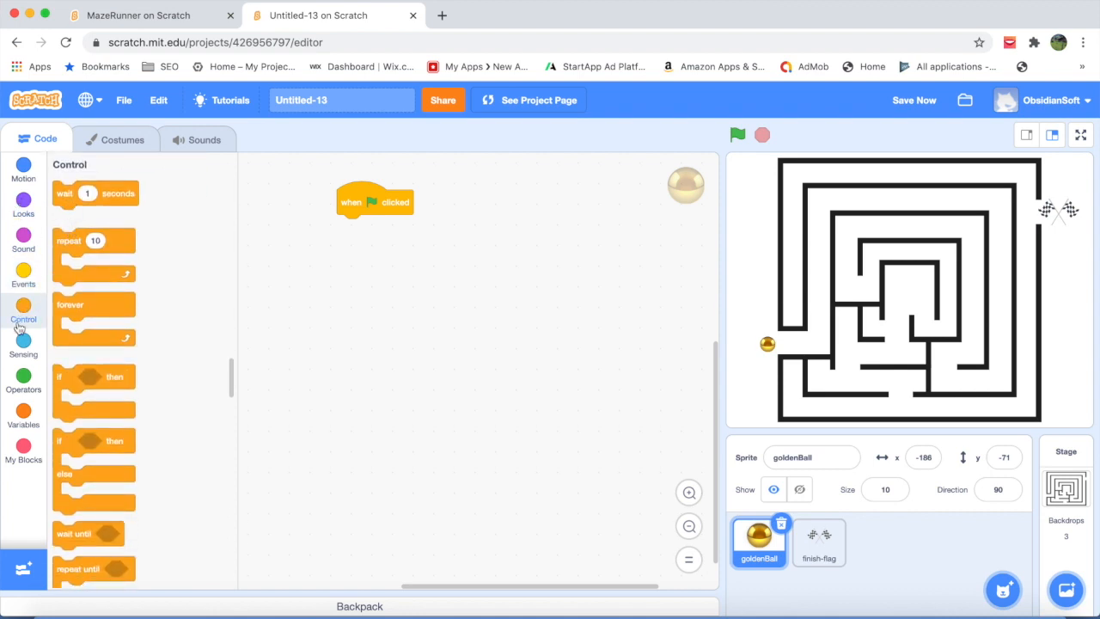
pyautogui.moveTo(93, 318); pyautogui.dragTo(202, 309)
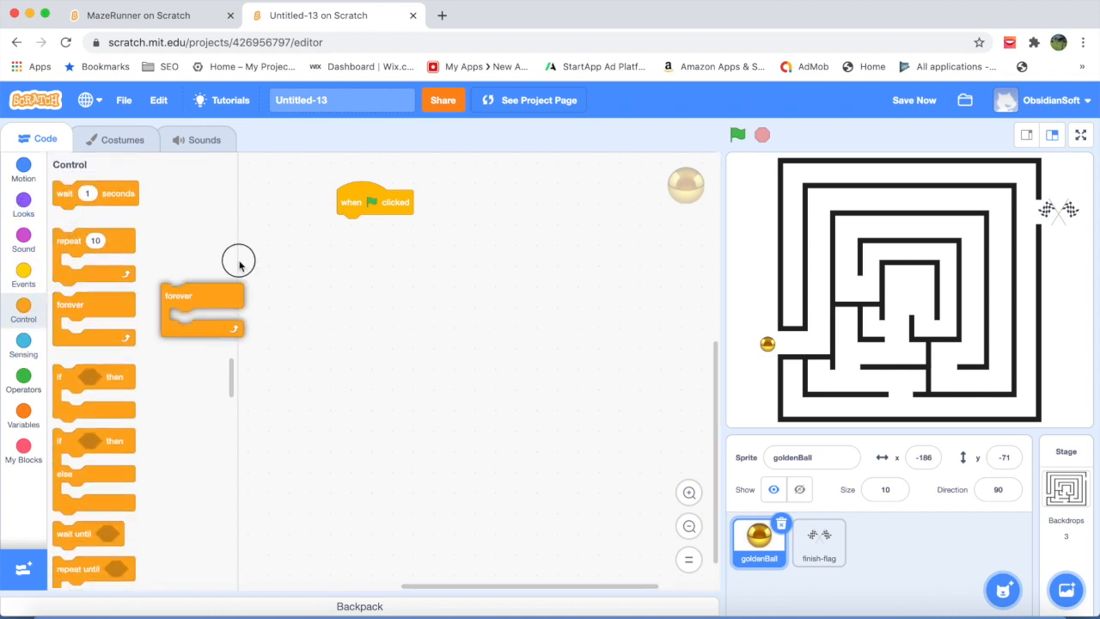
pyautogui.moveTo(202, 297); pyautogui.dragTo(354, 227)
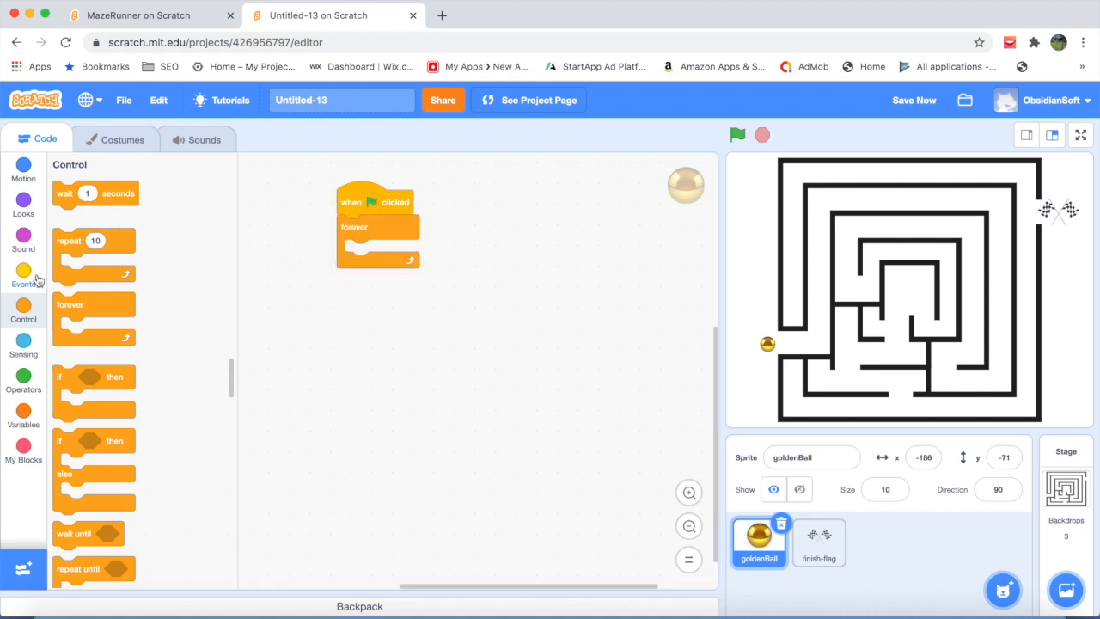
pyautogui.click(23, 275)
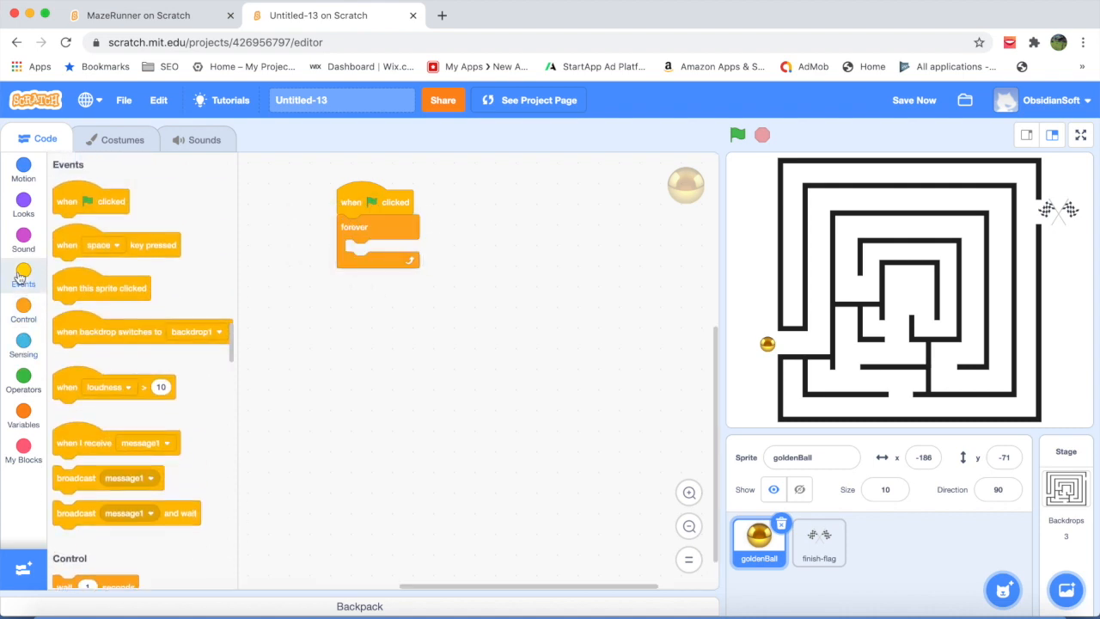
pyautogui.click(23, 308)
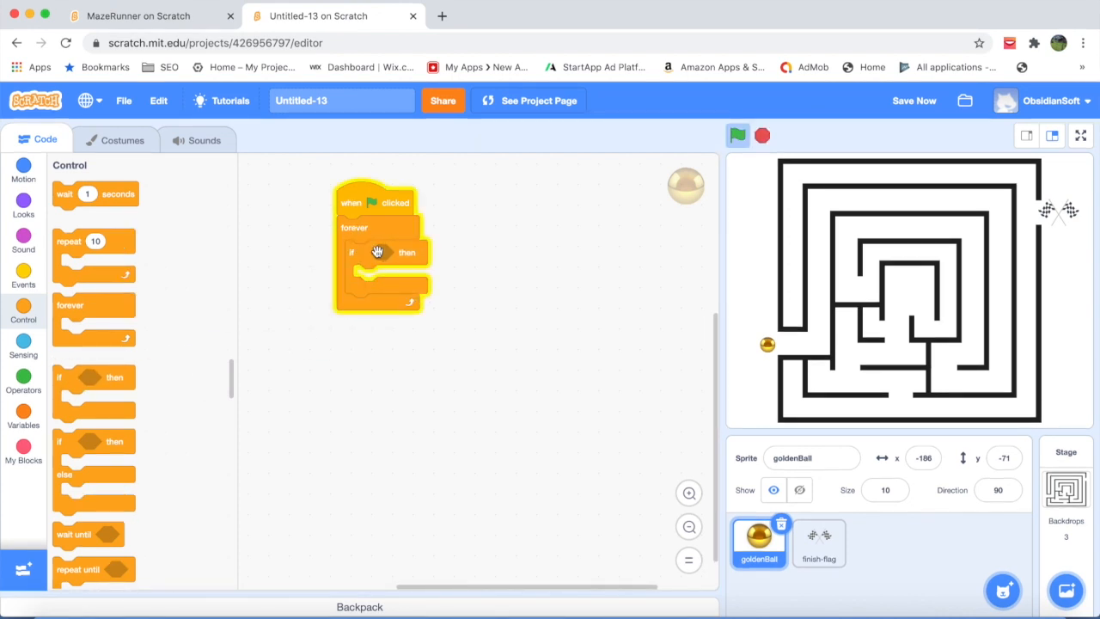
pyautogui.moveTo(52, 373)
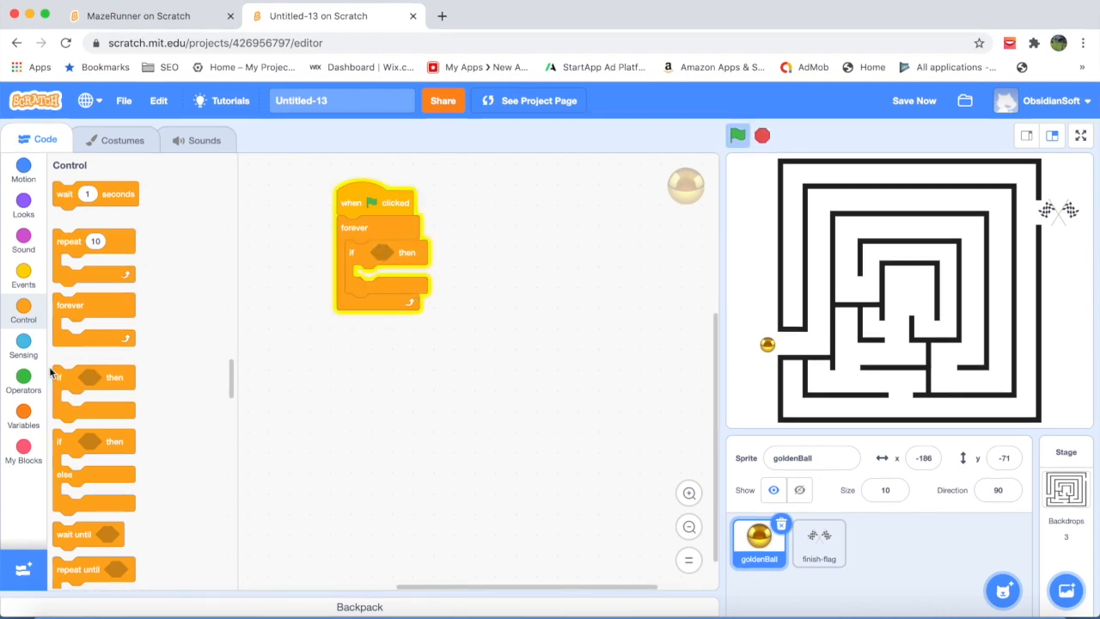
pyautogui.moveTo(120, 292)
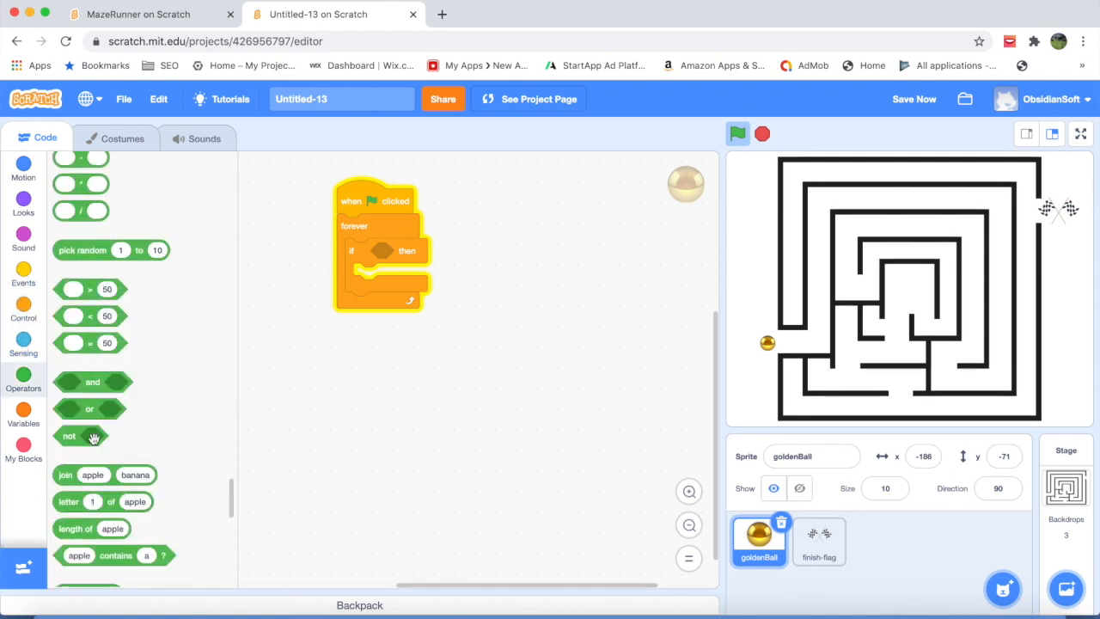
# Step: Add a 'key right arrow pressed?' condition with 'change x by 4' inside
pyautogui.click(23, 342)
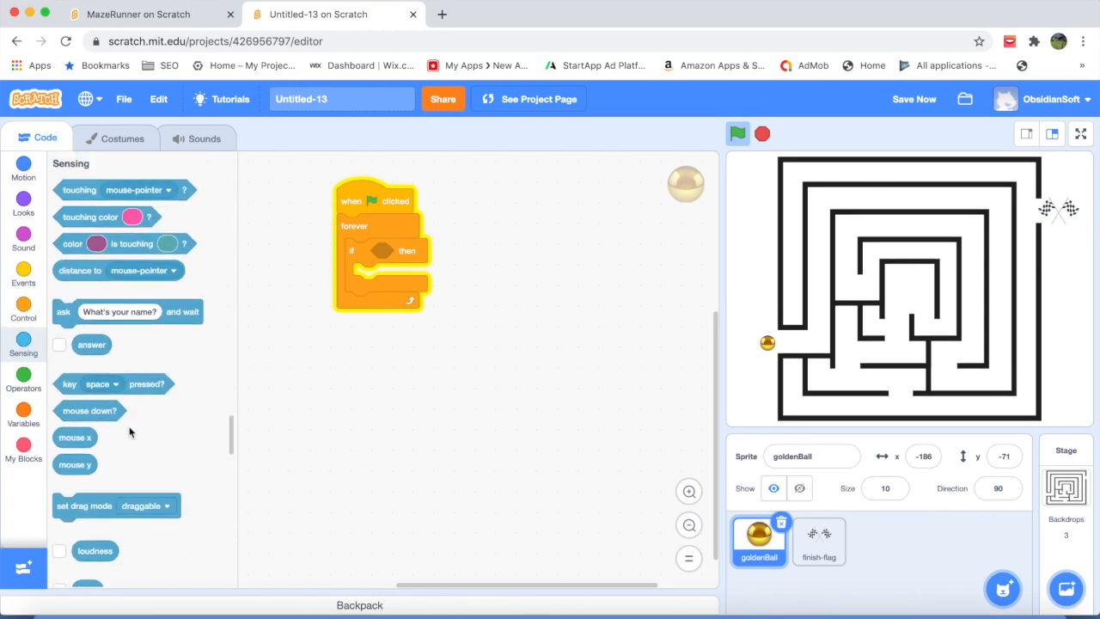
pyautogui.moveTo(114, 383); pyautogui.dragTo(396, 267)
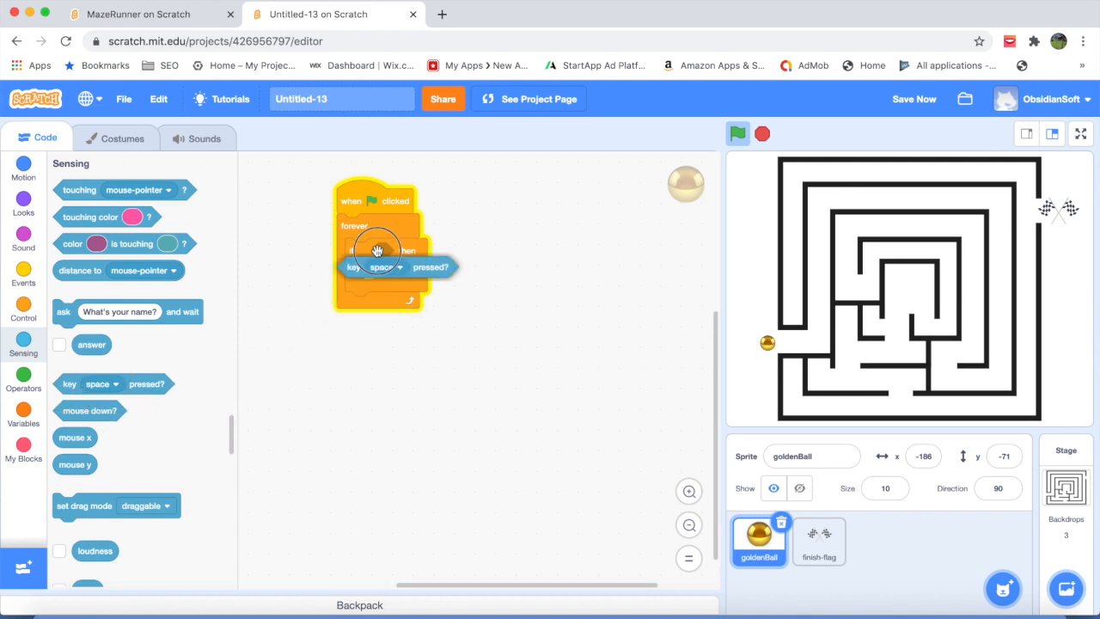
pyautogui.click(418, 250)
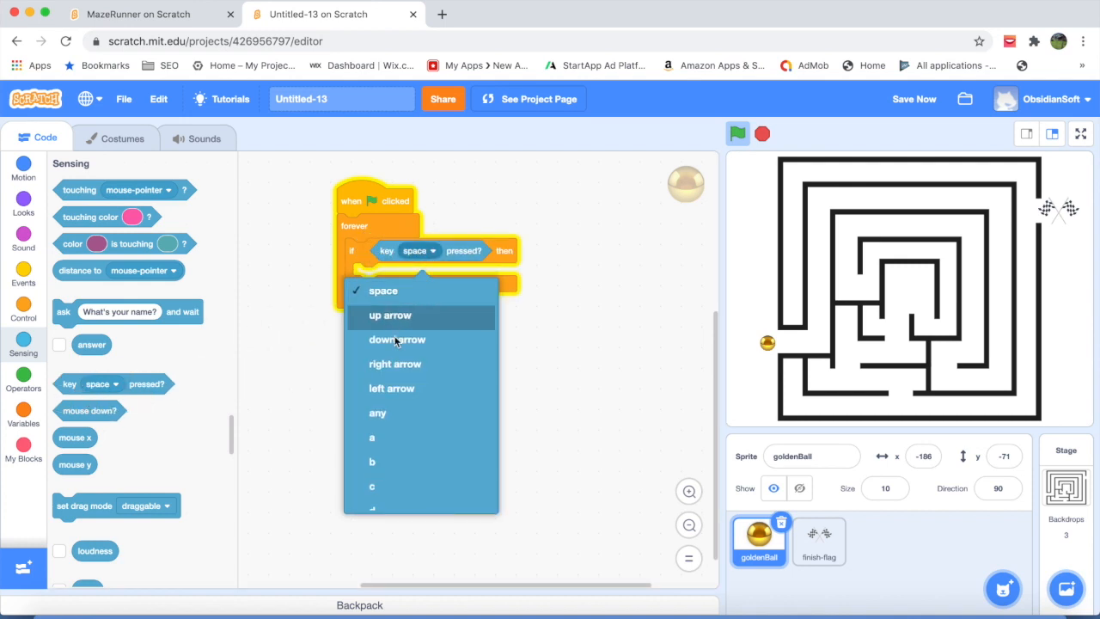
pyautogui.click(394, 363)
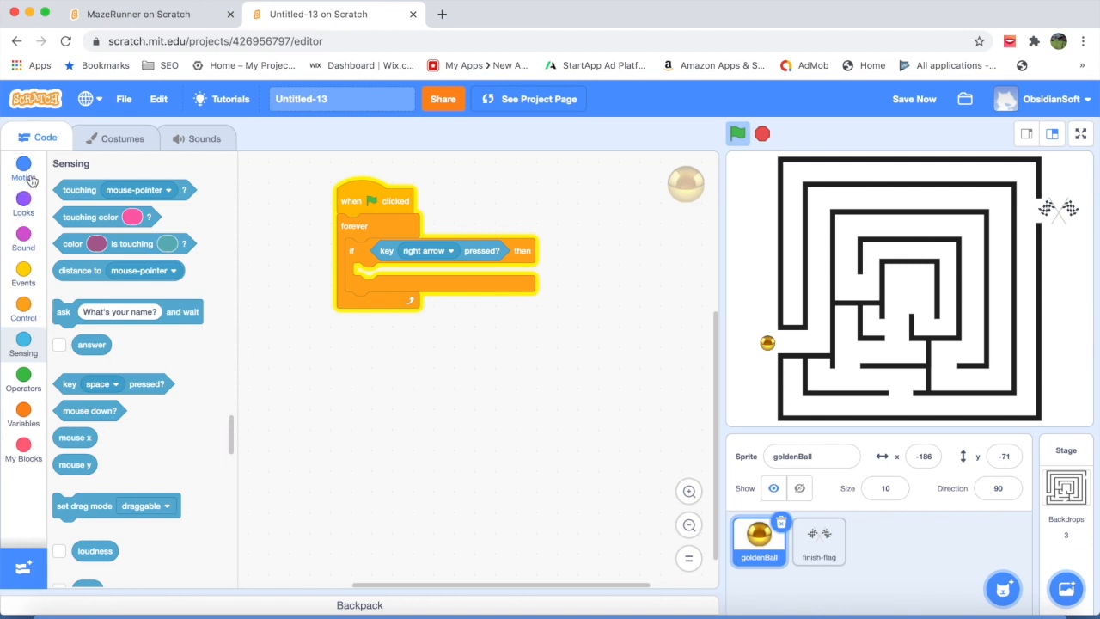
pyautogui.click(23, 164)
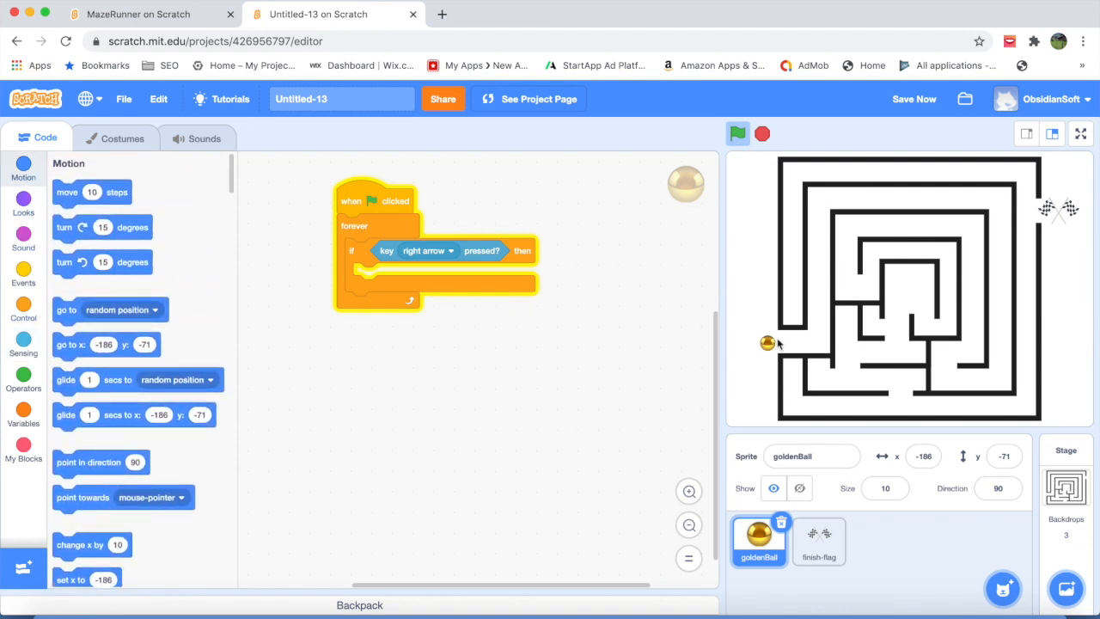
pyautogui.scroll(-3)
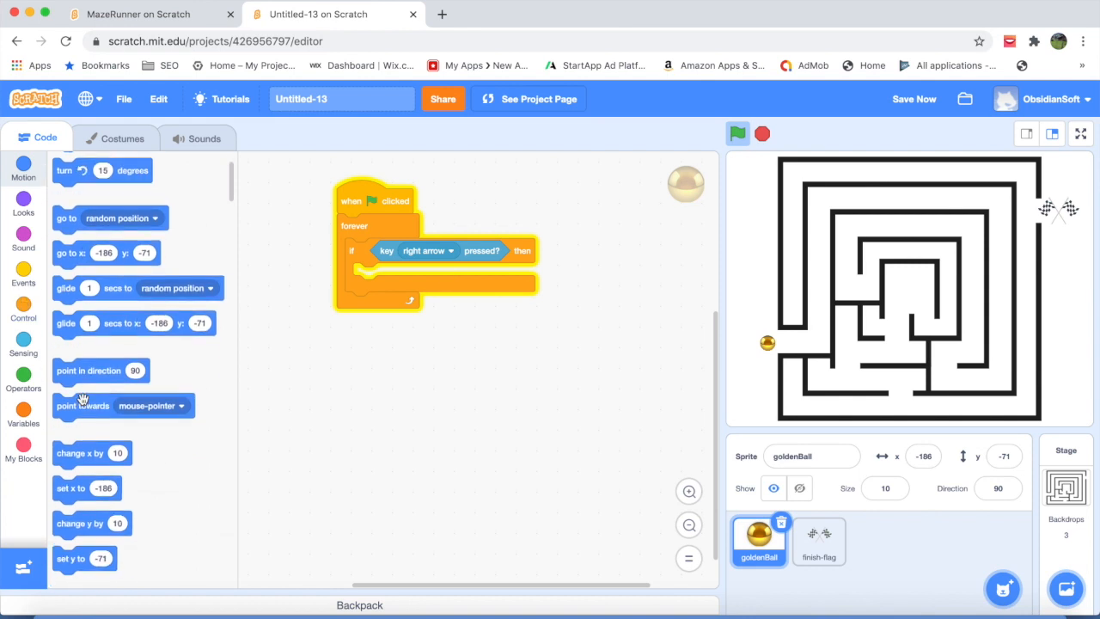
pyautogui.moveTo(93, 452); pyautogui.dragTo(371, 287)
pyautogui.write('4')
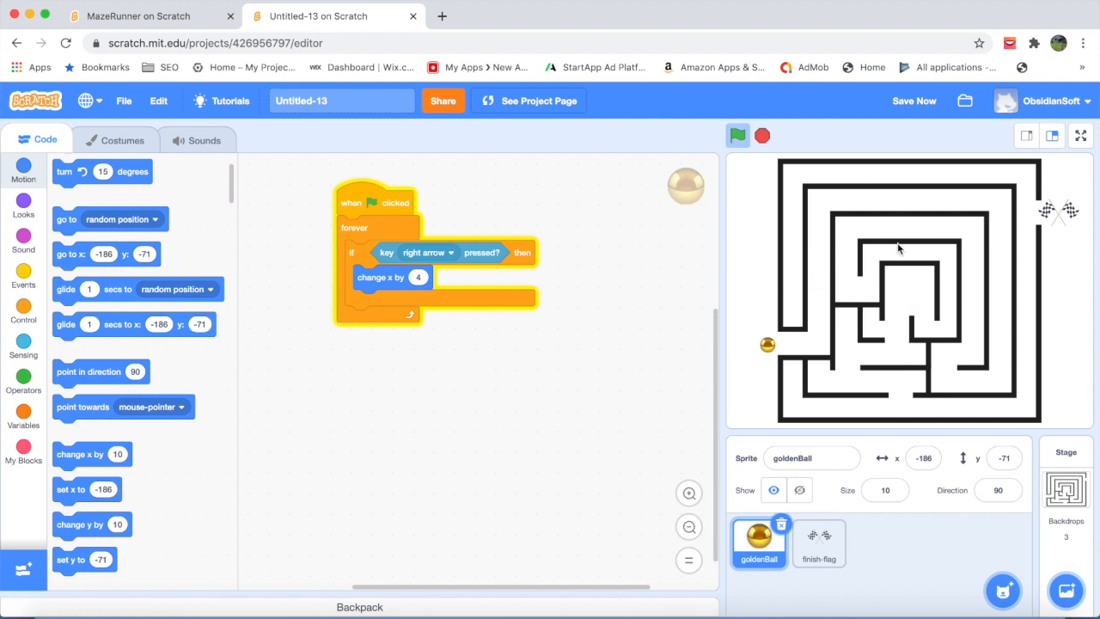
pyautogui.moveTo(851, 267)
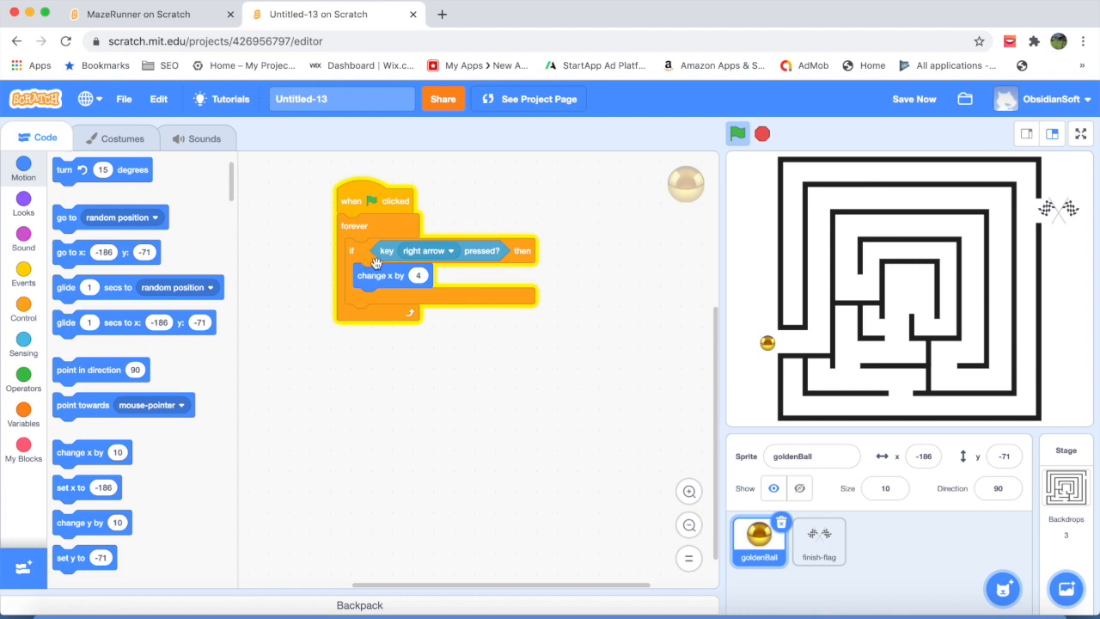
pyautogui.moveTo(374, 286)
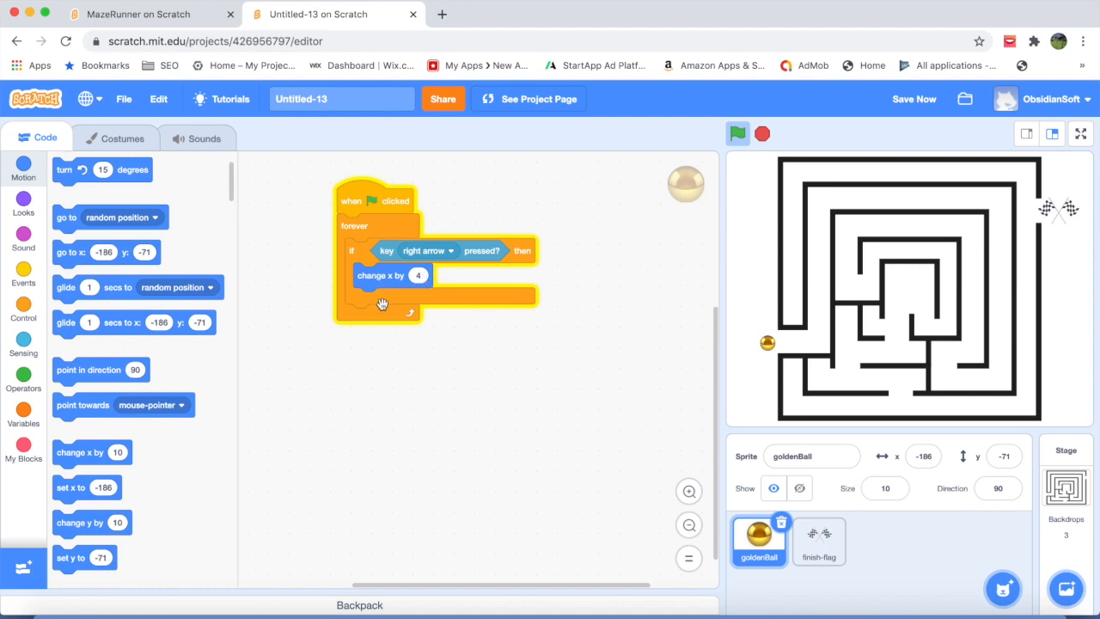
pyautogui.moveTo(838, 343)
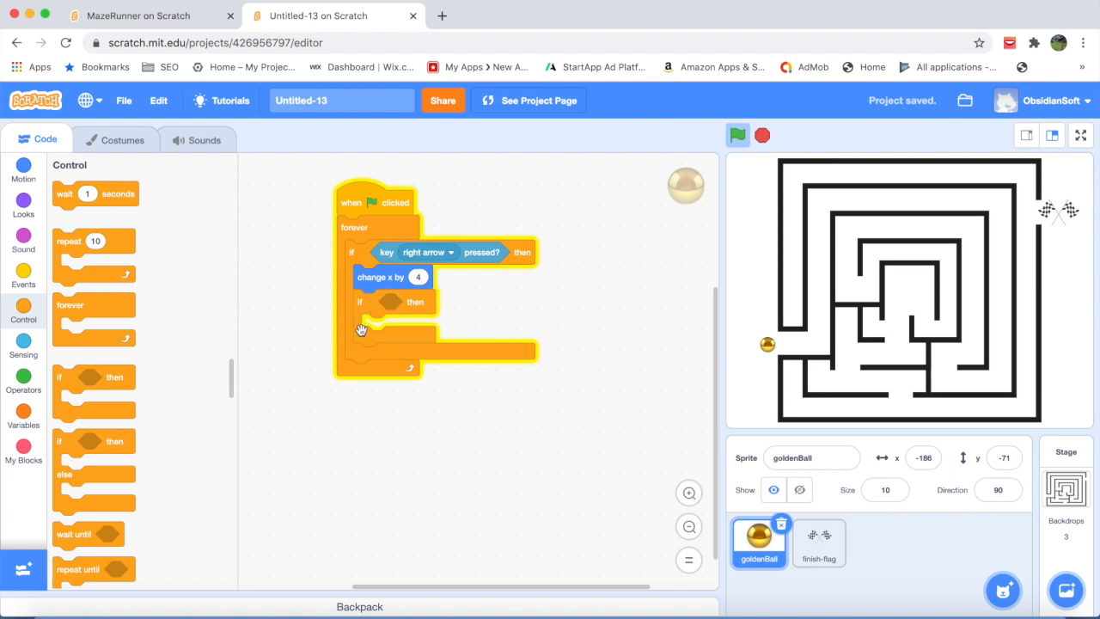
pyautogui.moveTo(373, 312)
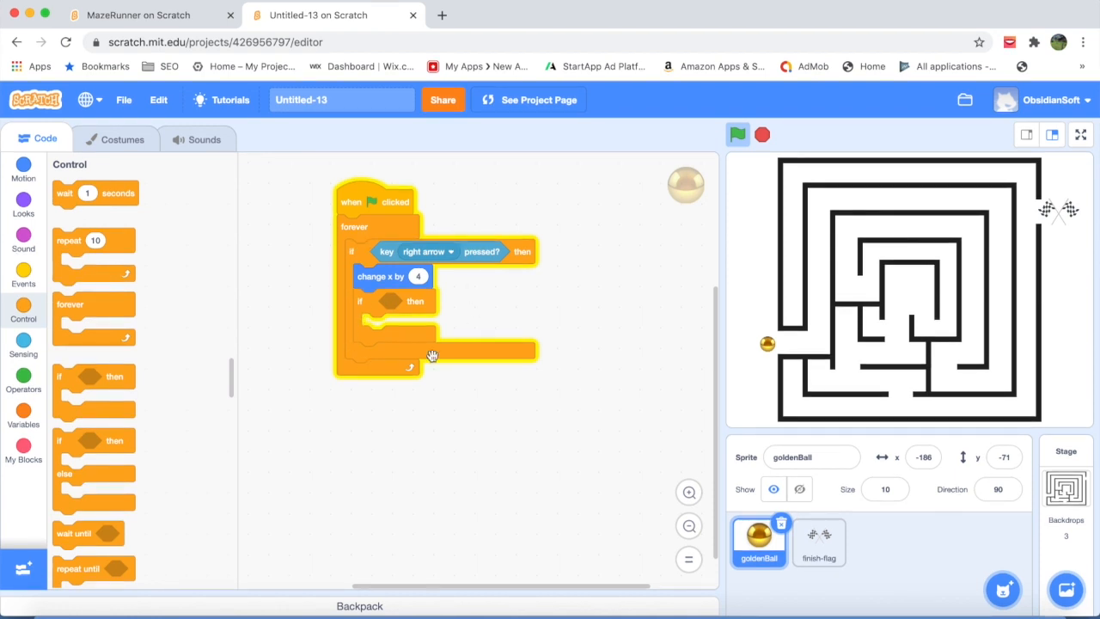
pyautogui.moveTo(367, 306)
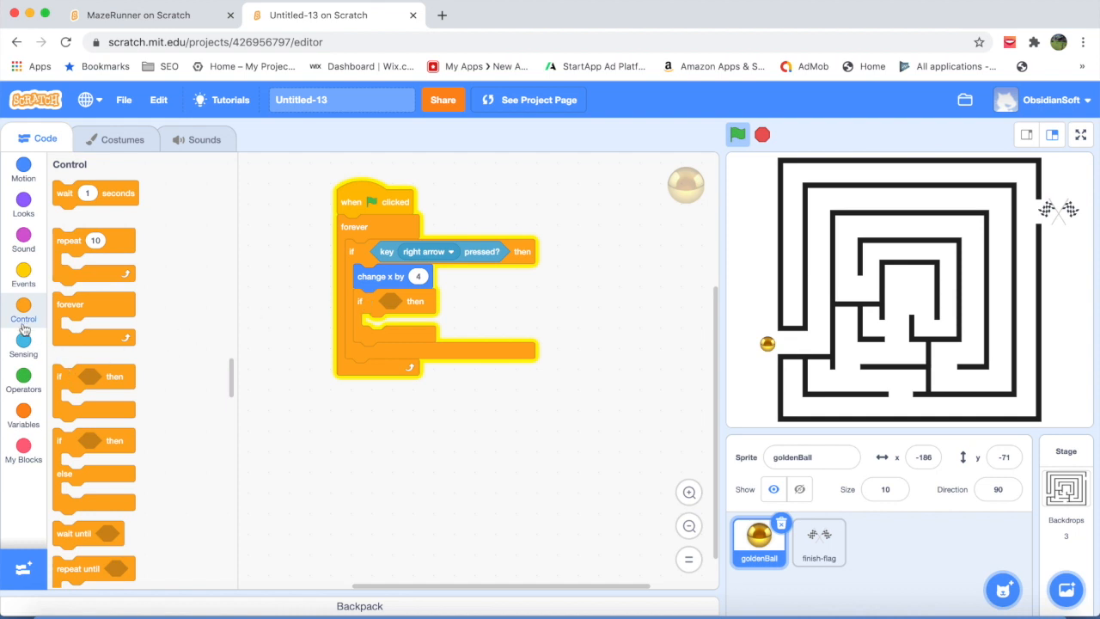
# Step: Set the touching-color check to the black maze wall colour sampled from the stage
pyautogui.click(23, 348)
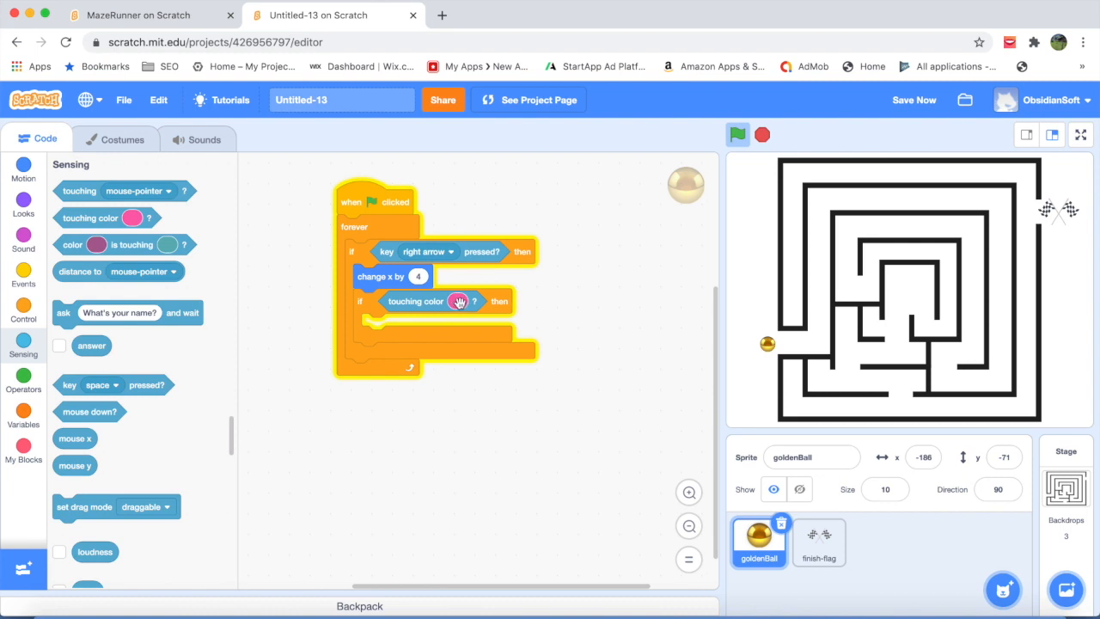
pyautogui.click(459, 301)
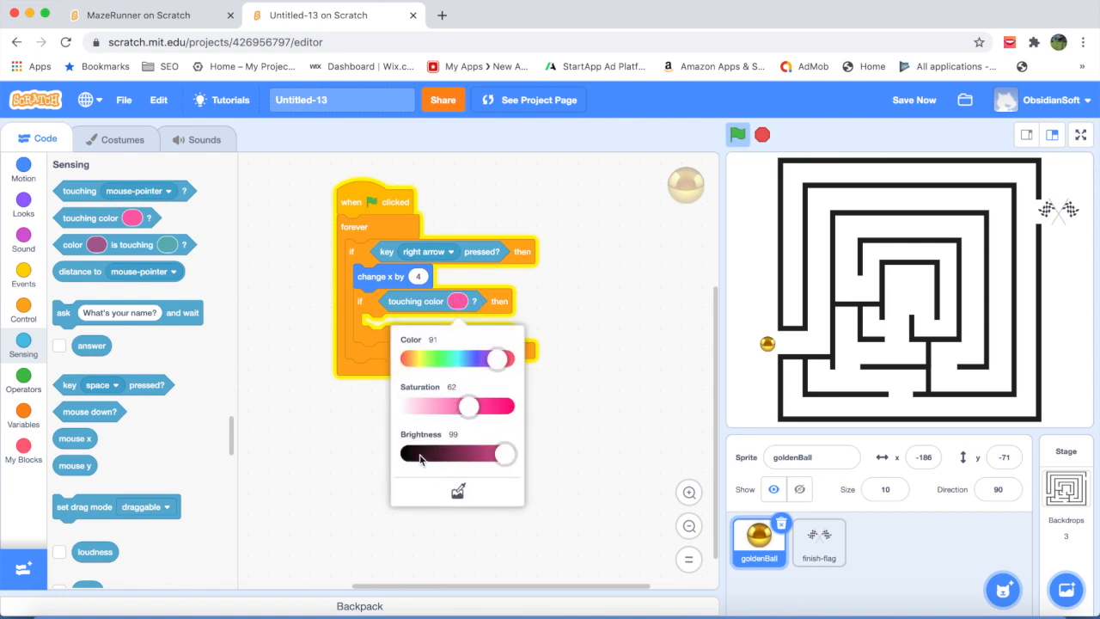
pyautogui.moveTo(505, 453); pyautogui.dragTo(416, 452)
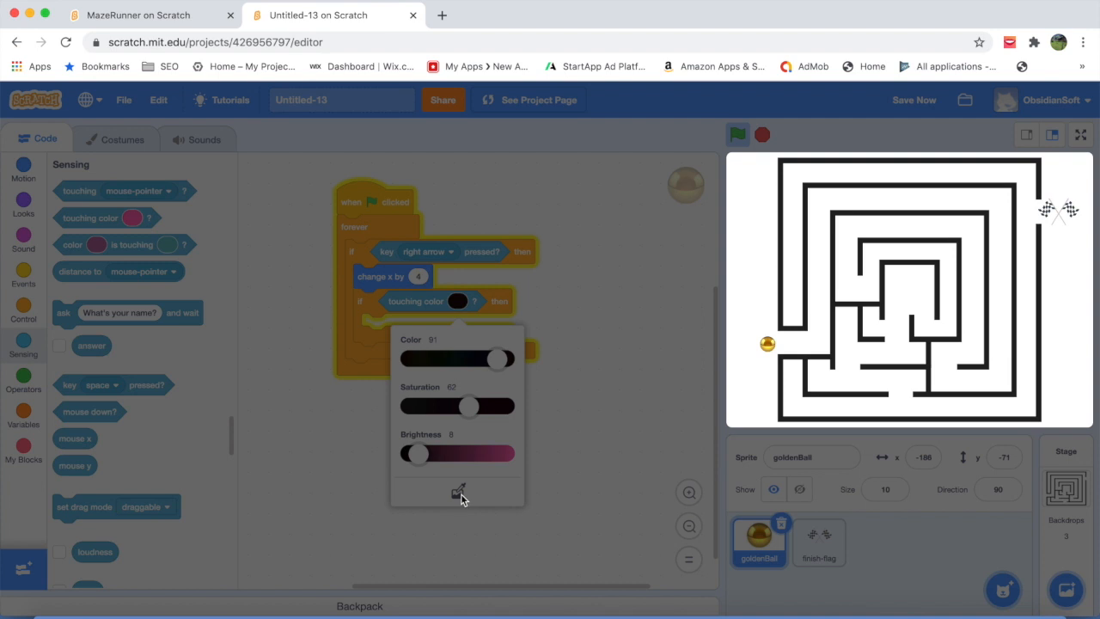
pyautogui.click(458, 490)
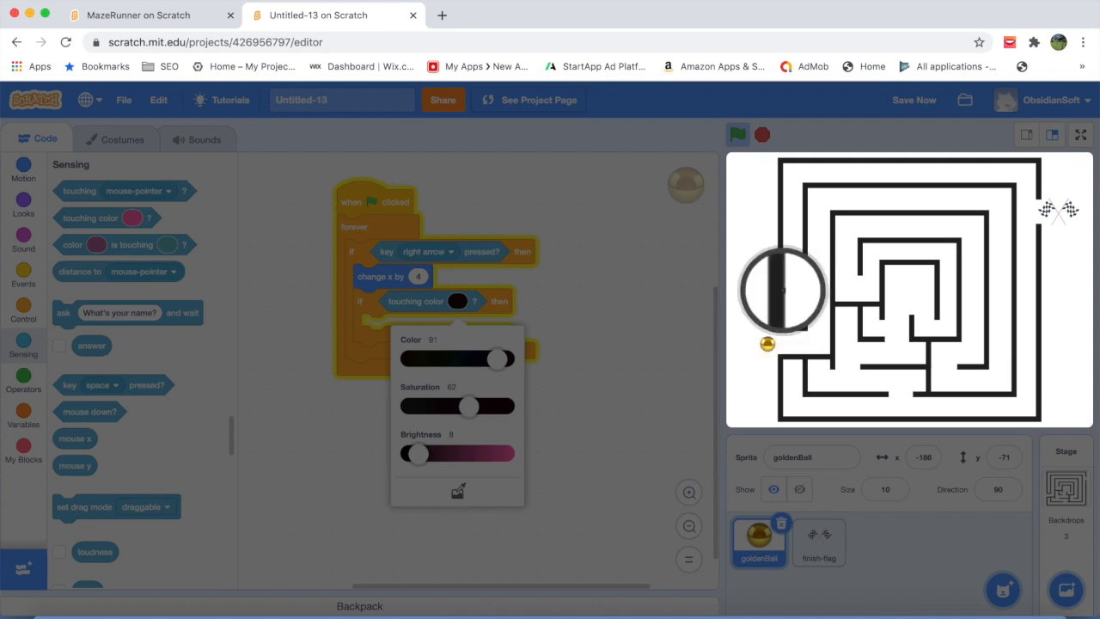
pyautogui.click(301, 338)
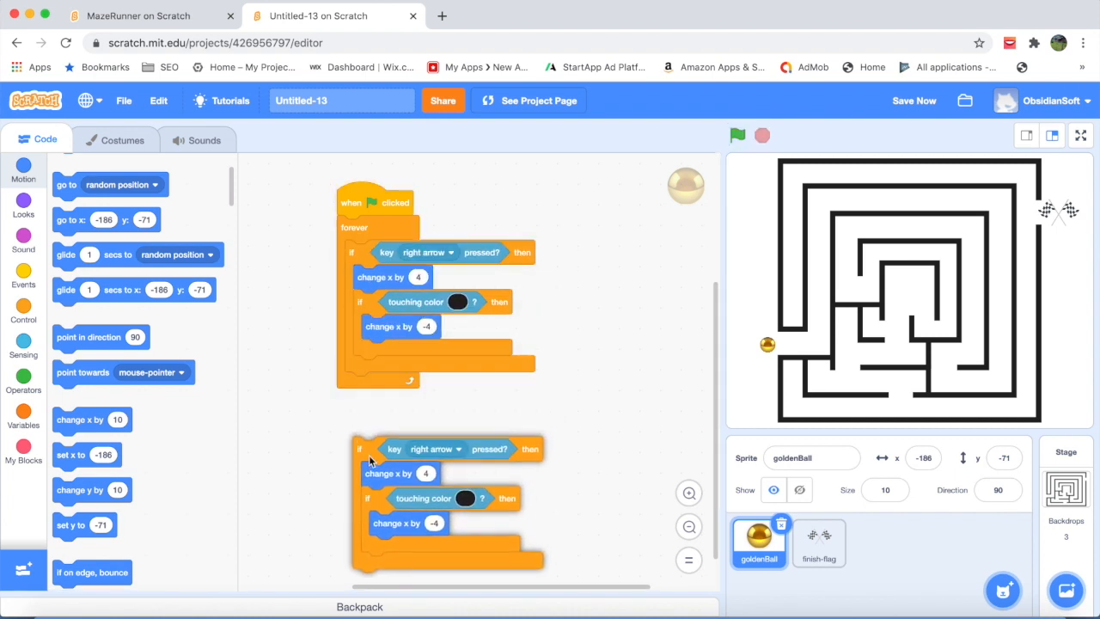
# Step: Switch the copied rule to the left arrow key and change its step amounts to -4 and 4
pyautogui.click(451, 384)
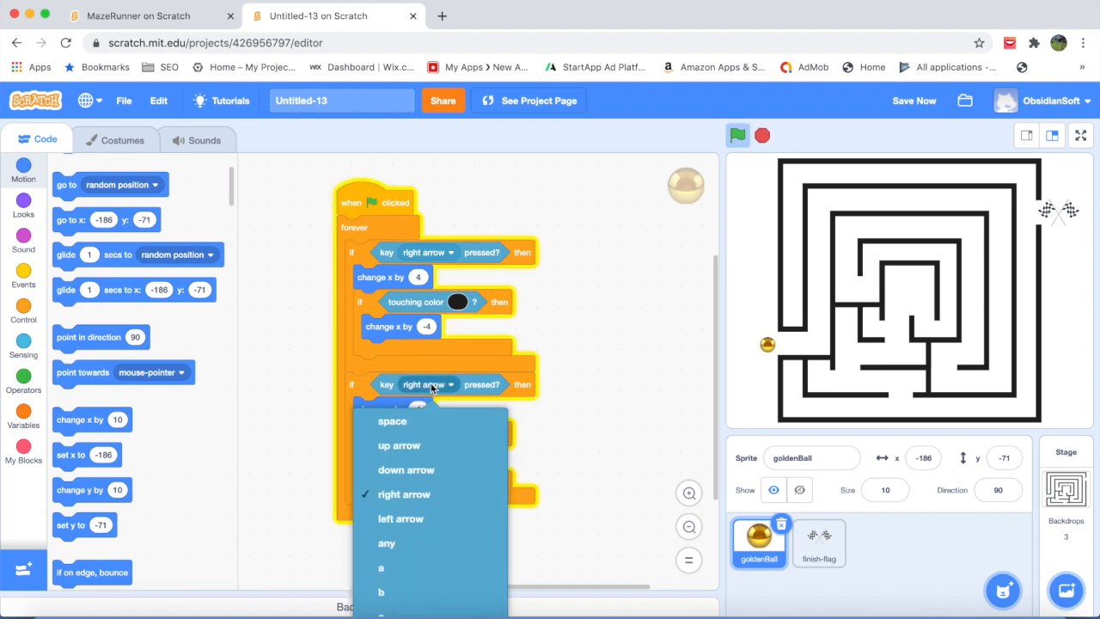
pyautogui.click(400, 518)
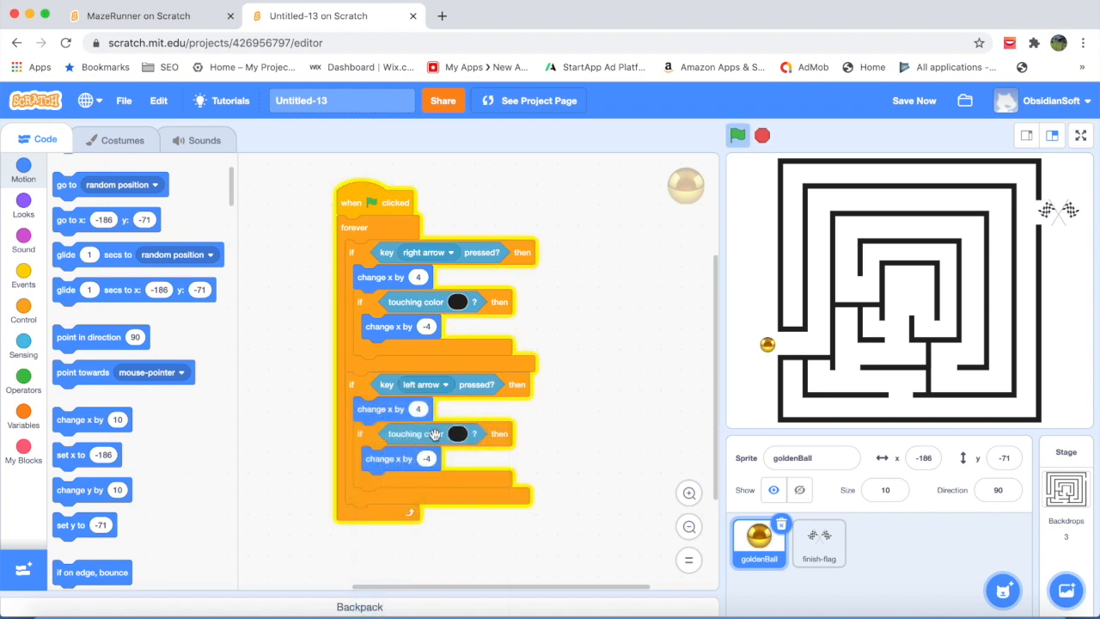
pyautogui.click(417, 408)
pyautogui.write('-4')
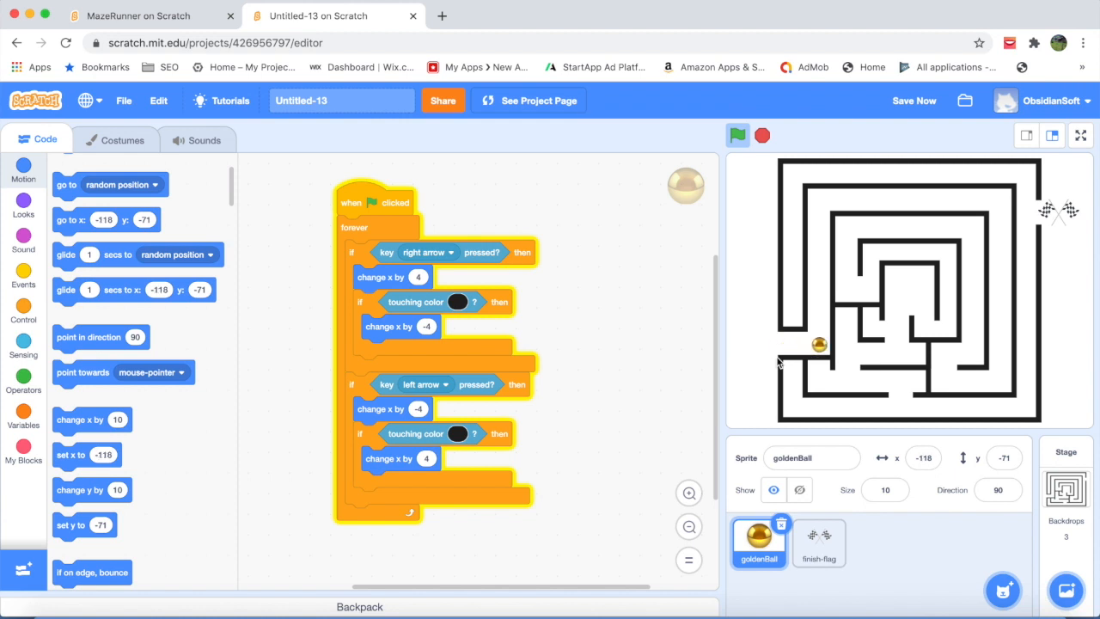
pyautogui.moveTo(554, 365)
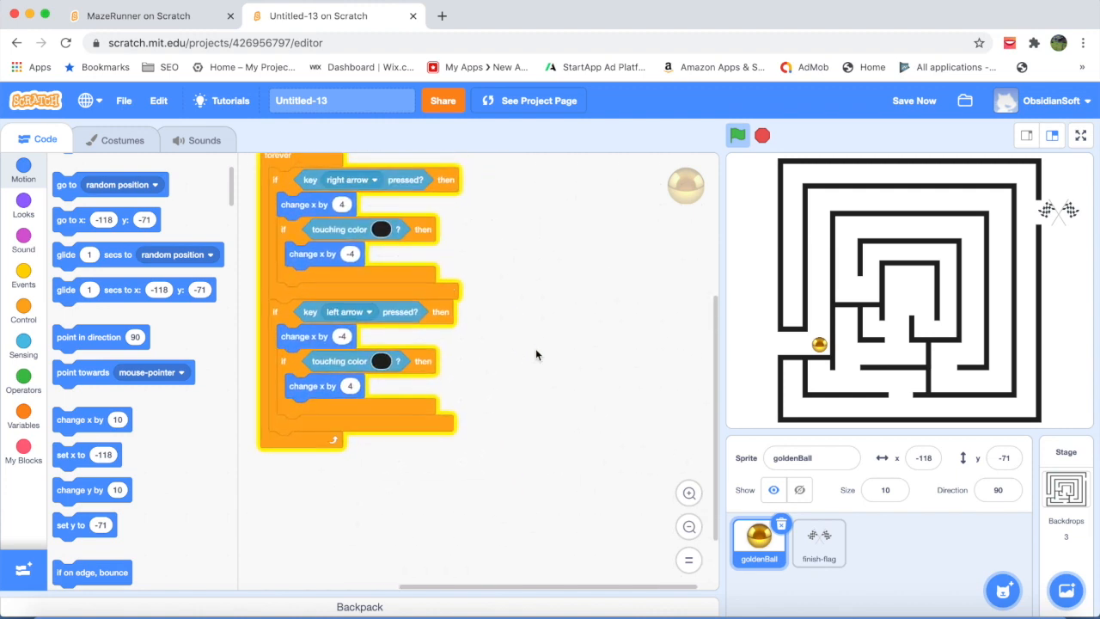
# Step: Build the up-arrow rule: change y by 4, stepping back -4 when touching black walls
pyautogui.click(23, 348)
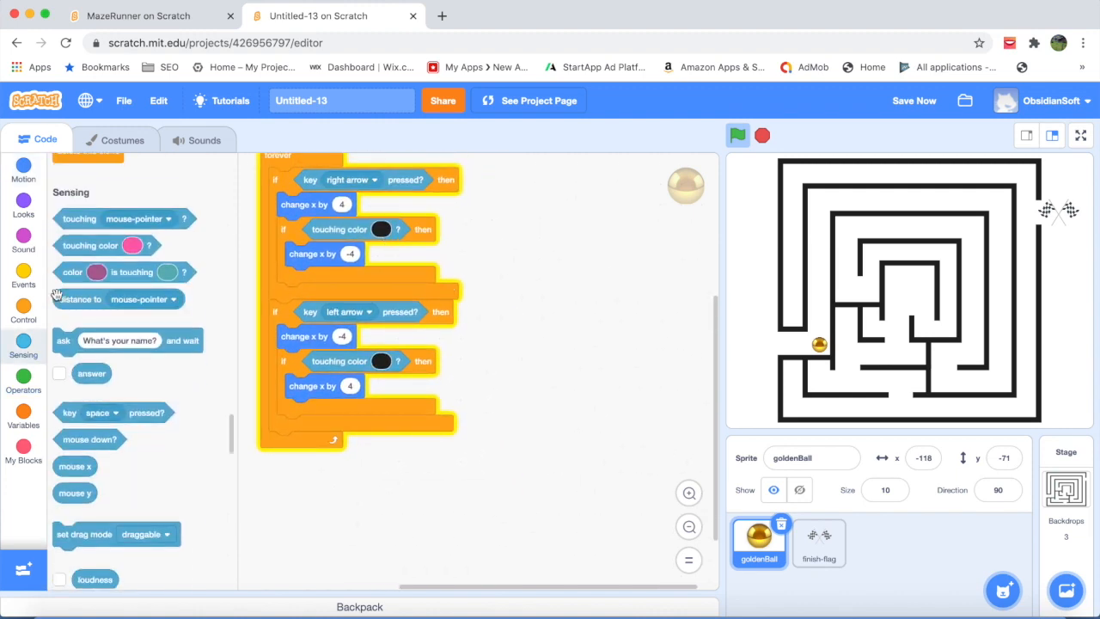
pyautogui.click(23, 312)
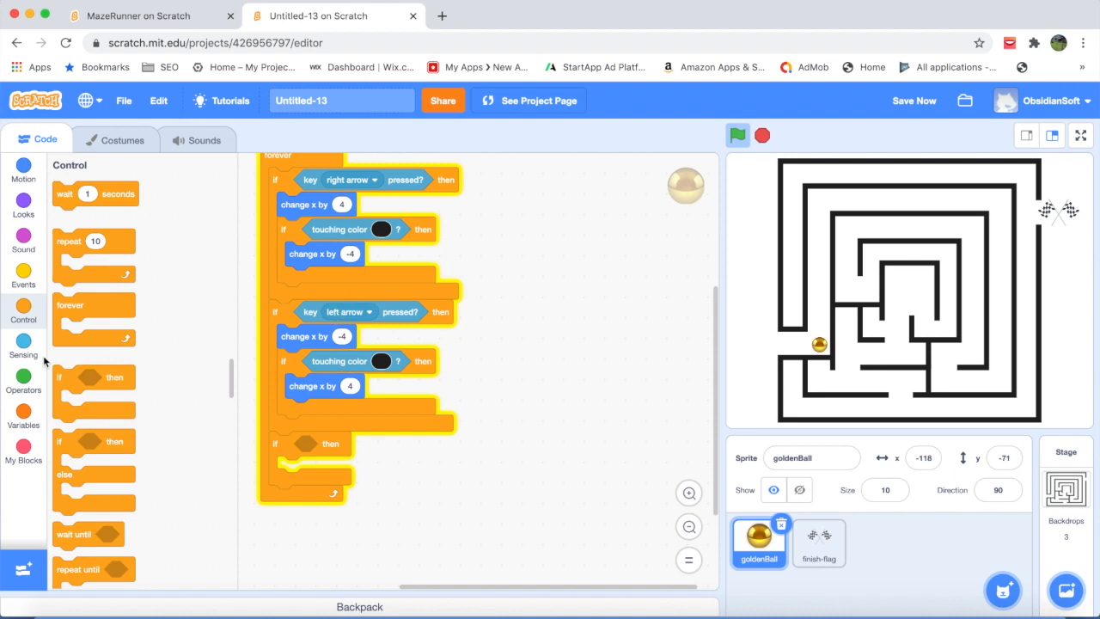
pyautogui.click(23, 342)
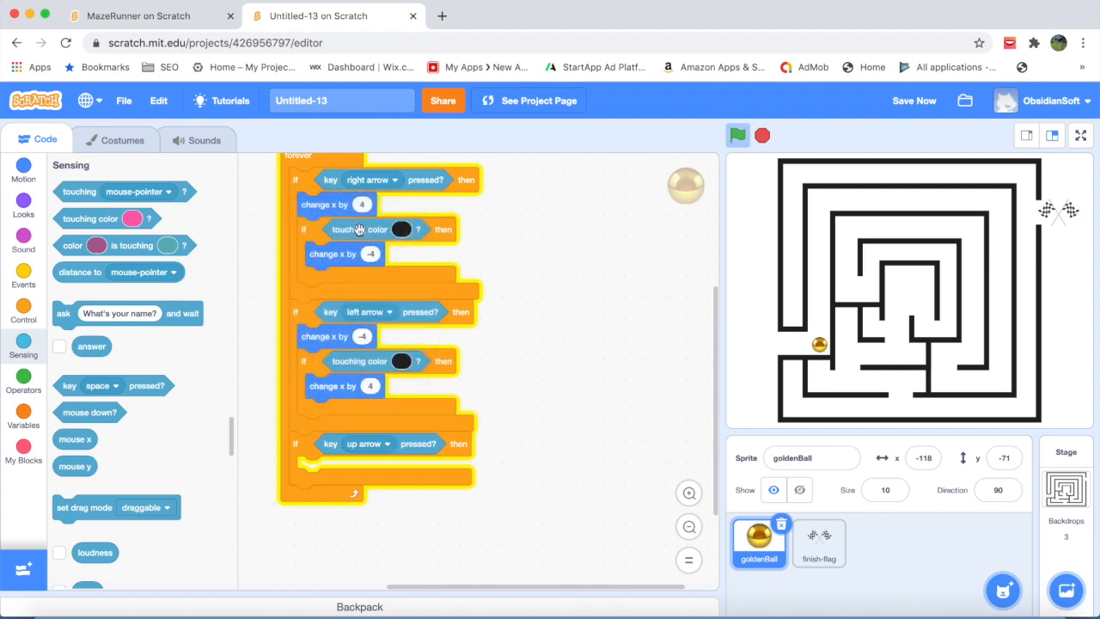
pyautogui.moveTo(307, 385)
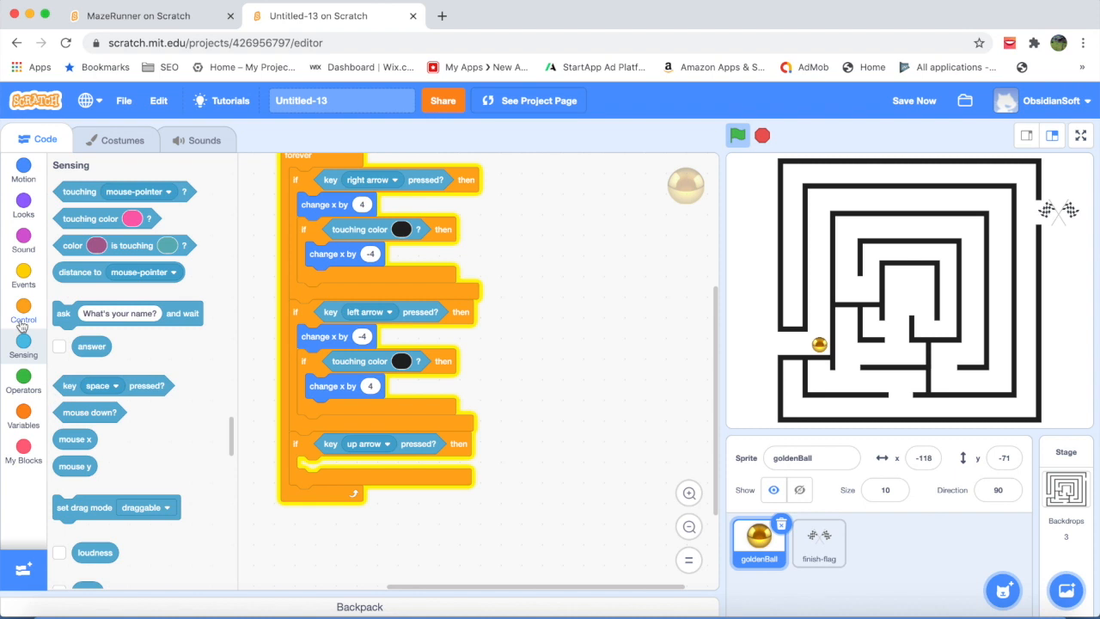
pyautogui.click(23, 163)
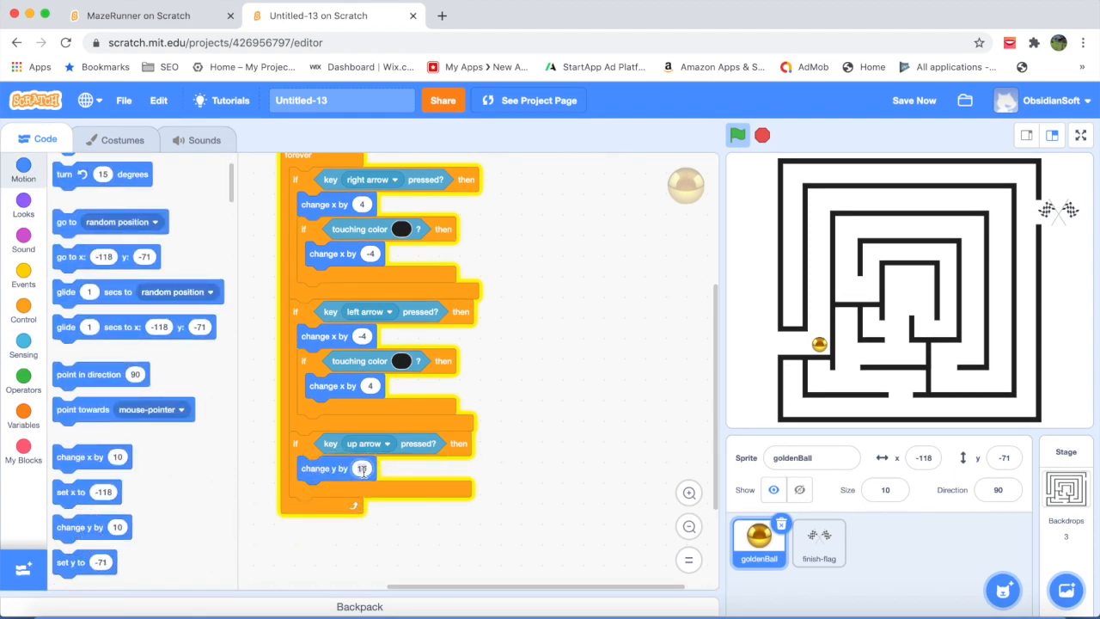
pyautogui.click(23, 305)
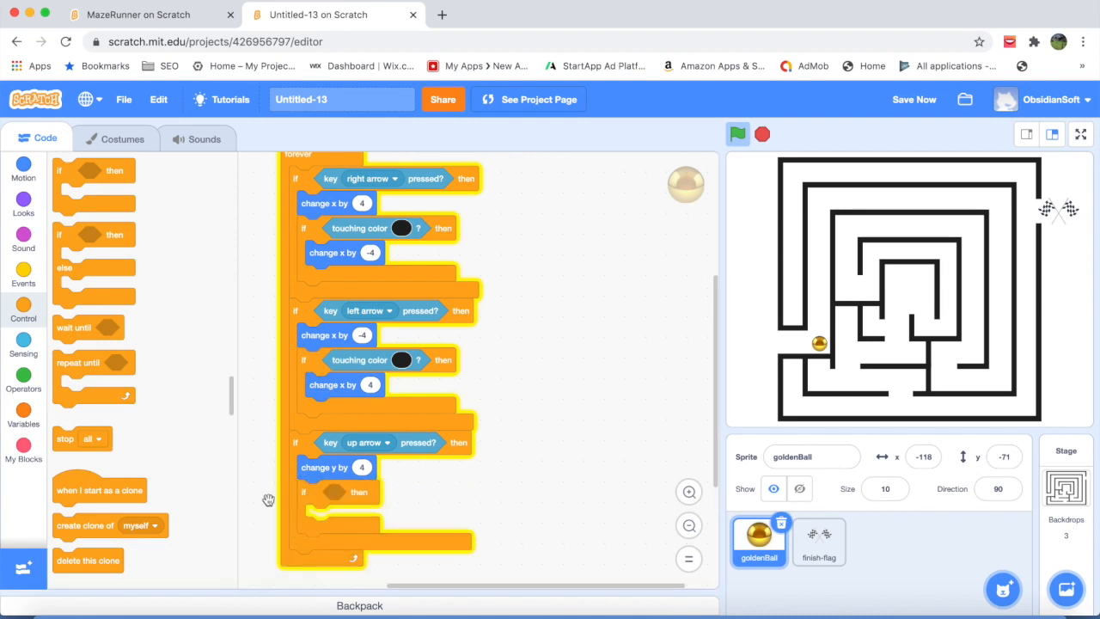
pyautogui.click(23, 347)
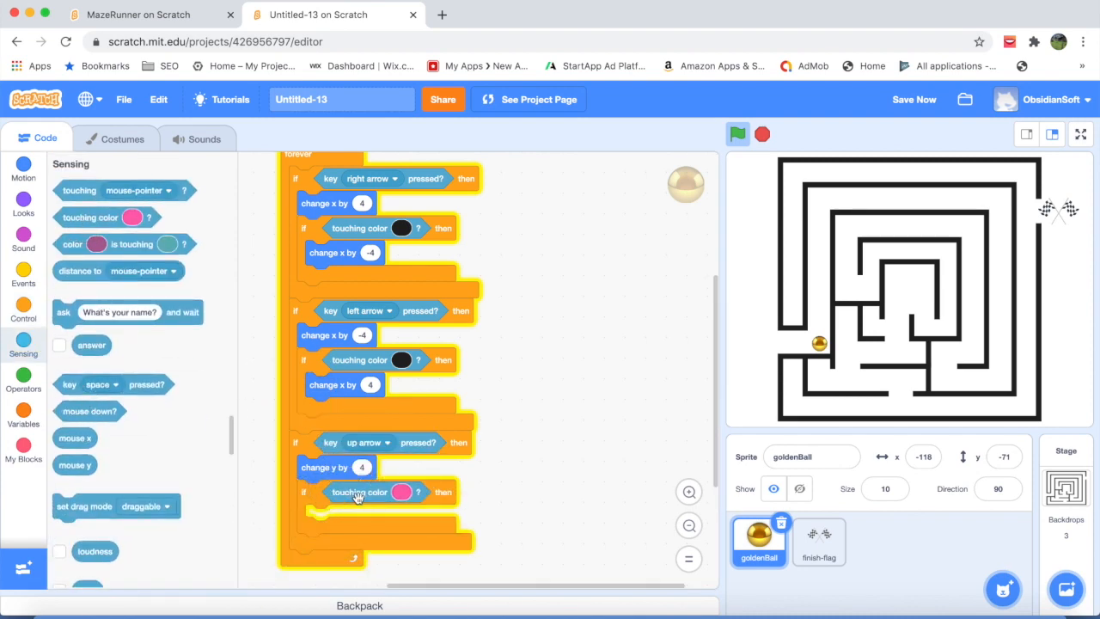
pyautogui.click(23, 169)
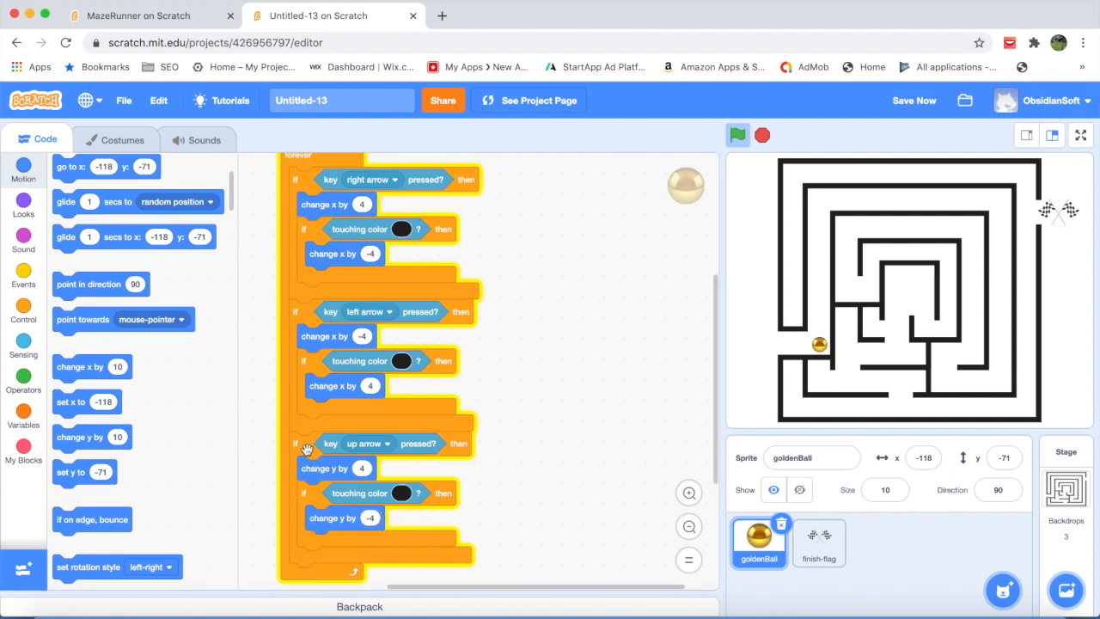
pyautogui.scroll(-3)
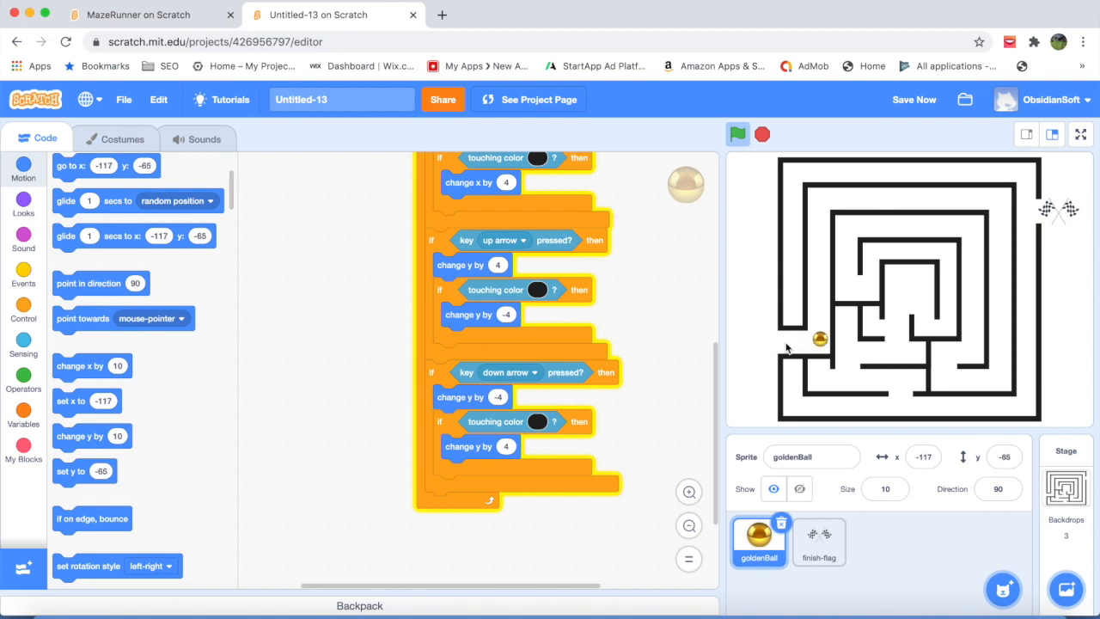
pyautogui.moveTo(814, 343)
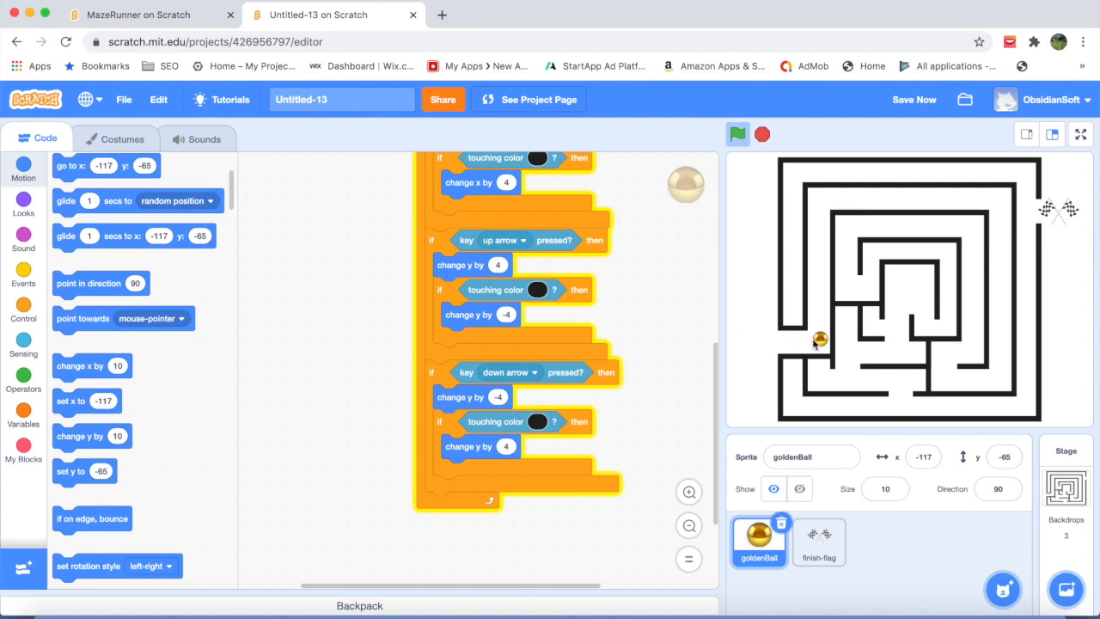
# Step: Test the ball's movement on the stage and select the finish-flag sprite
pyautogui.click(914, 99)
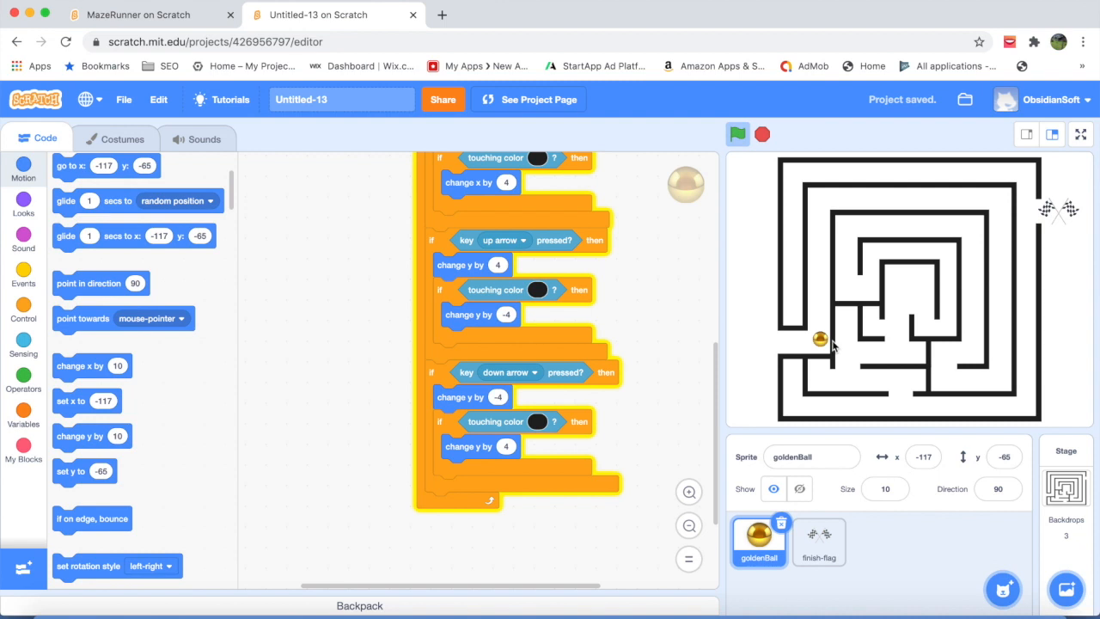
pyautogui.moveTo(738, 350)
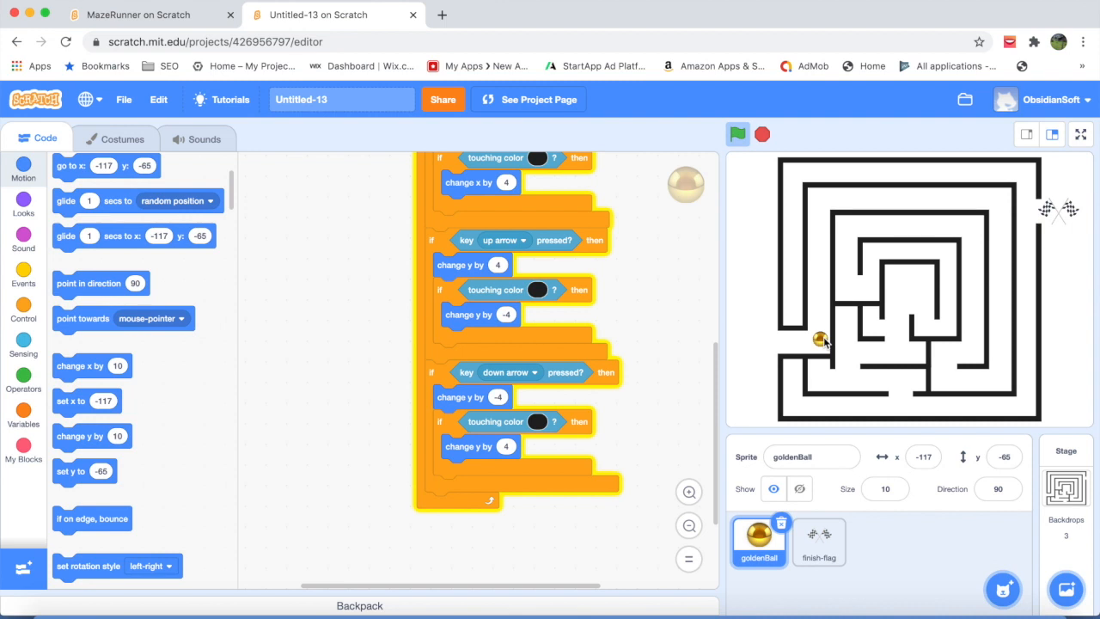
pyautogui.moveTo(825, 344)
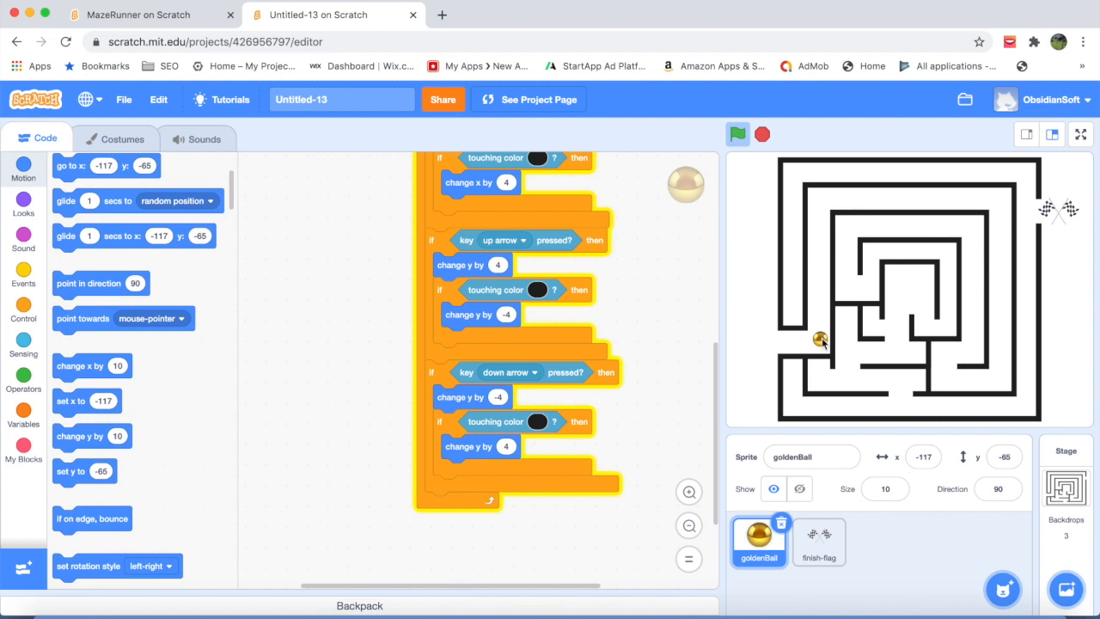
pyautogui.moveTo(1054, 220)
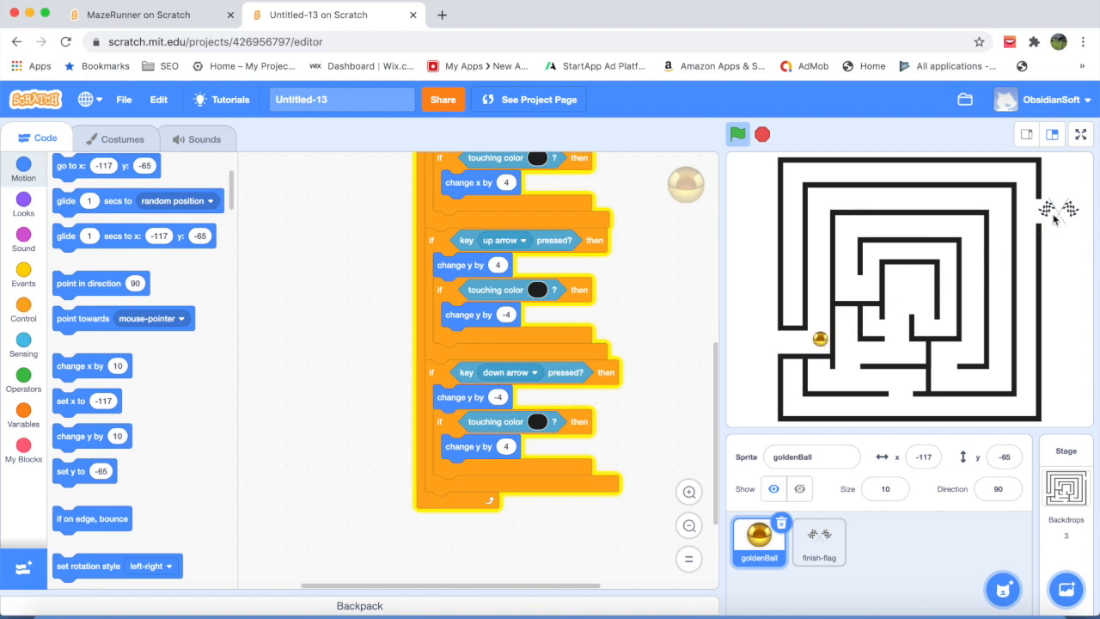
pyautogui.click(818, 541)
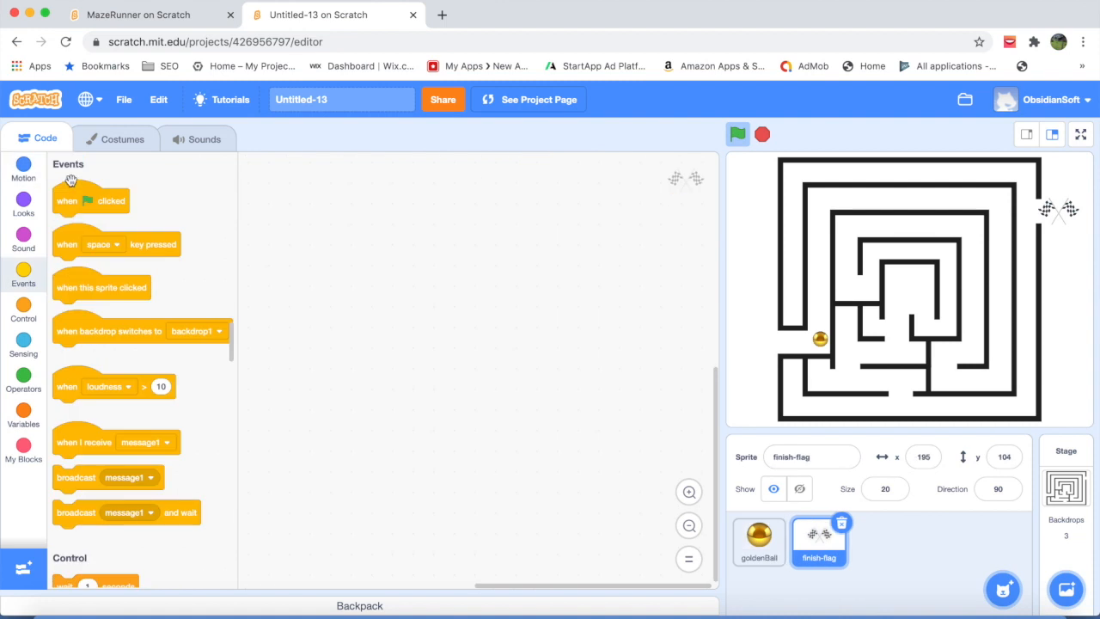
# Step: Build the flag's forever 'touching goldenBall?' check with a play-sound block inside
pyautogui.click(23, 312)
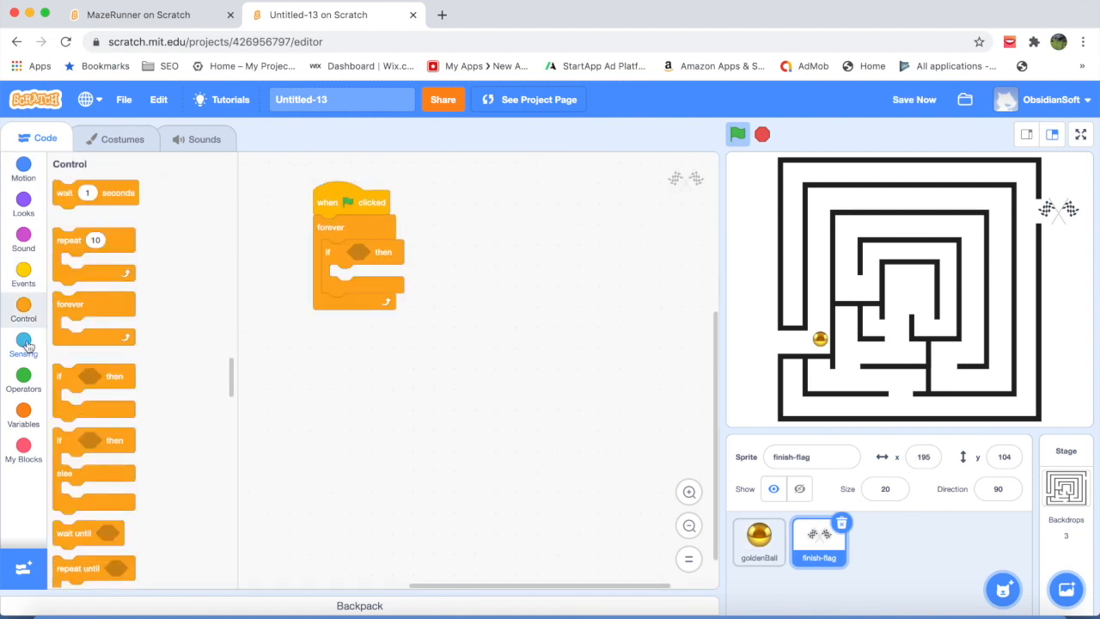
pyautogui.click(23, 343)
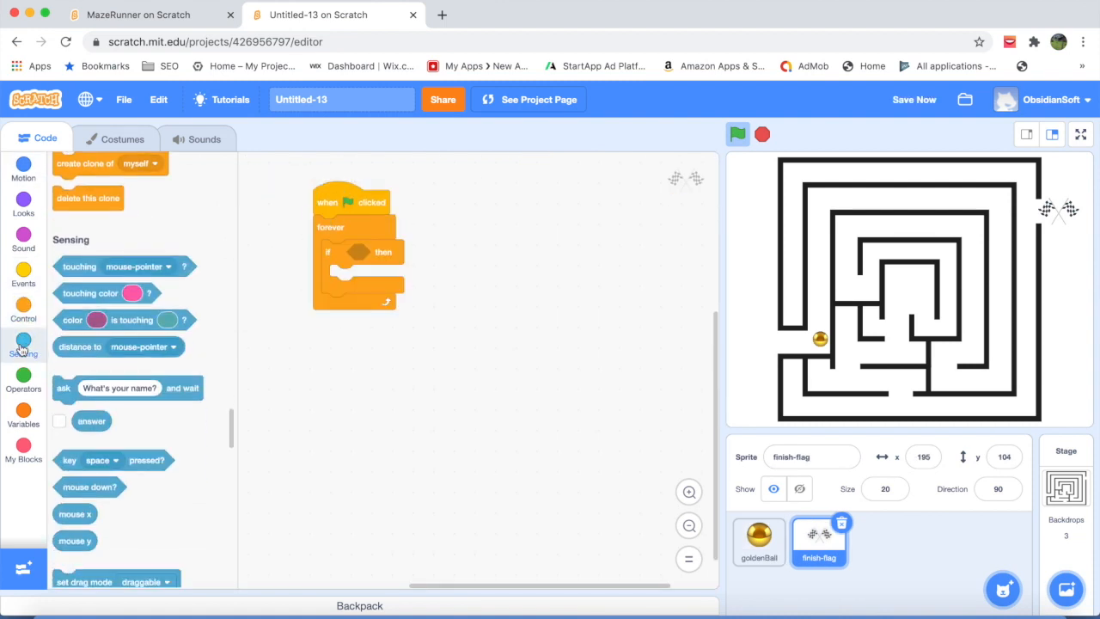
pyautogui.scroll(3)
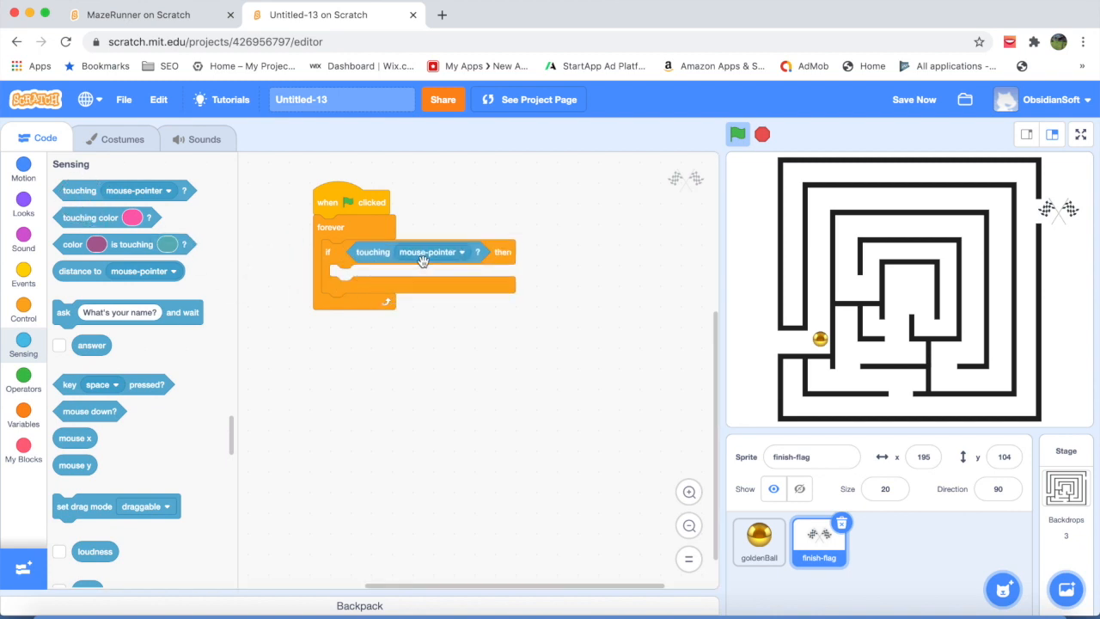
pyautogui.click(464, 252)
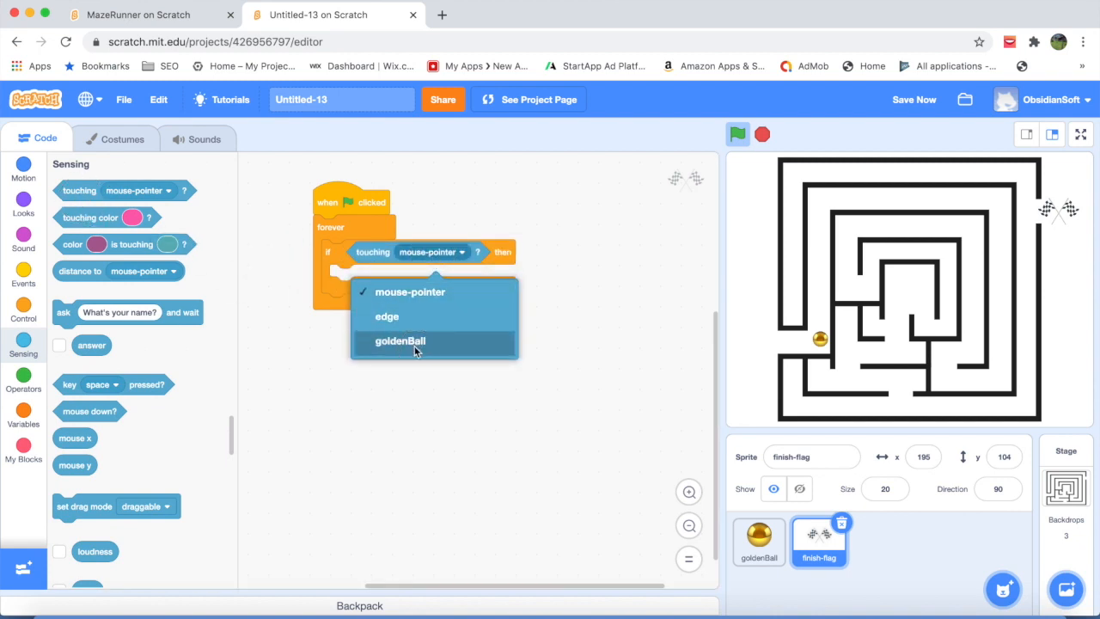
pyautogui.click(399, 341)
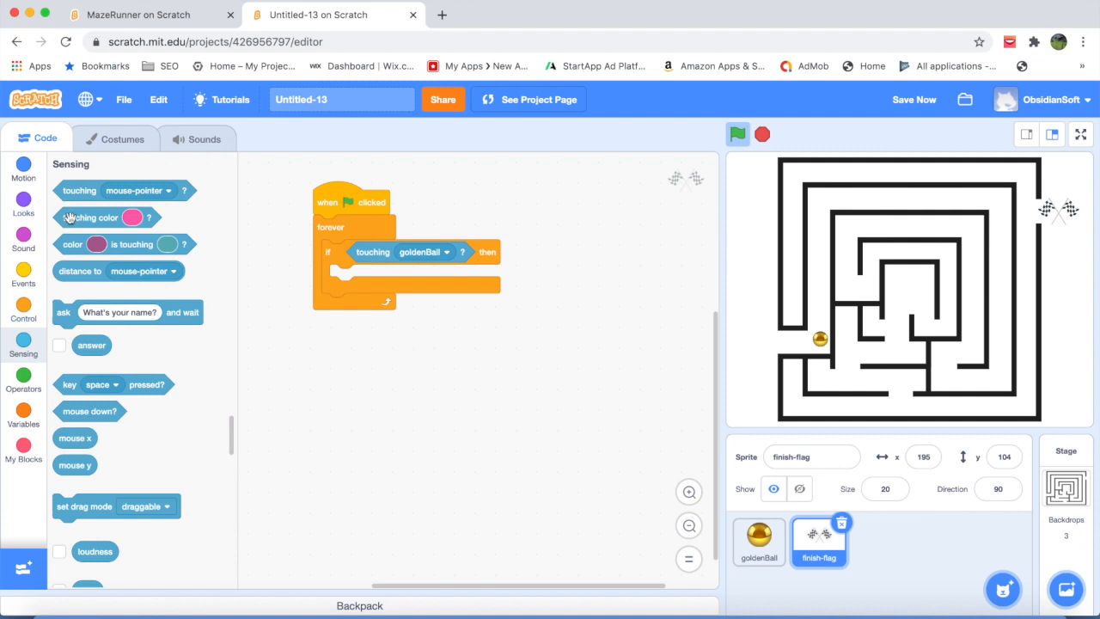
pyautogui.click(23, 233)
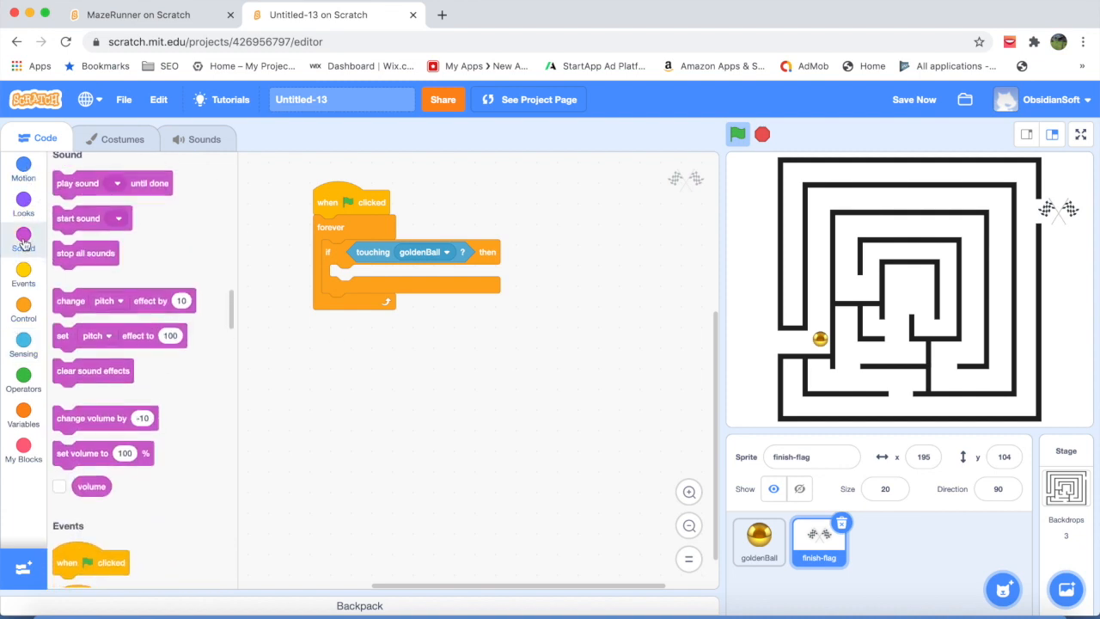
pyautogui.scroll(-3)
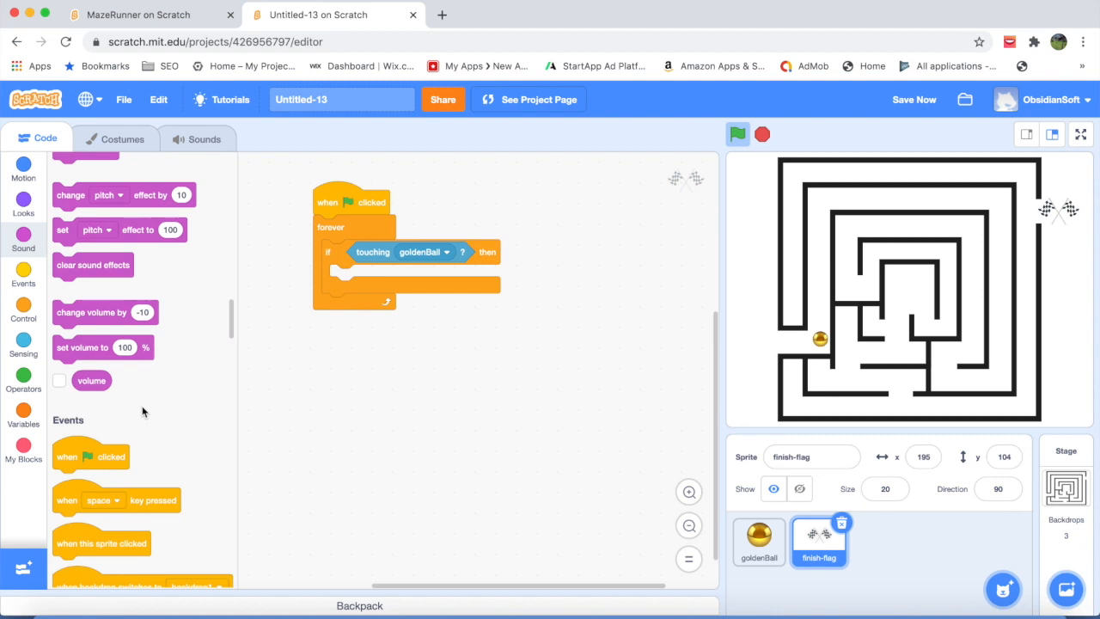
pyautogui.scroll(3)
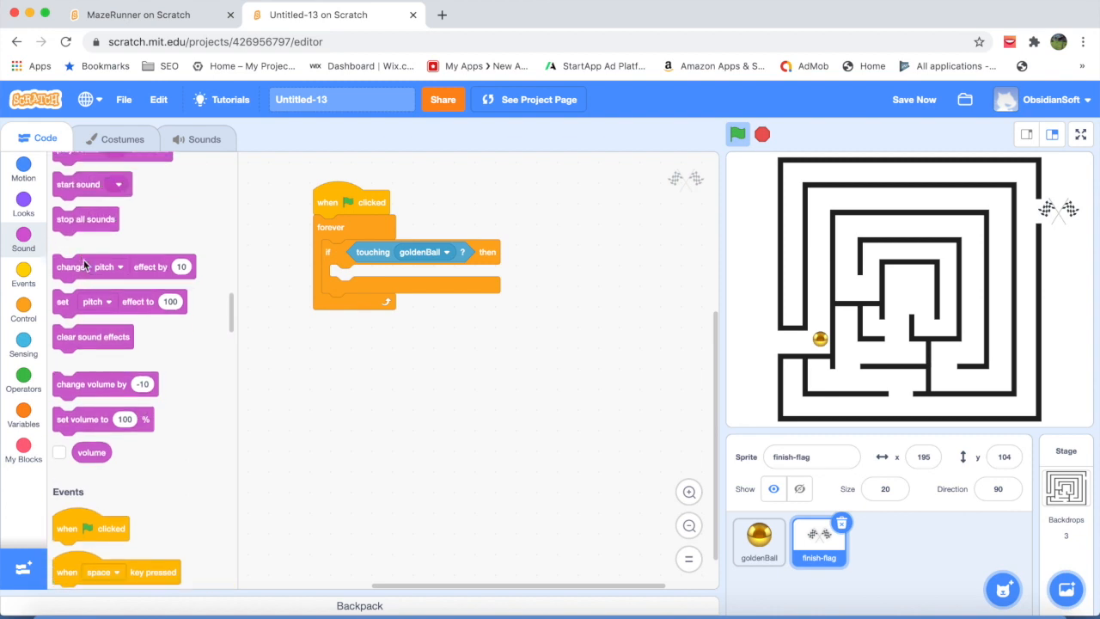
pyautogui.moveTo(113, 284); pyautogui.dragTo(388, 277)
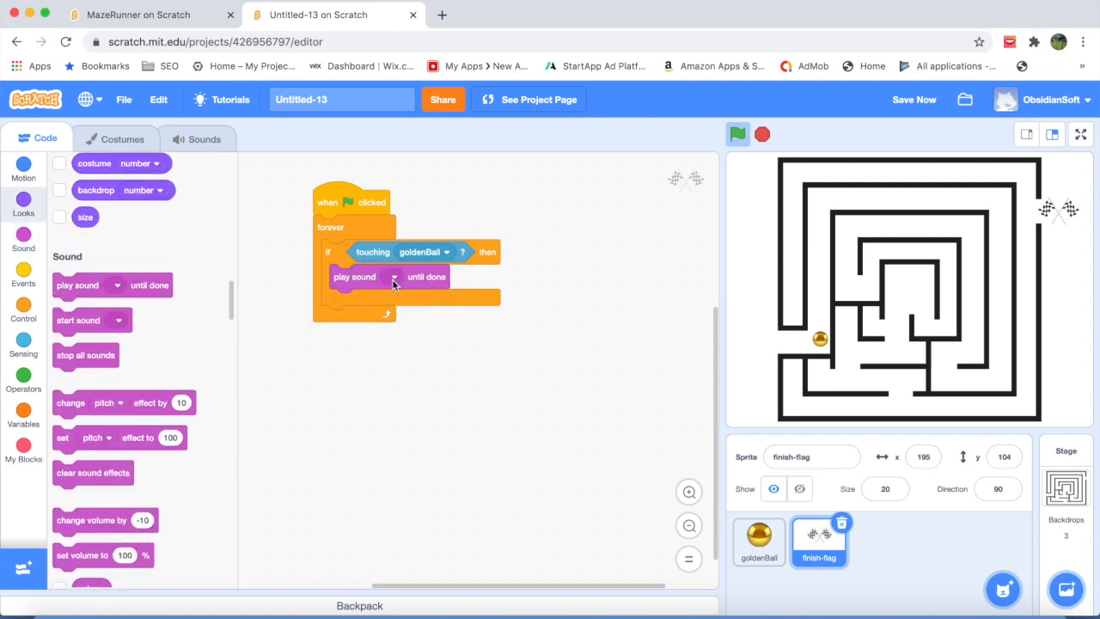
pyautogui.moveTo(77, 333)
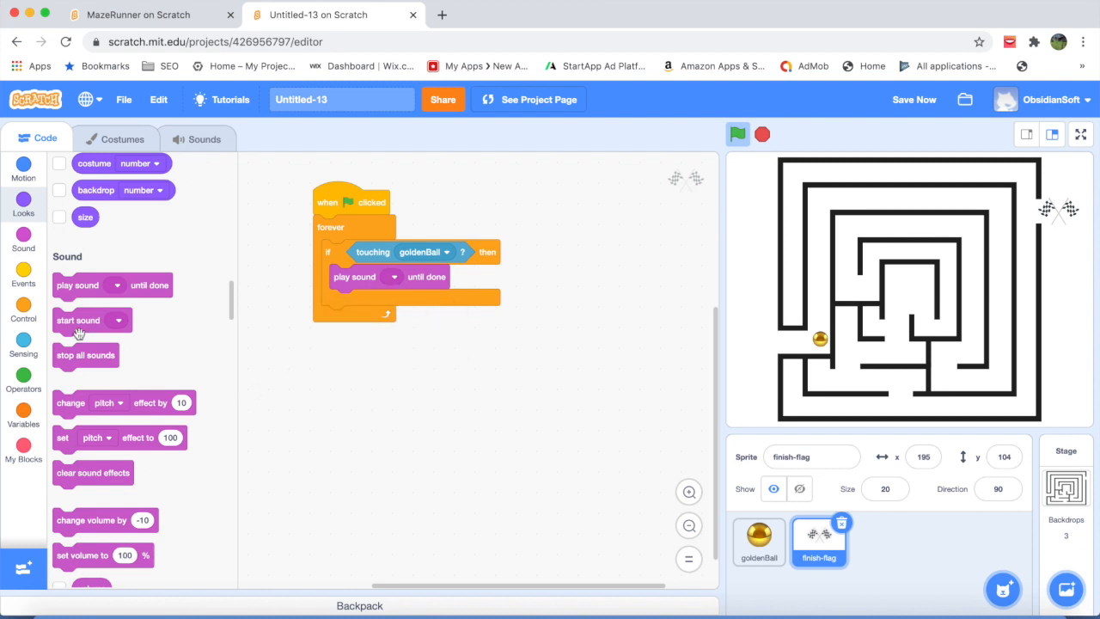
# Step: Add the Tada sound to the flag and set the play-sound block to Tada
pyautogui.click(203, 138)
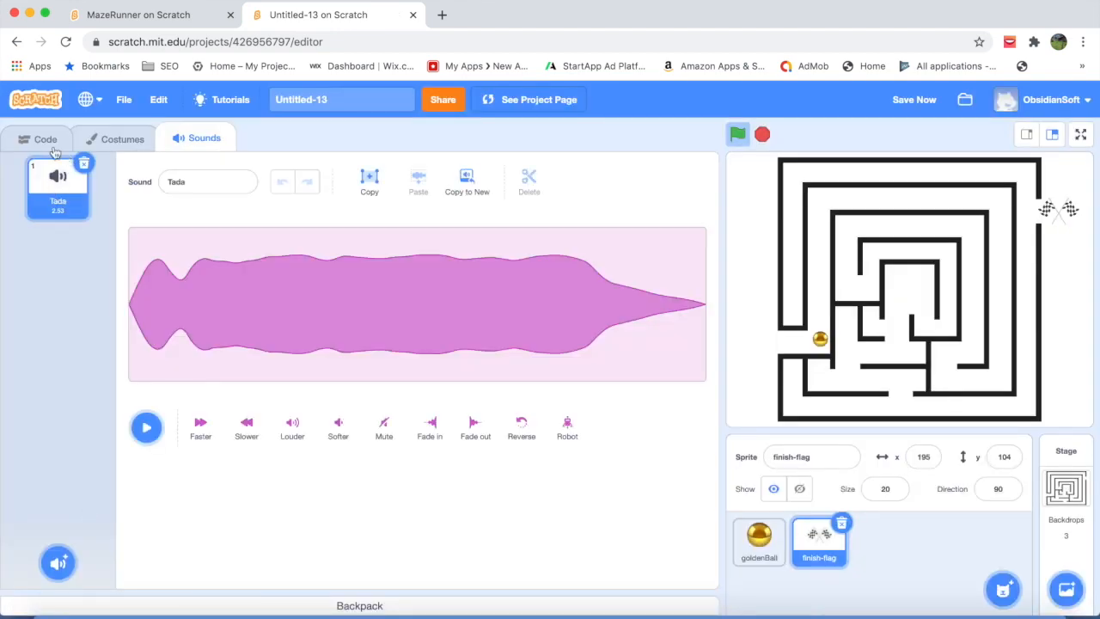
pyautogui.click(45, 139)
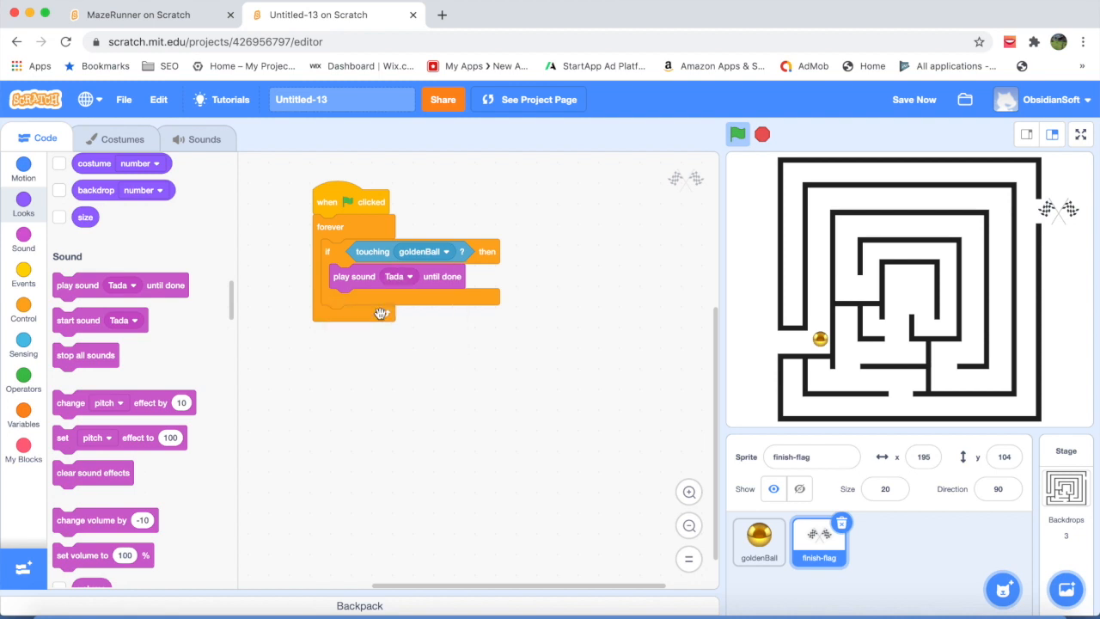
pyautogui.moveTo(934, 226)
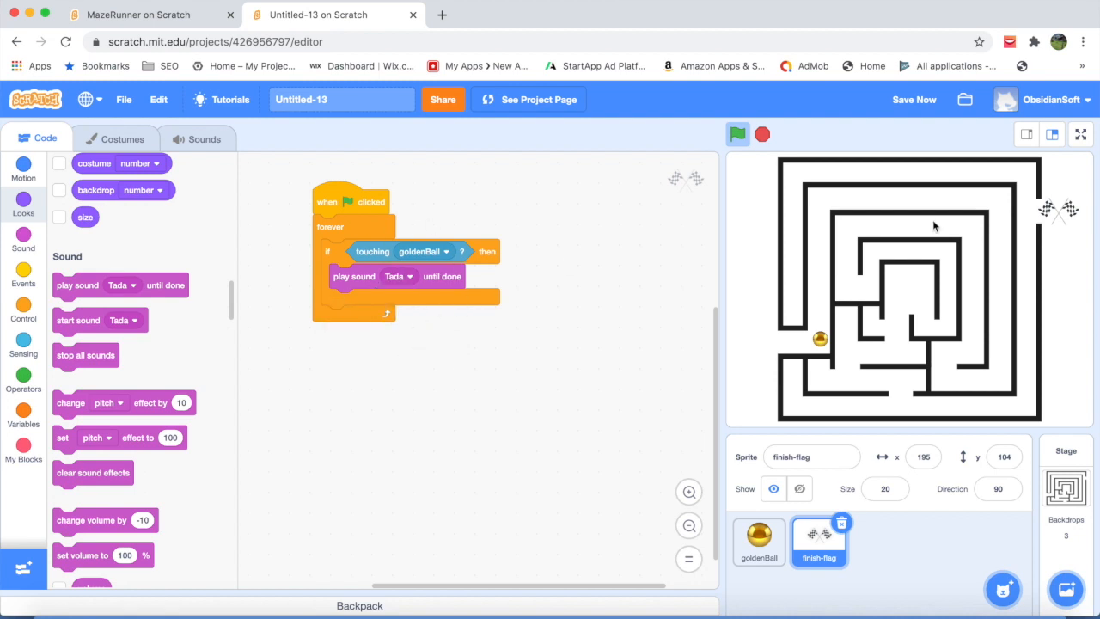
pyautogui.moveTo(843, 356)
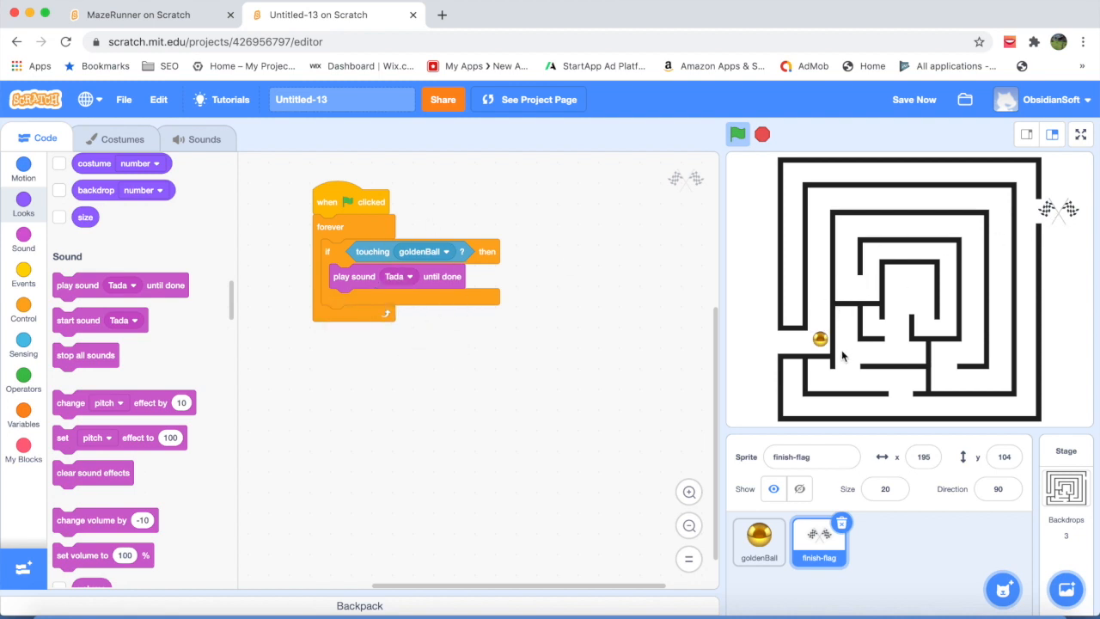
pyautogui.moveTo(973, 571)
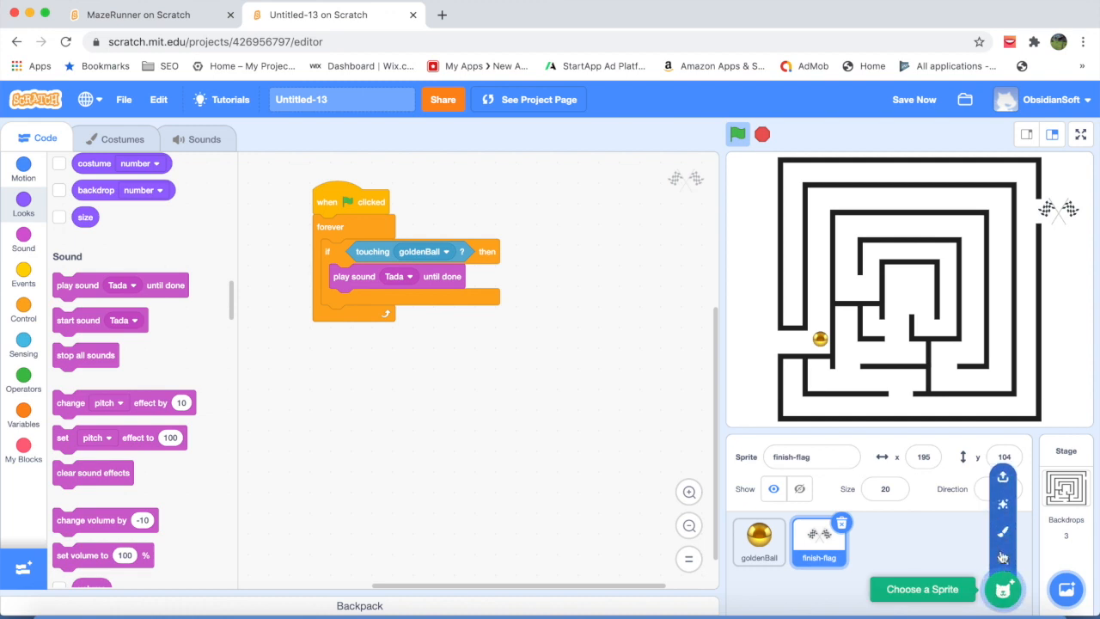
# Step: Add the gameOver sprite with large yellow 'Game Over' text to the stage
pyautogui.click(878, 541)
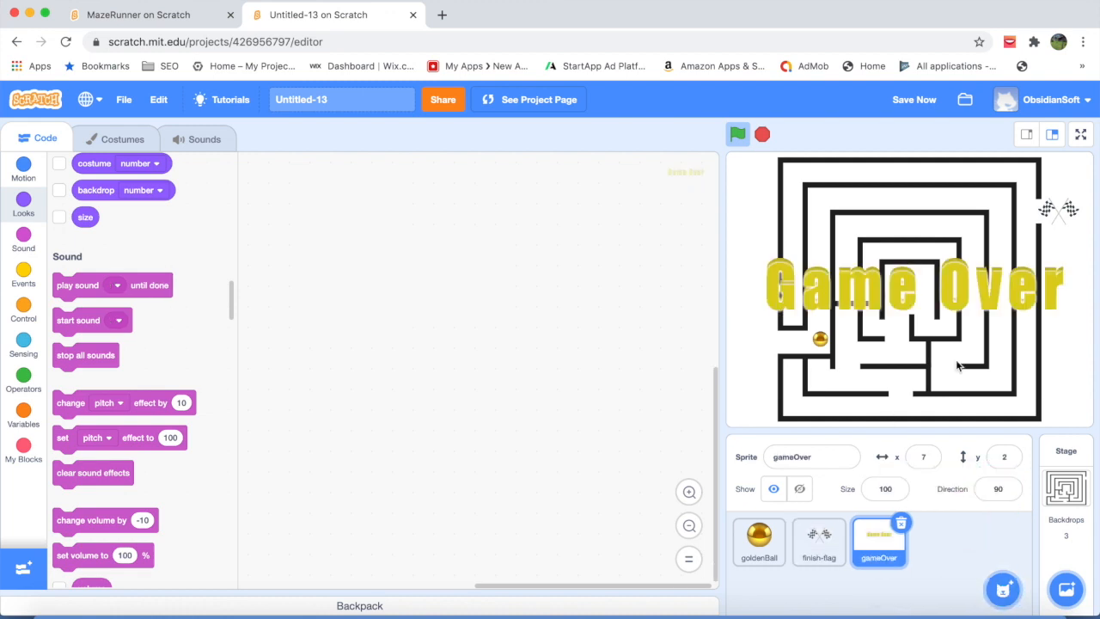
pyautogui.moveTo(775, 303)
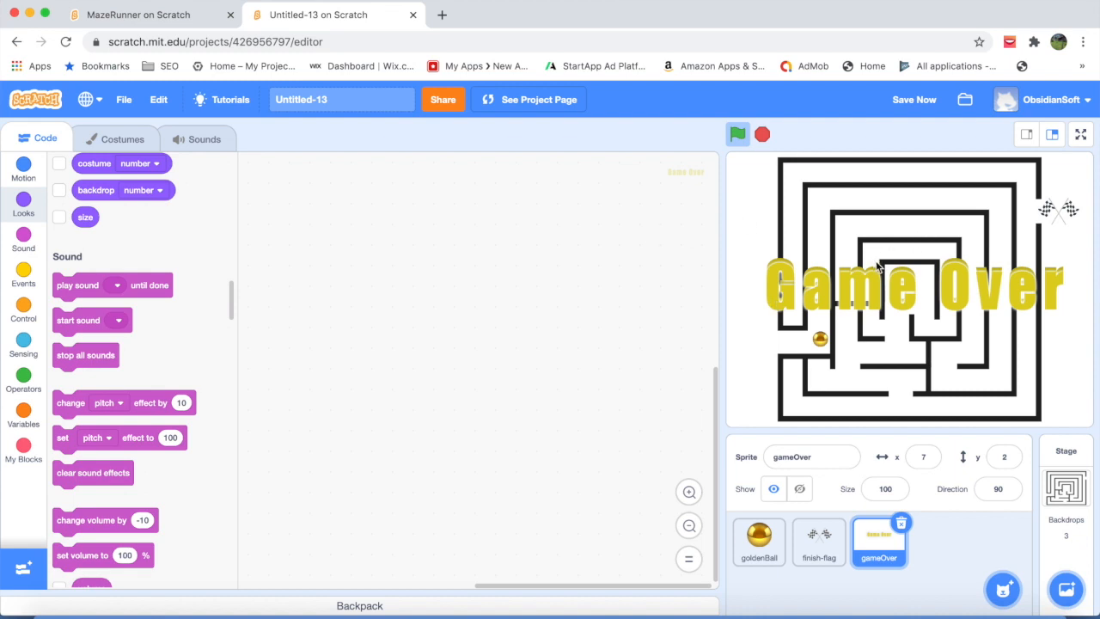
pyautogui.moveTo(1053, 221)
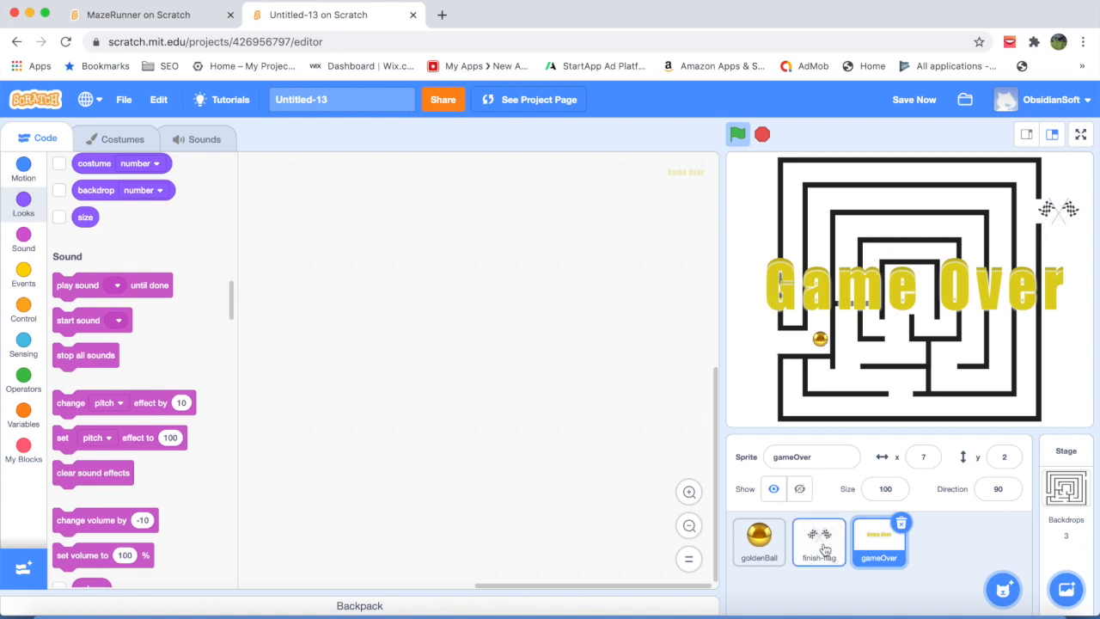
# Step: In finish-flag's touching check, broadcast a new message named GameOver
pyautogui.click(818, 542)
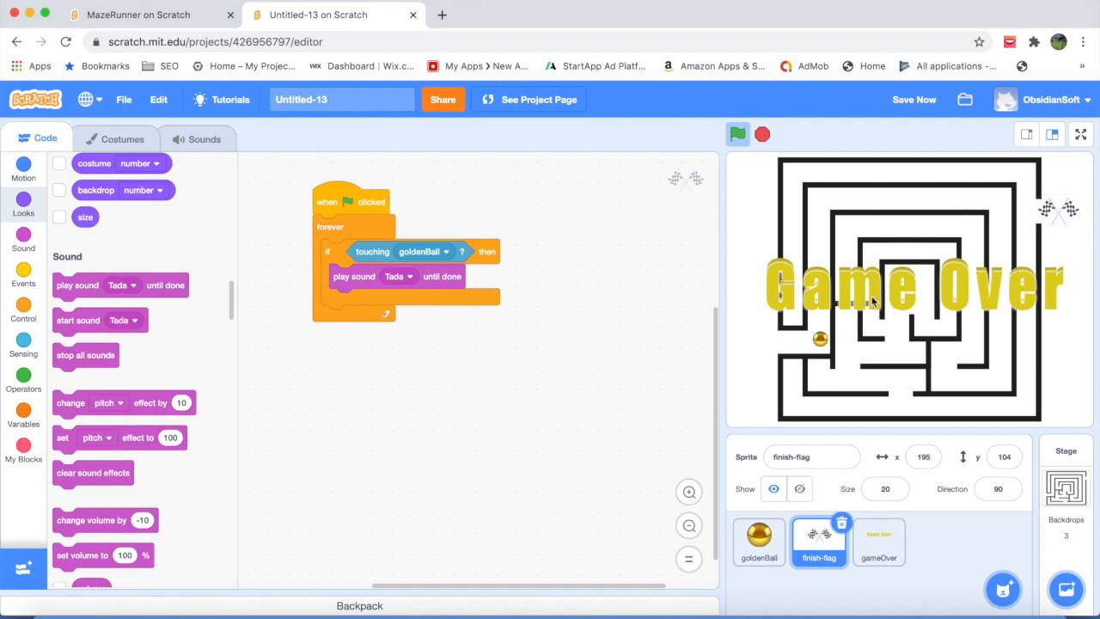
pyautogui.moveTo(872, 307)
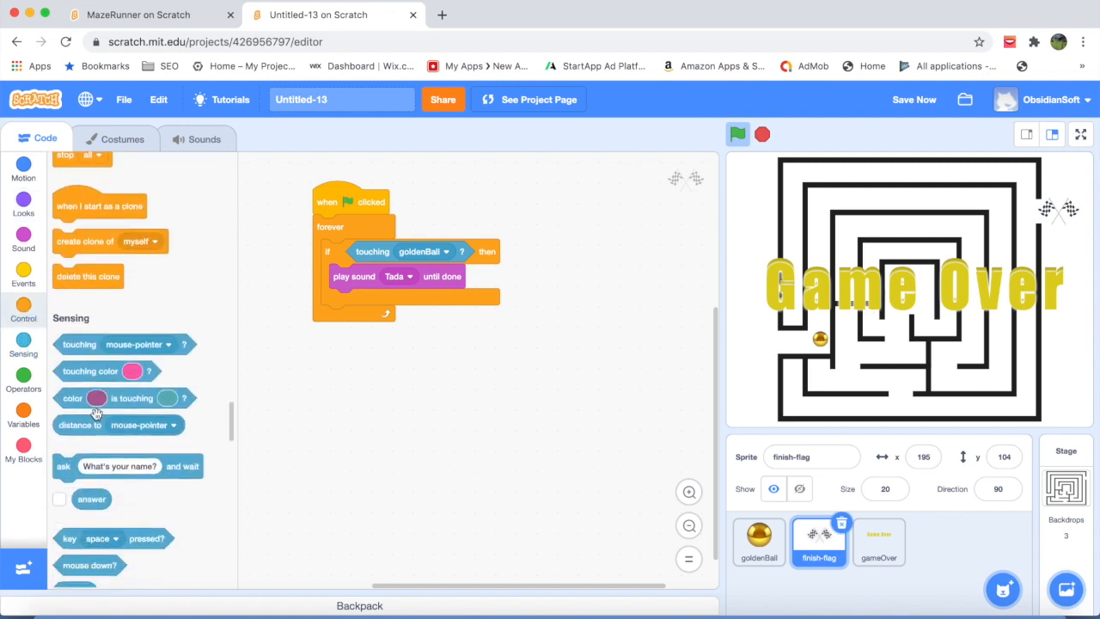
pyautogui.click(23, 271)
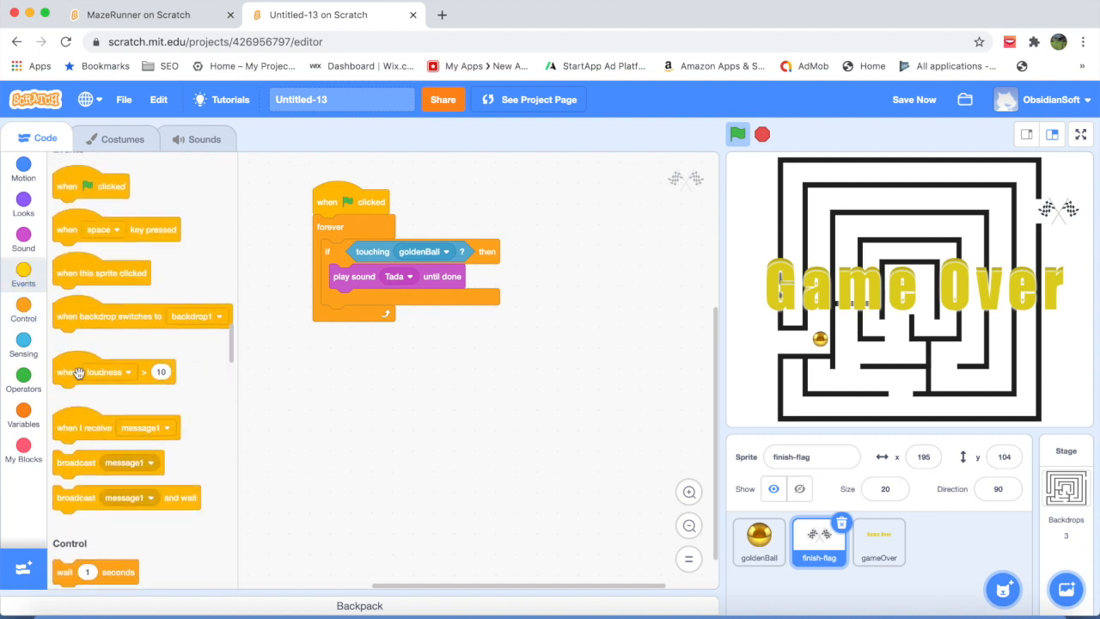
pyautogui.scroll(-3)
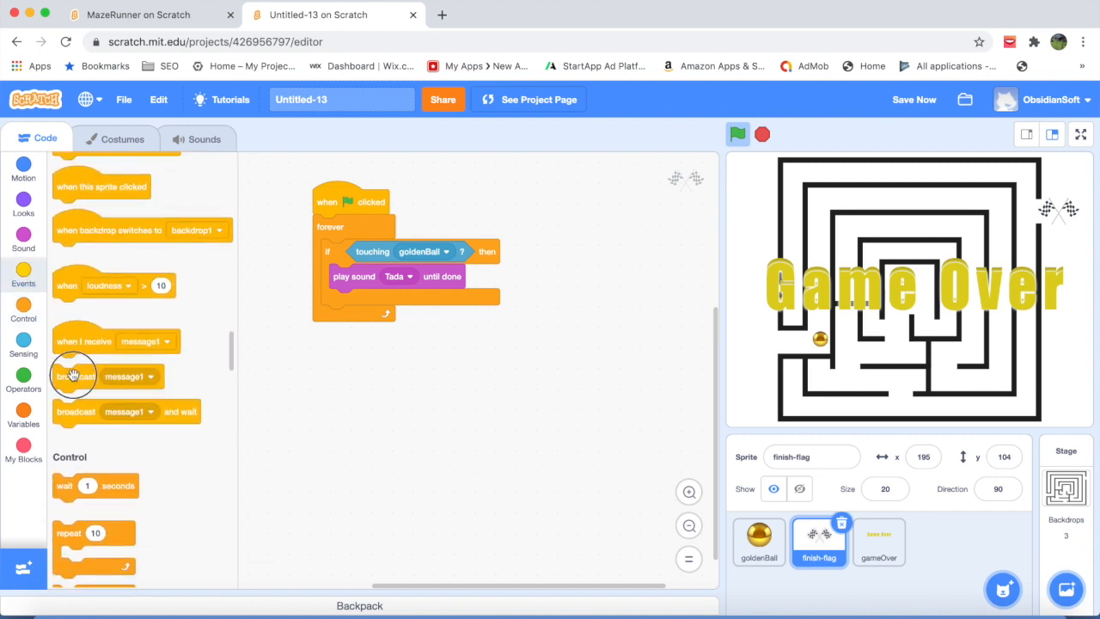
pyautogui.moveTo(75, 376); pyautogui.dragTo(351, 277)
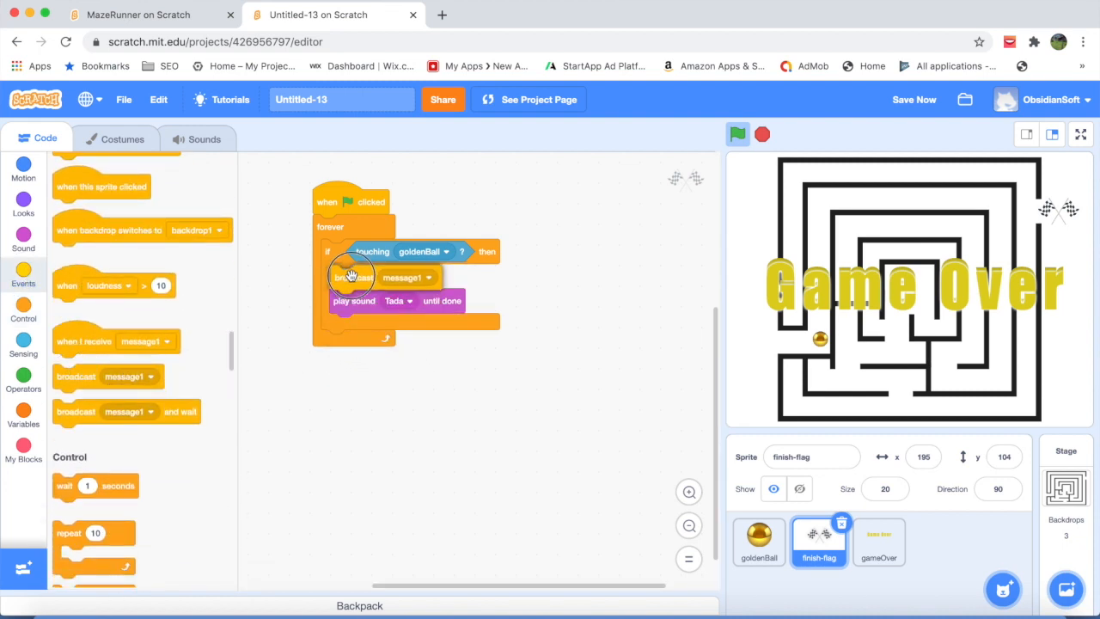
pyautogui.click(430, 276)
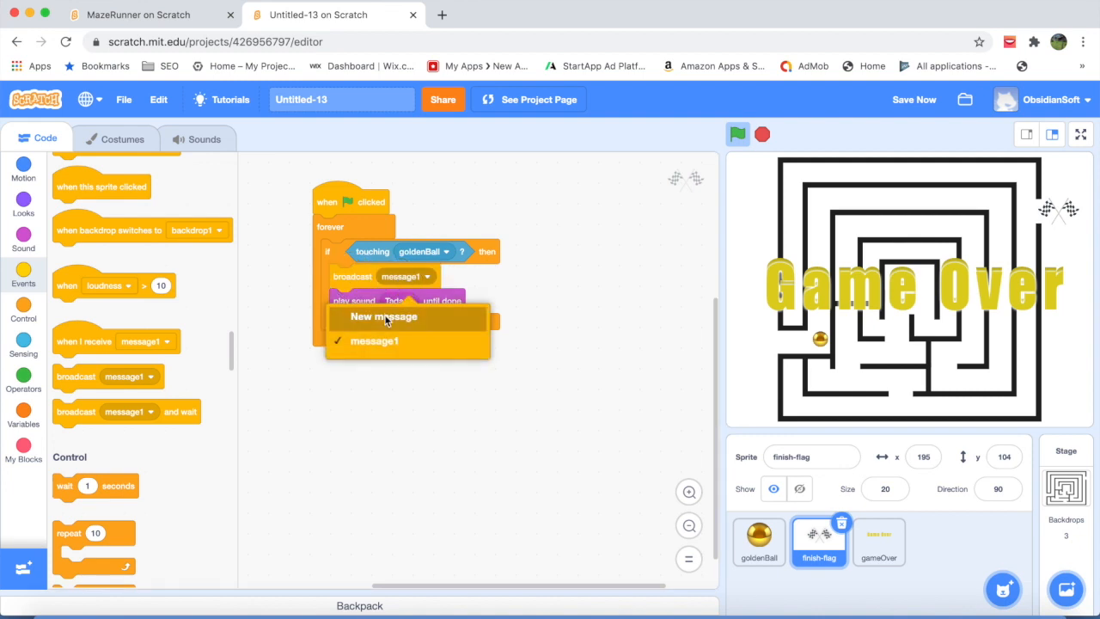
pyautogui.click(383, 316)
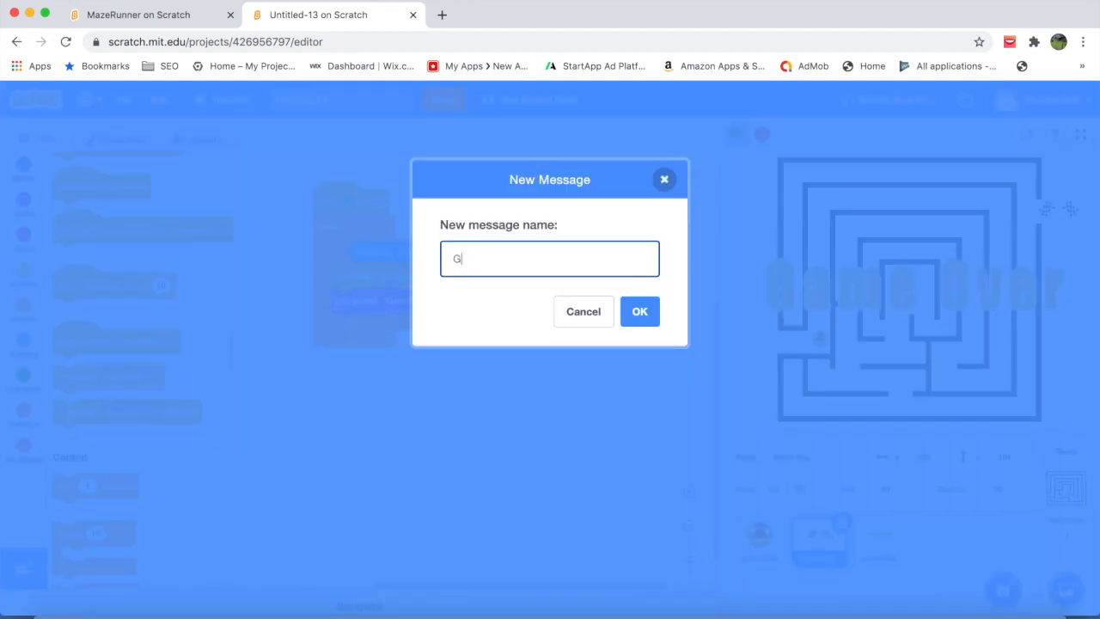
pyautogui.click(639, 311)
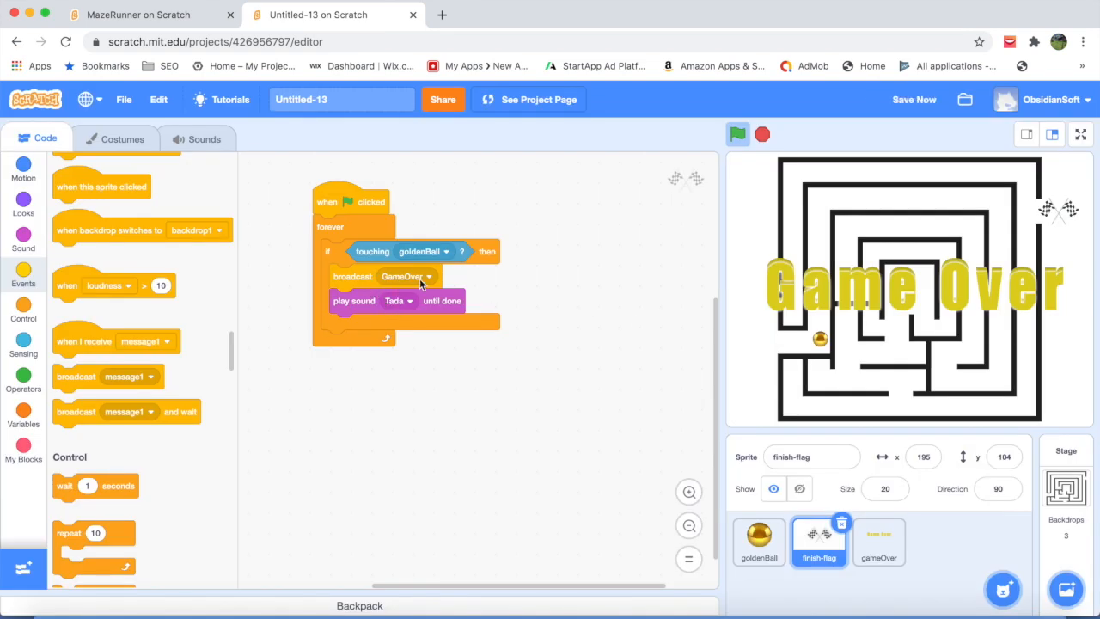
pyautogui.moveTo(278, 351)
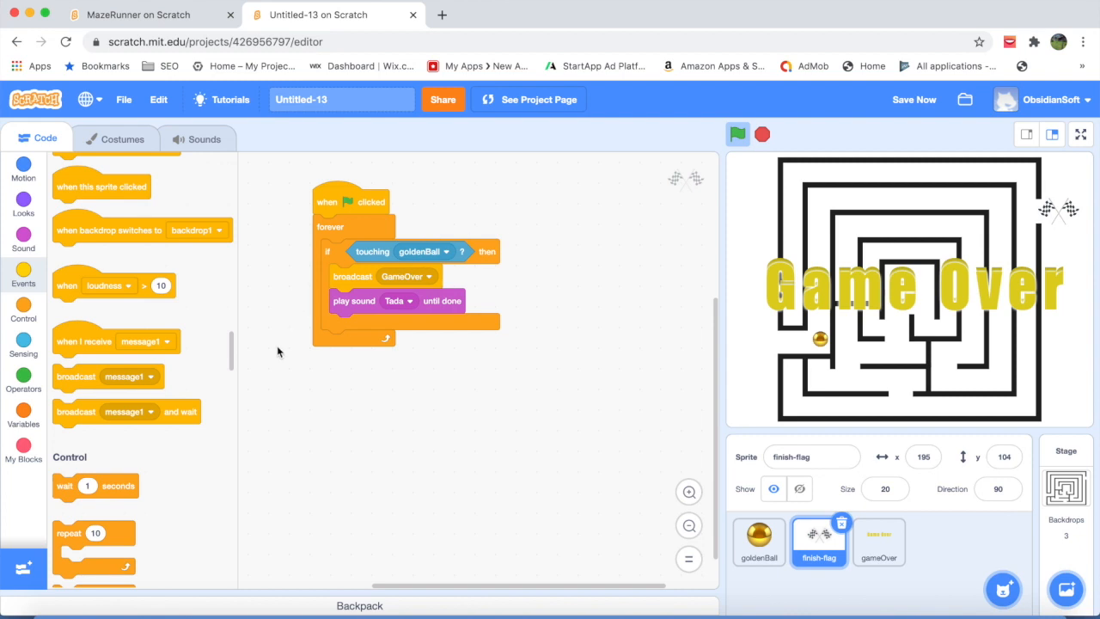
# Step: Give the gameOver sprite a 'when I receive GameOver' script that shows it
pyautogui.click(879, 541)
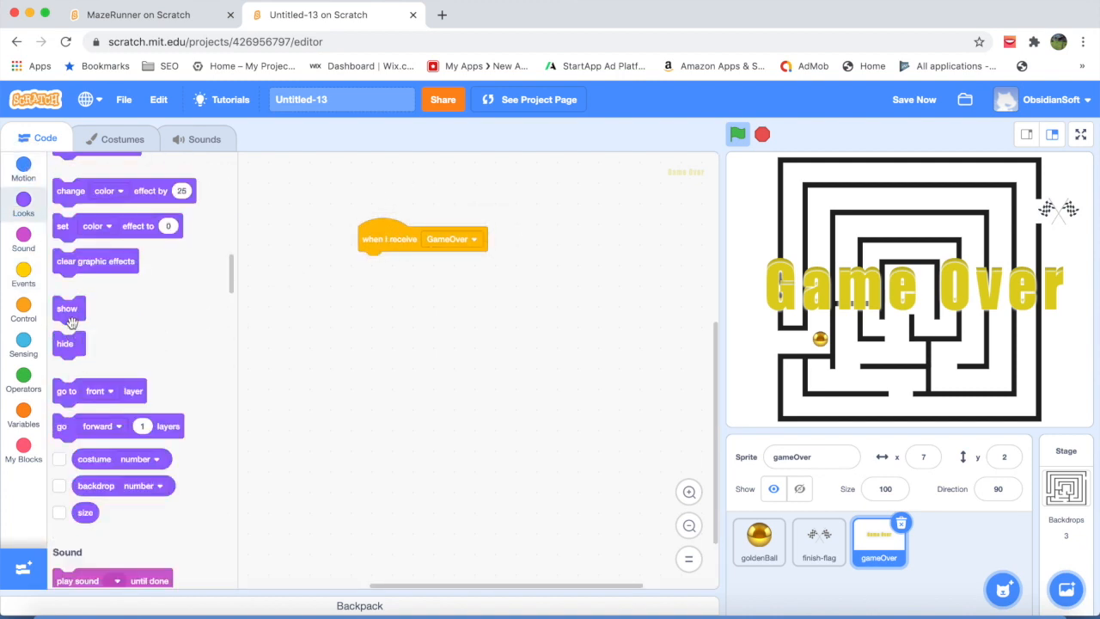
pyautogui.moveTo(67, 307); pyautogui.dragTo(373, 264)
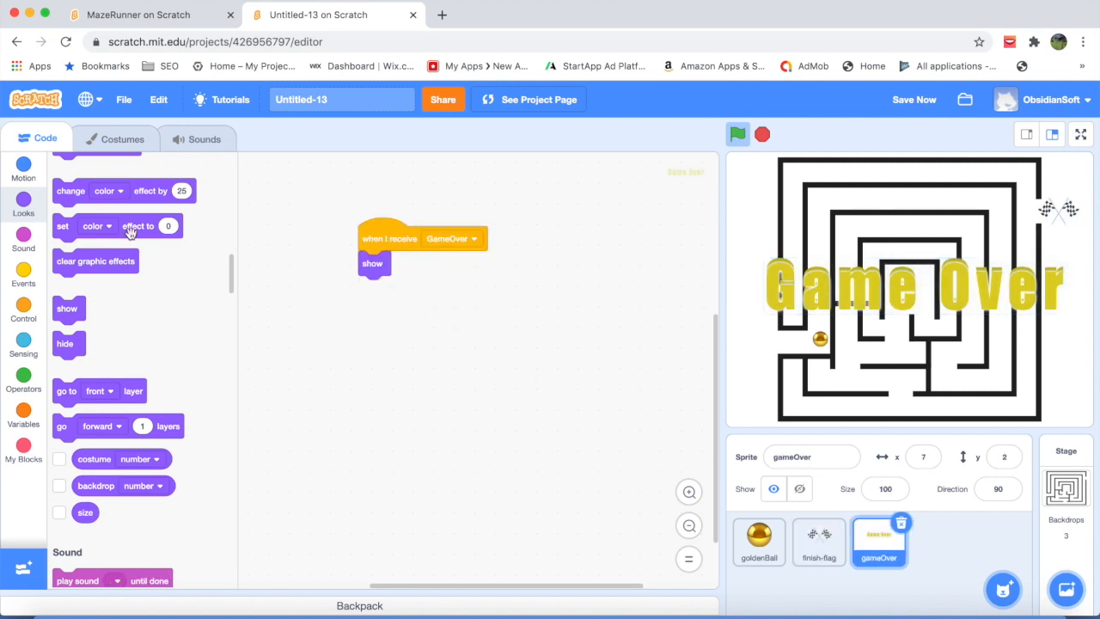
pyautogui.click(23, 274)
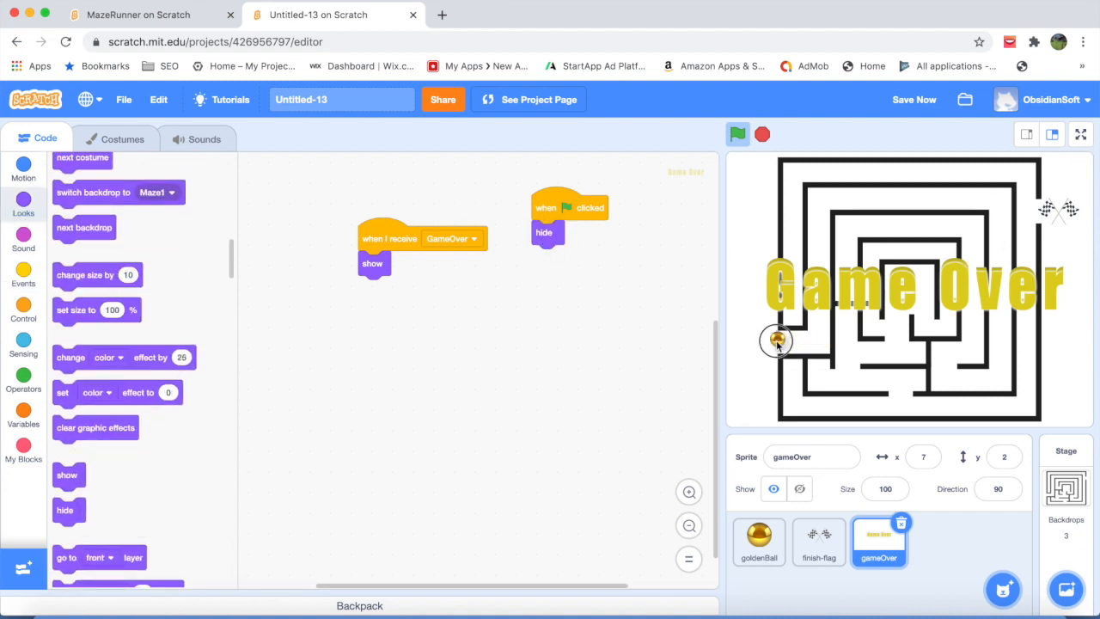
# Step: Review the goldenBall movement script, then run the game with the green flag
pyautogui.click(759, 542)
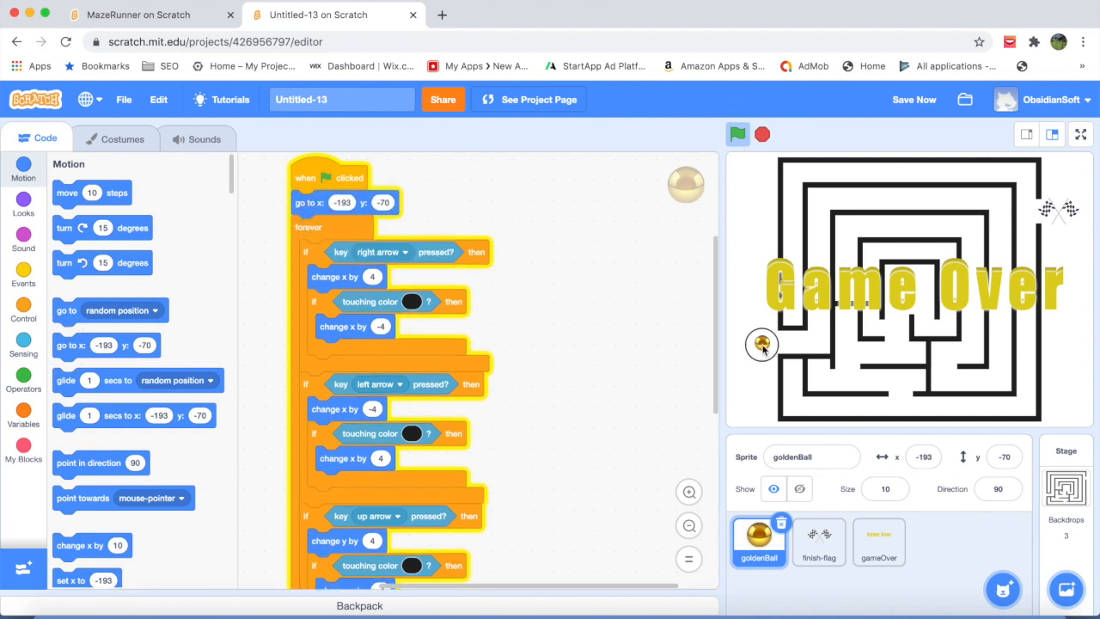
pyautogui.click(737, 134)
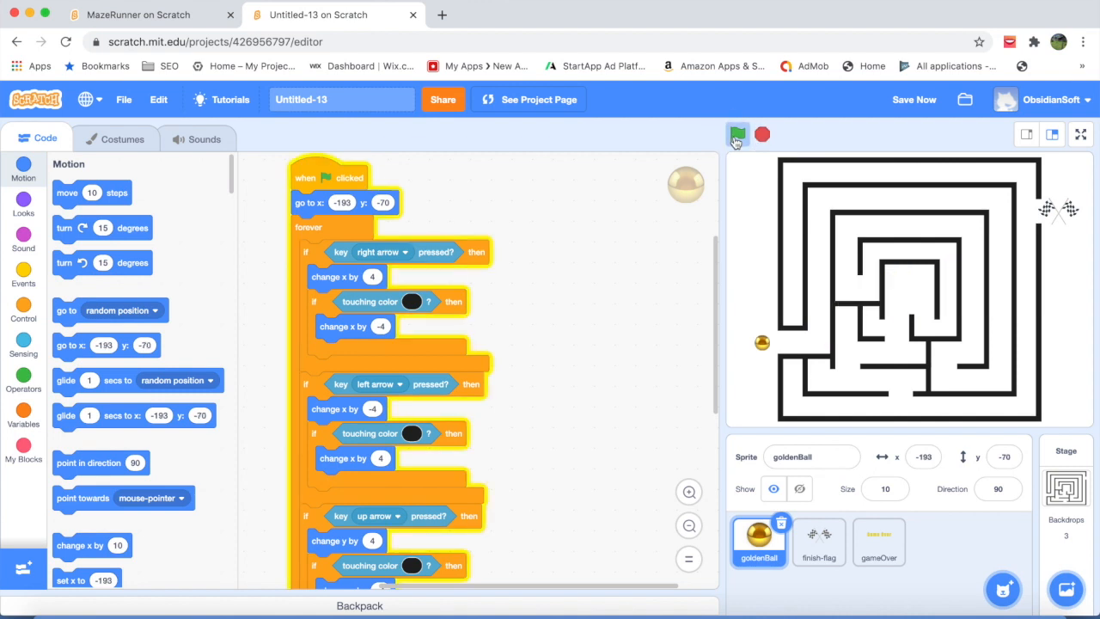
# Step: Switch the stage to full screen and start the game
pyautogui.click(1080, 134)
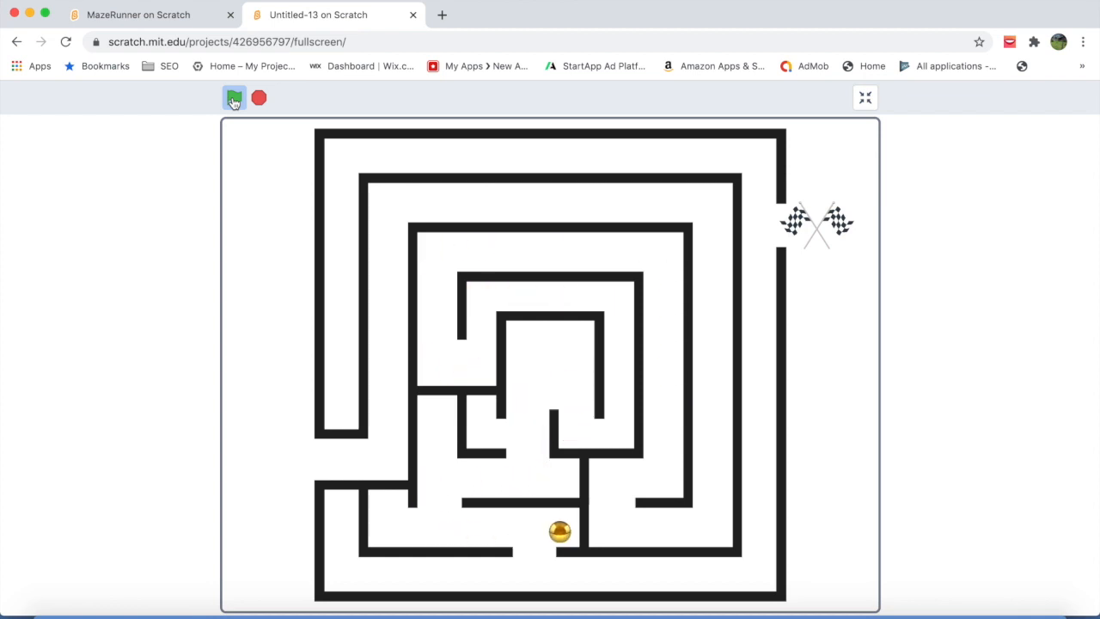
pyautogui.click(234, 97)
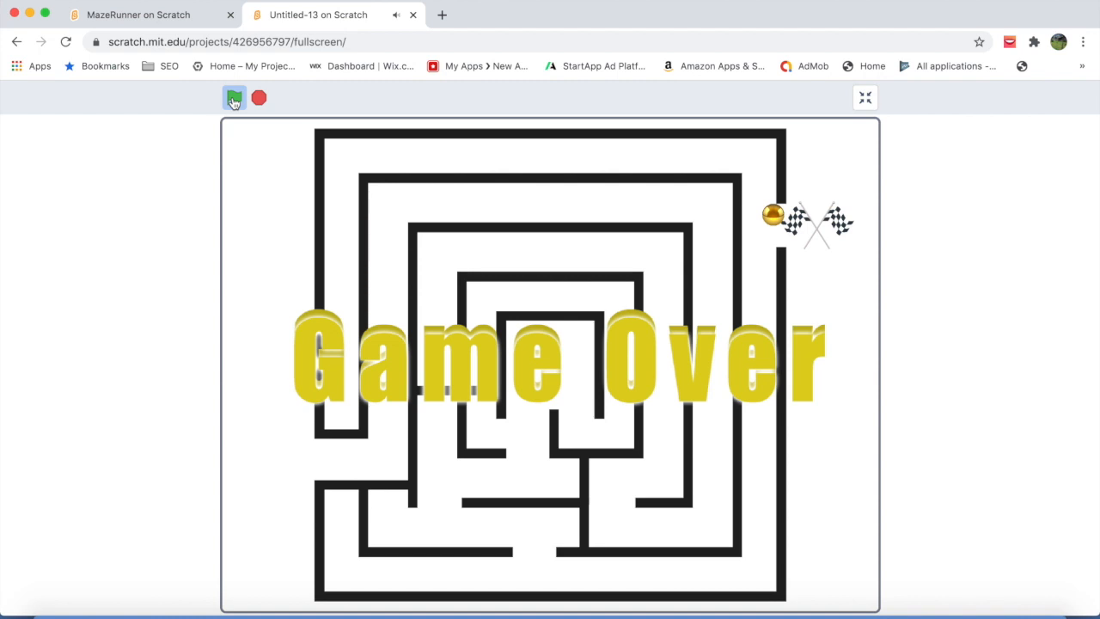
pyautogui.moveTo(325, 61)
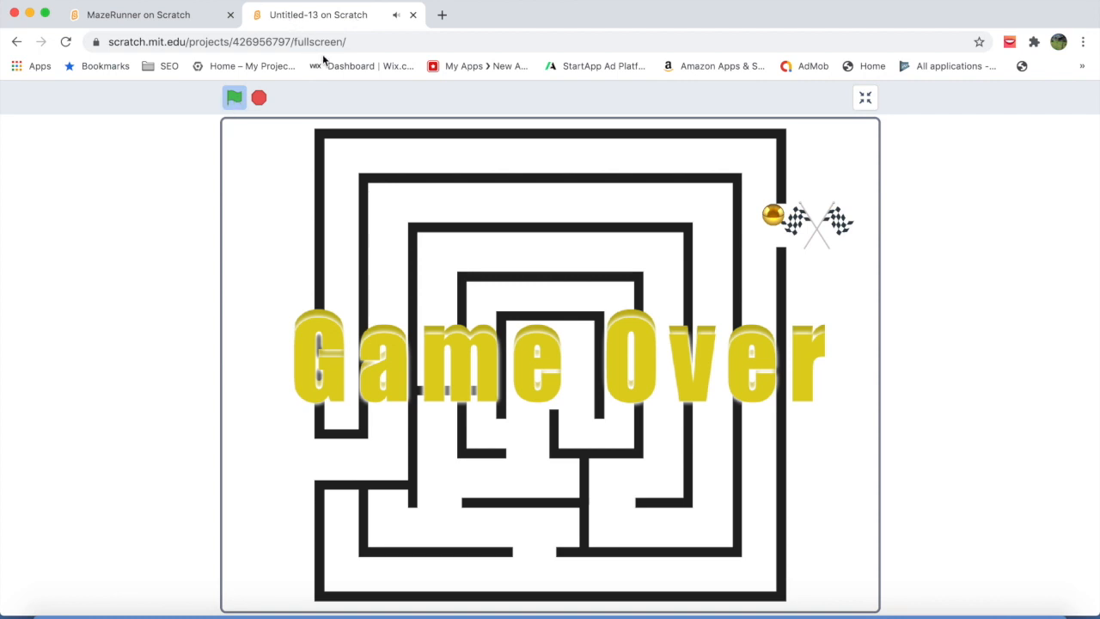
pyautogui.moveTo(359, 65)
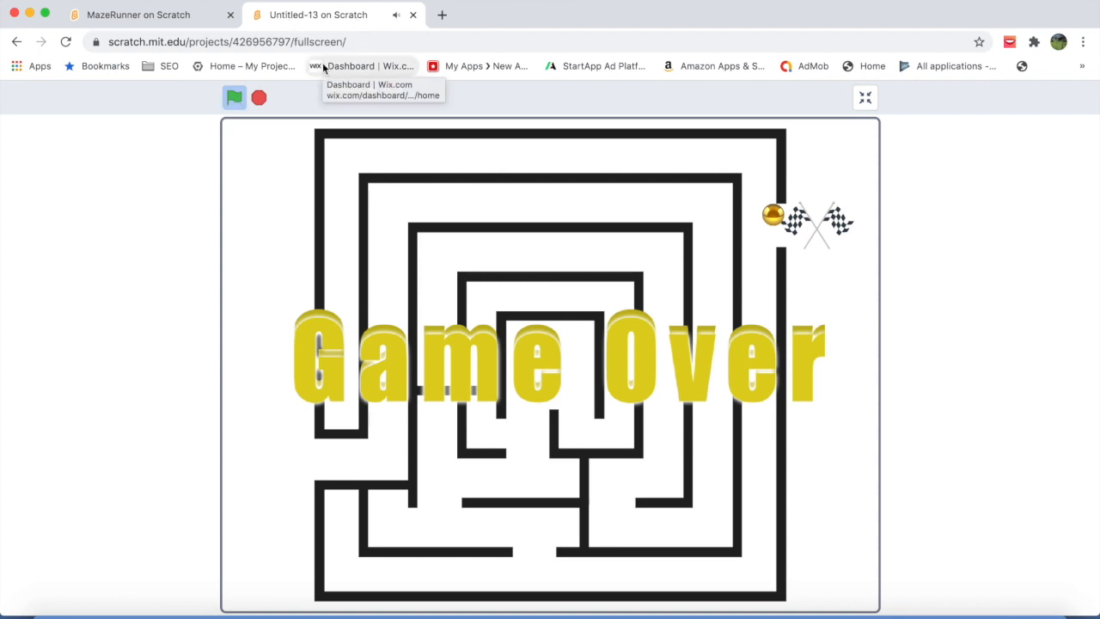